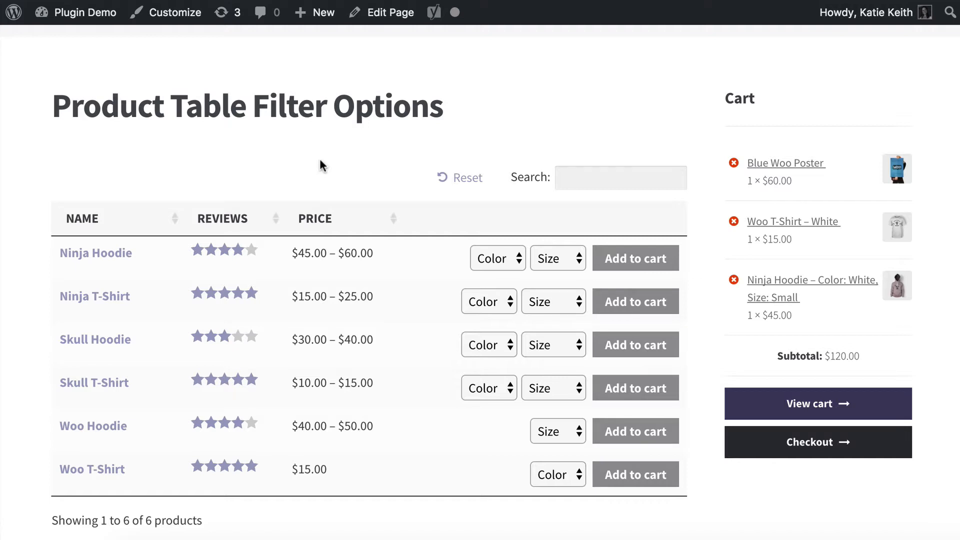
Step: Sort the product table by price, then by name, and pick a Ninja Hoodie colour
scroll("down", 3)
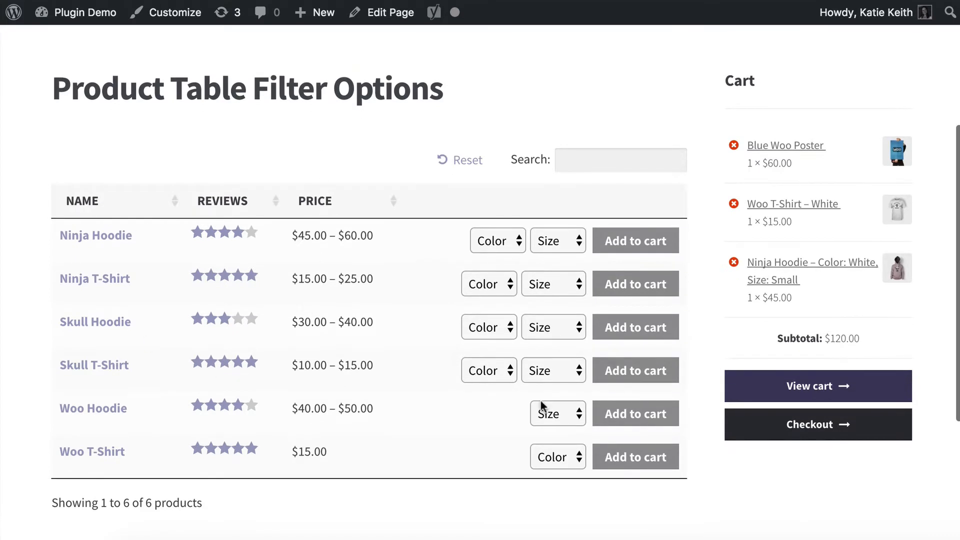
left_click(393, 201)
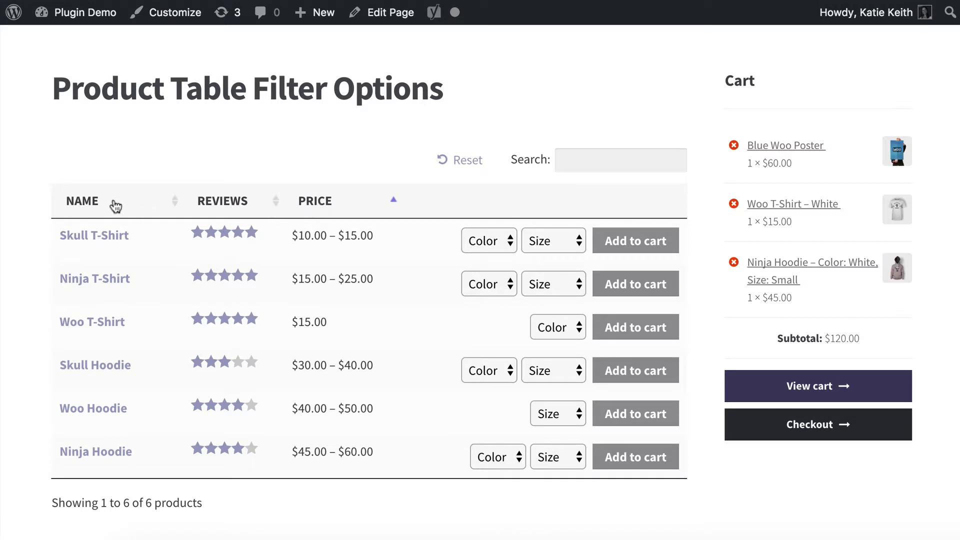
left_click(82, 201)
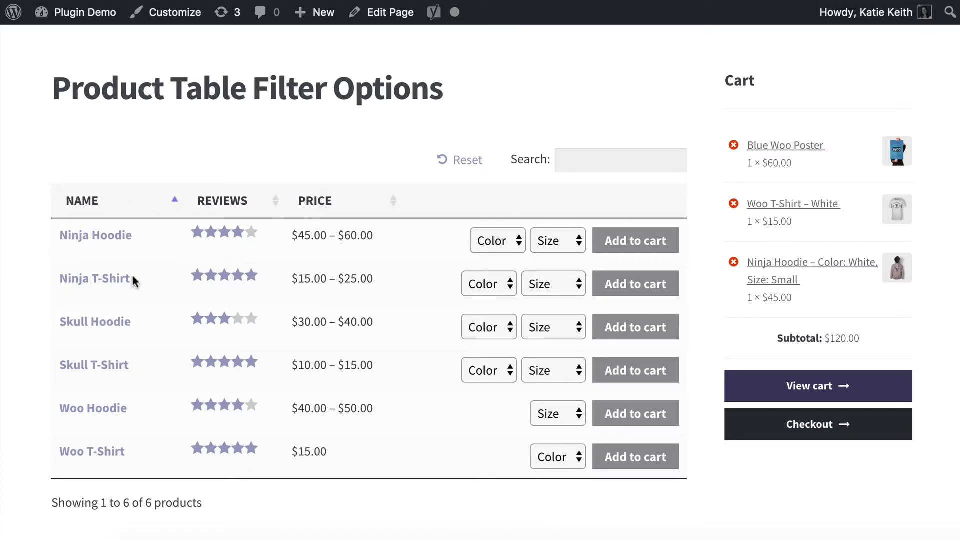
mouse_move(347, 256)
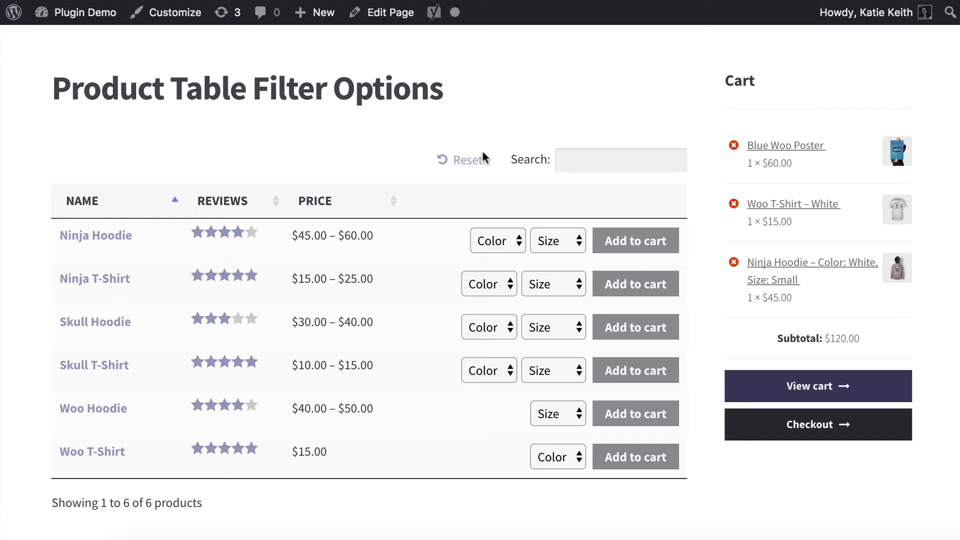
left_click(496, 241)
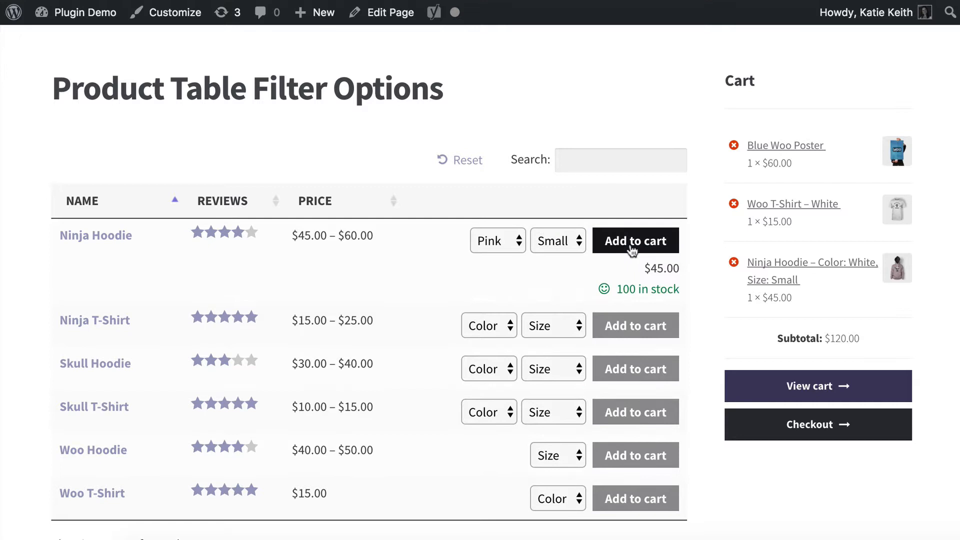
mouse_move(581, 248)
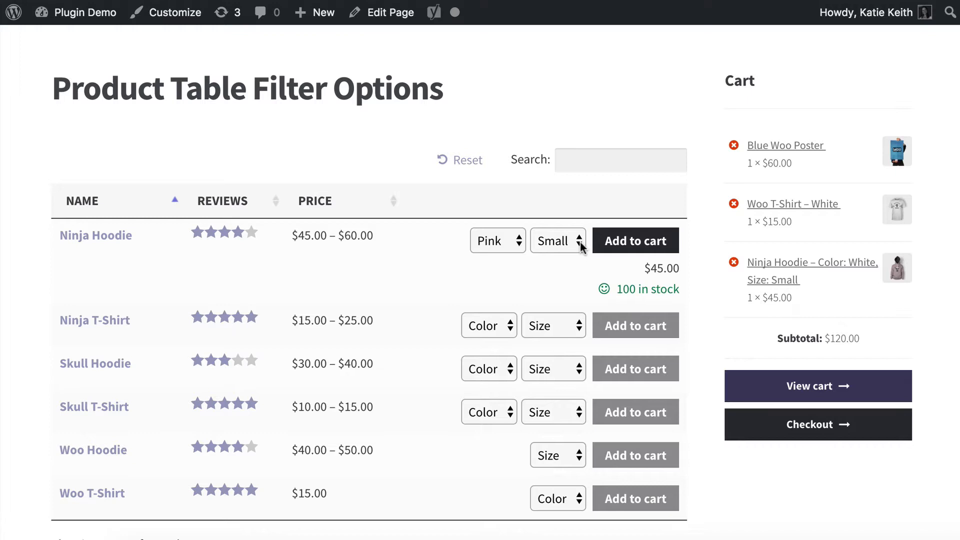
mouse_move(573, 241)
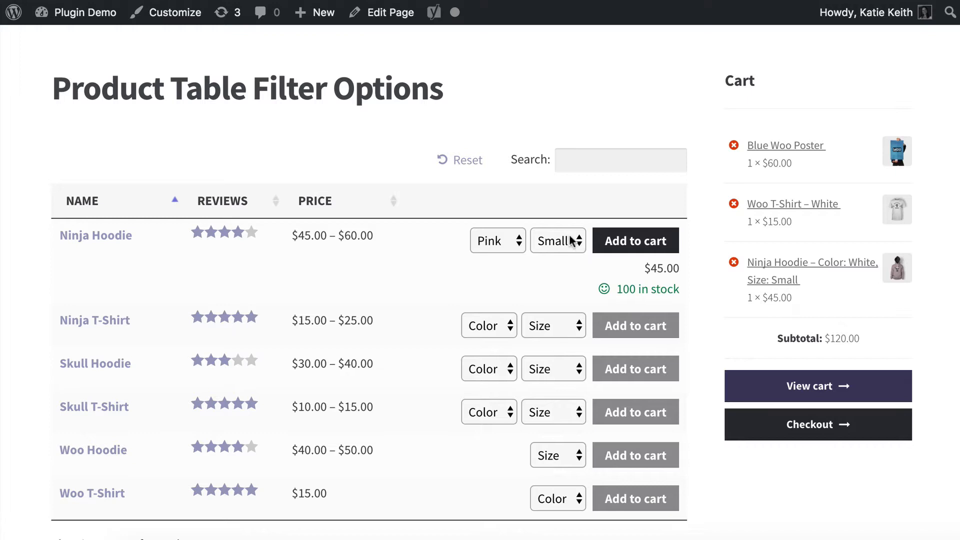
mouse_move(568, 241)
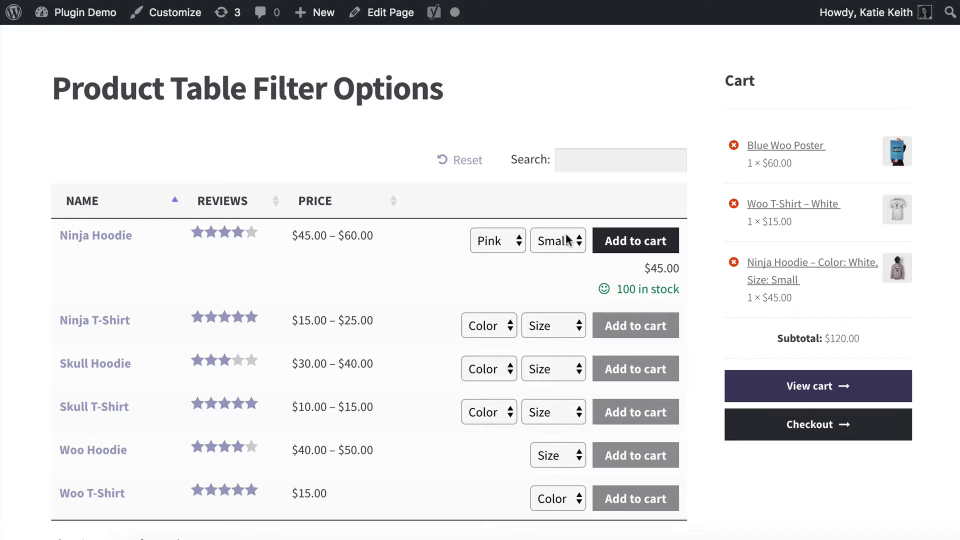
mouse_move(323, 178)
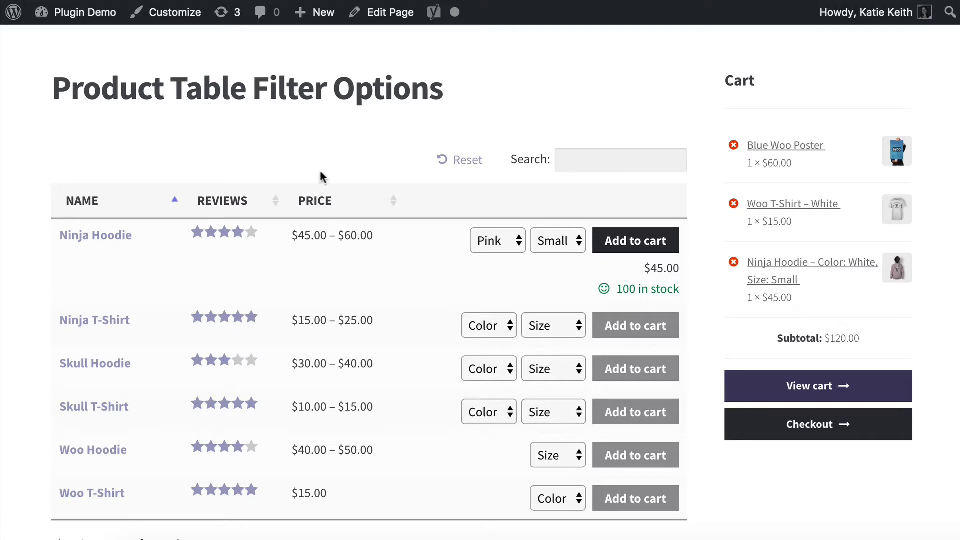
mouse_move(279, 176)
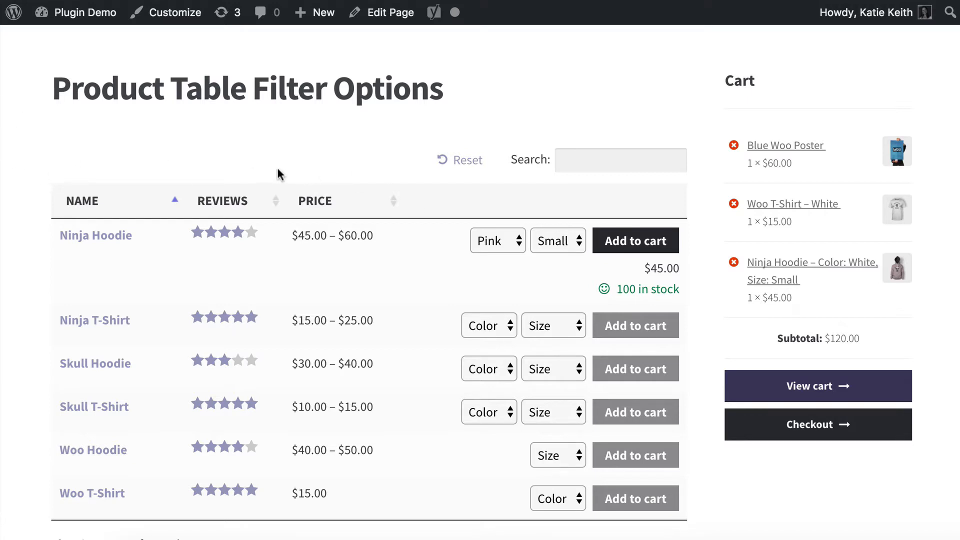
mouse_move(64, 153)
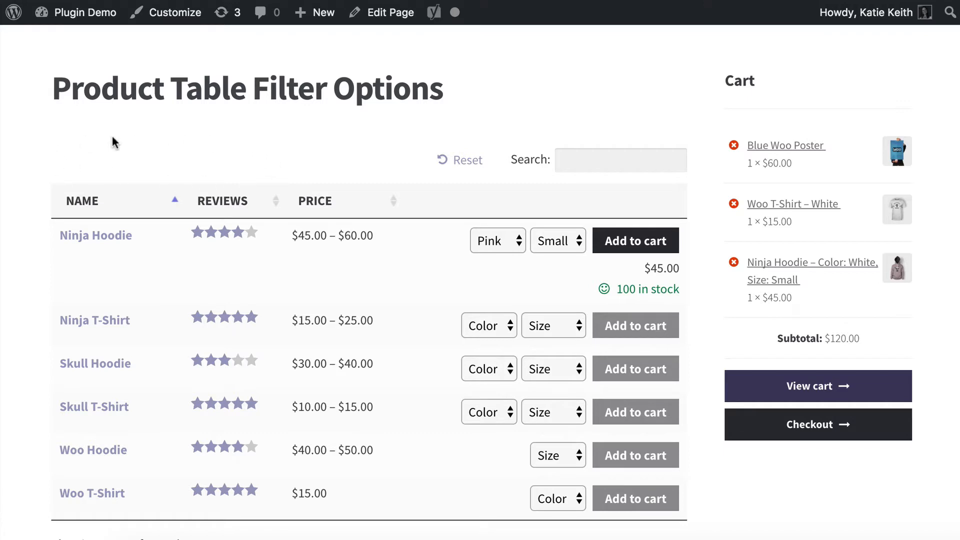
mouse_move(126, 139)
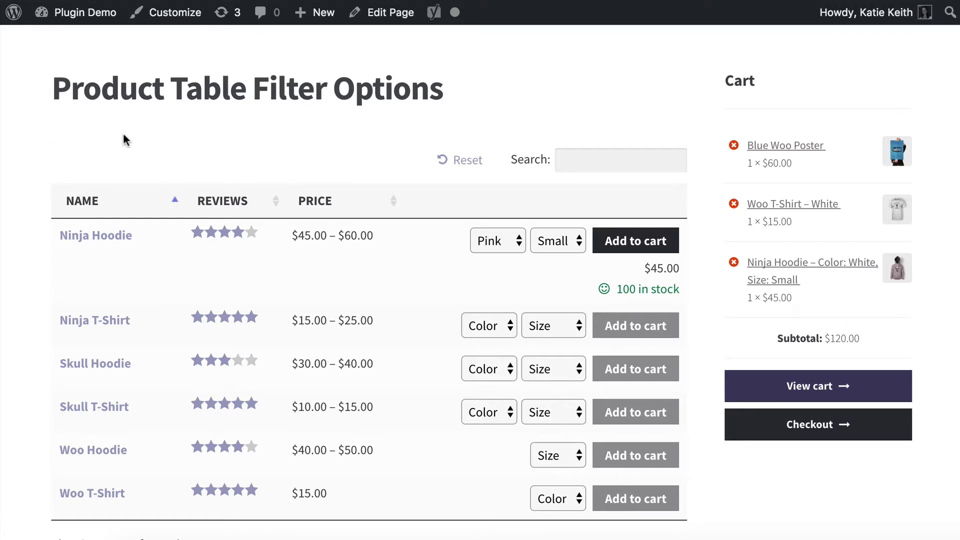
mouse_move(72, 139)
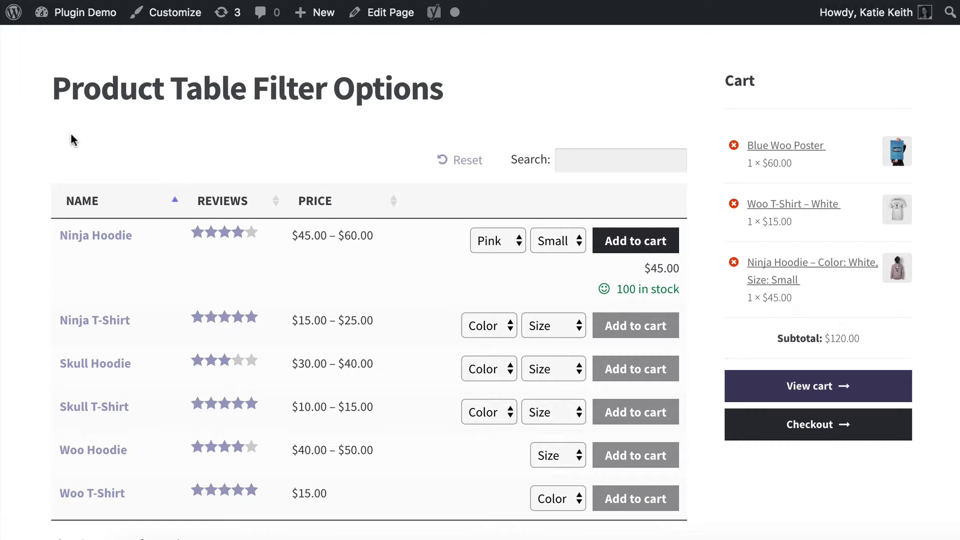
mouse_move(240, 161)
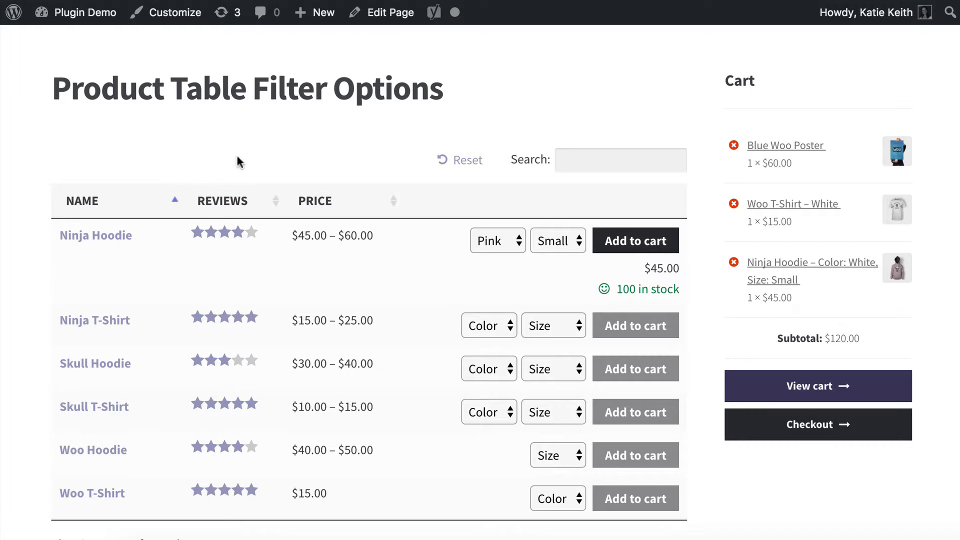
mouse_move(82, 150)
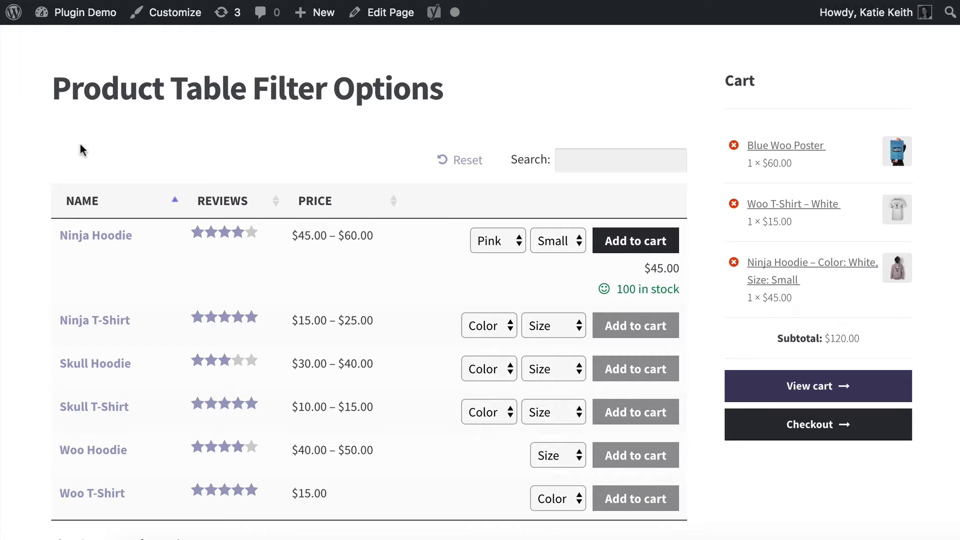
mouse_move(876, 102)
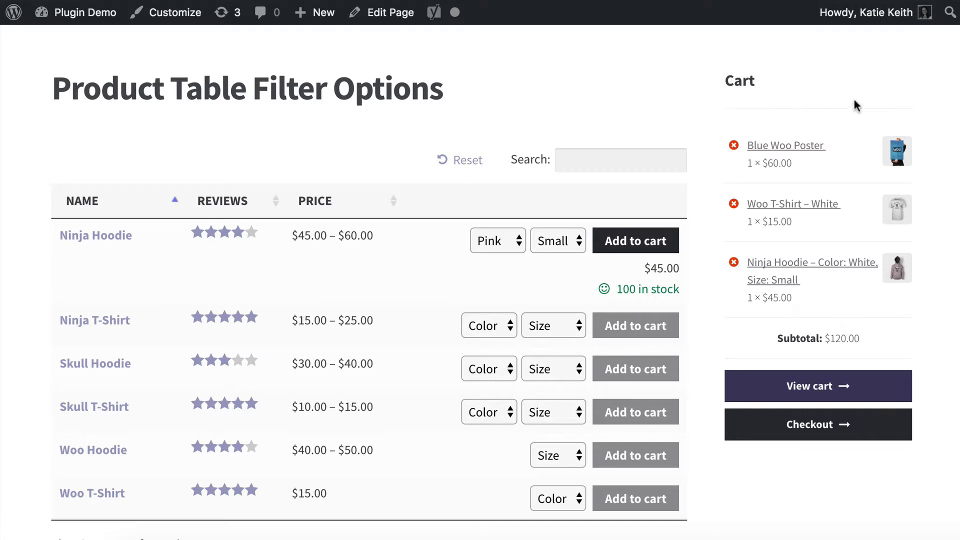
mouse_move(862, 99)
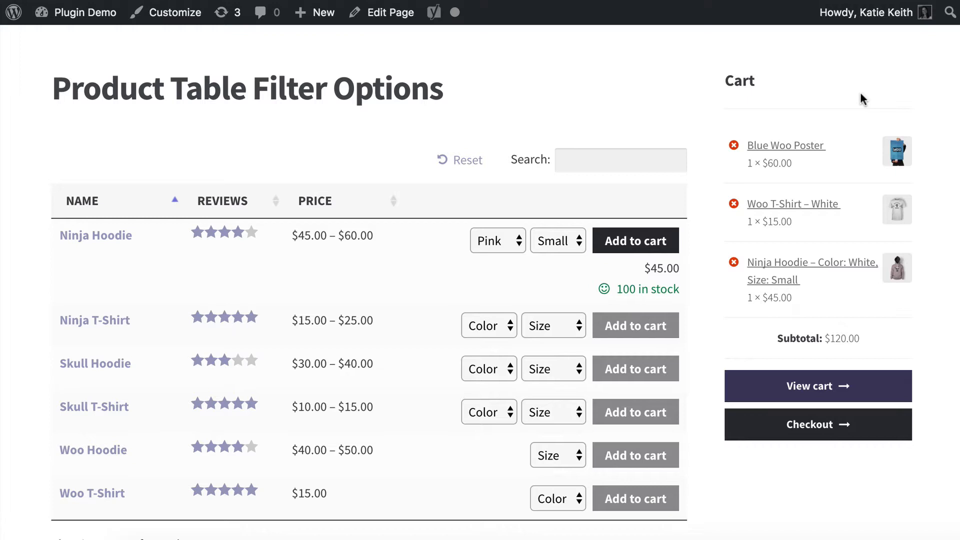
mouse_move(3, 86)
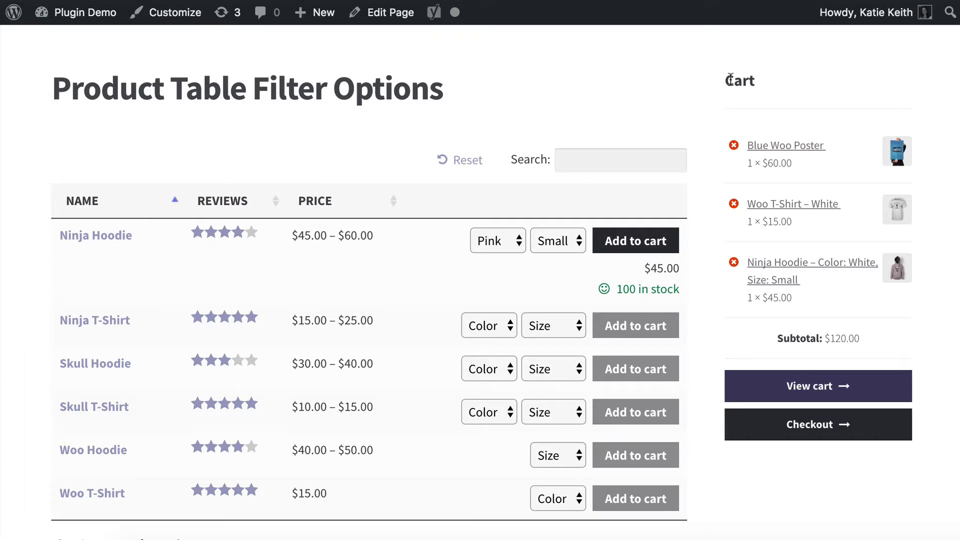
mouse_move(674, 80)
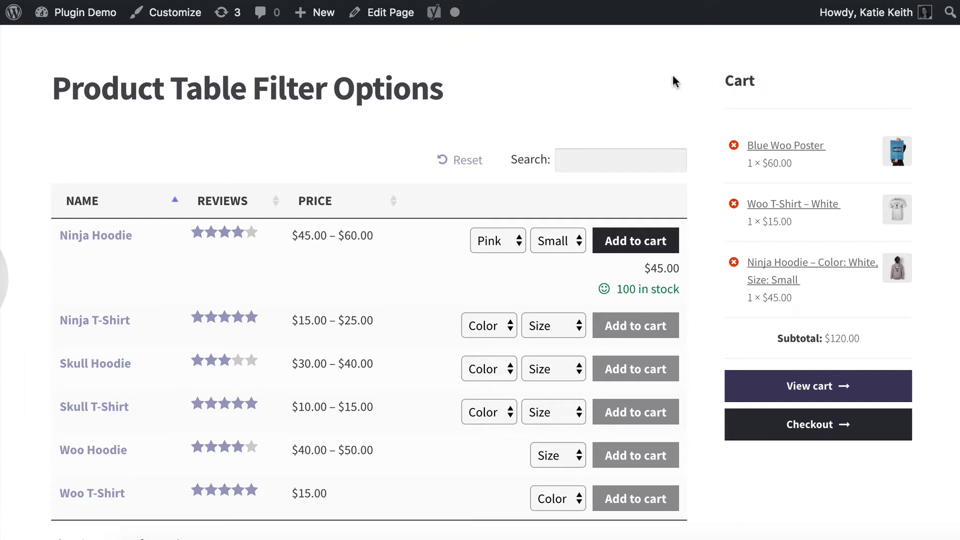
mouse_move(92, 160)
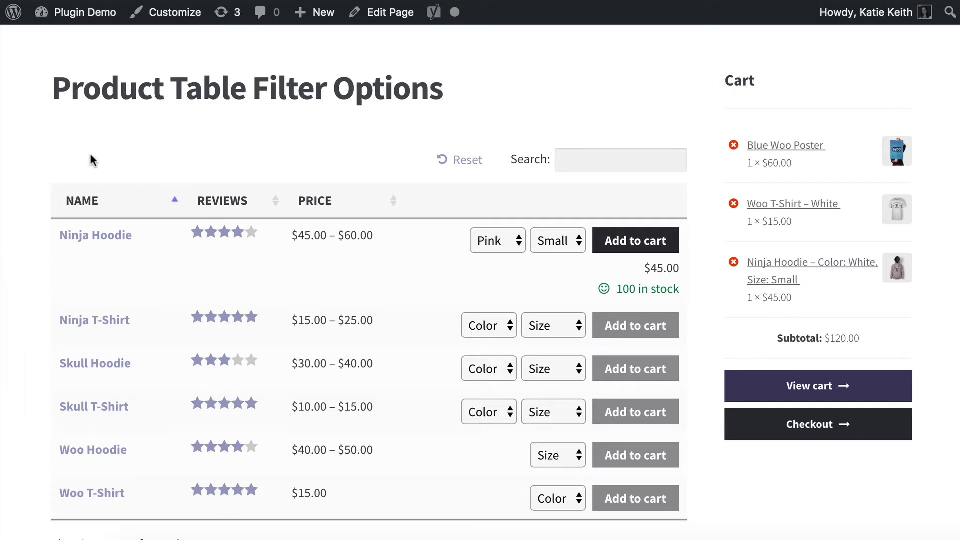
mouse_move(79, 148)
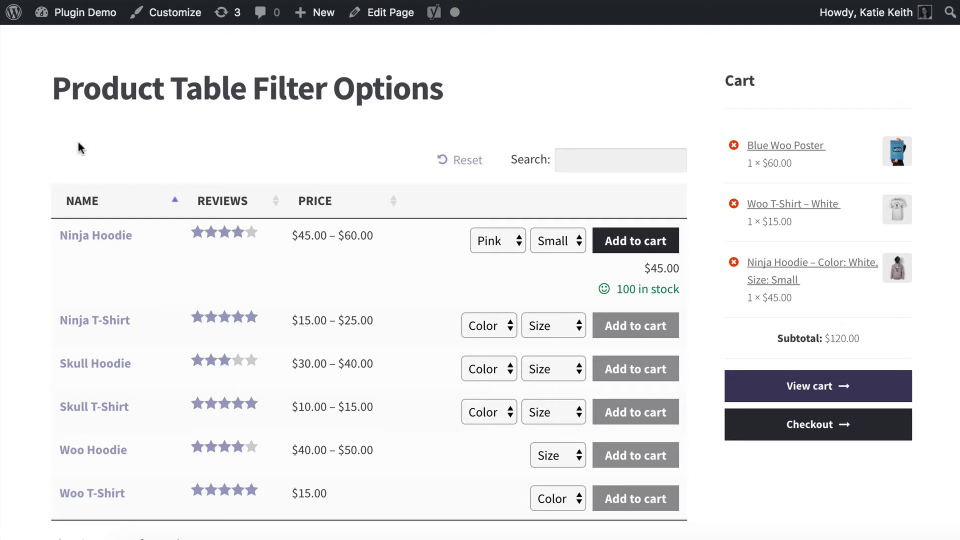
mouse_move(183, 257)
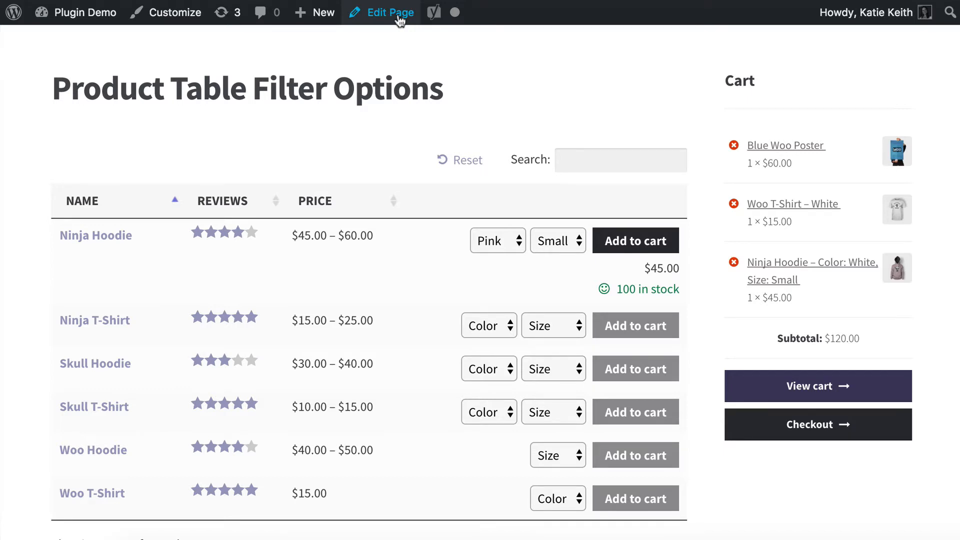
Step: In the page editor, join [product_table] onto one line with display_page_length and variations options
left_click(389, 12)
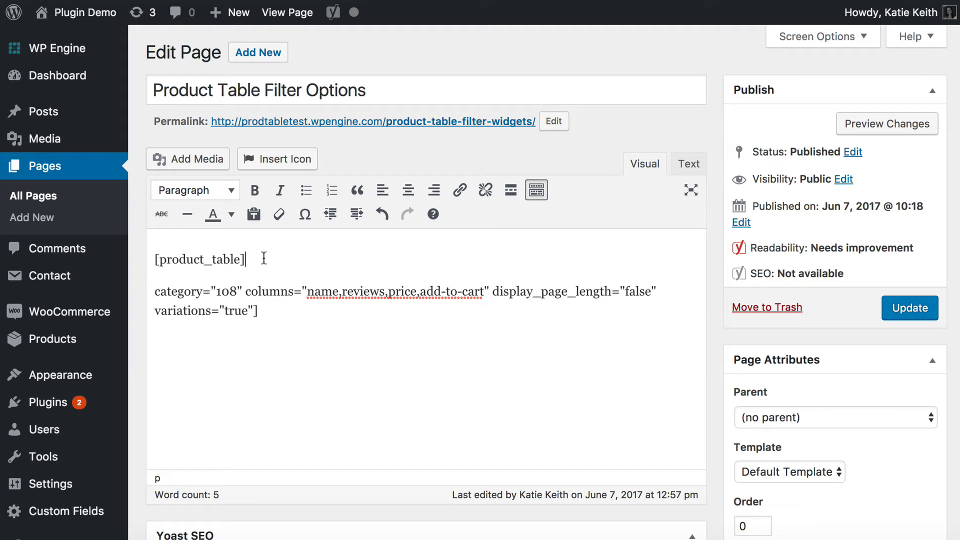
double_click(199, 259)
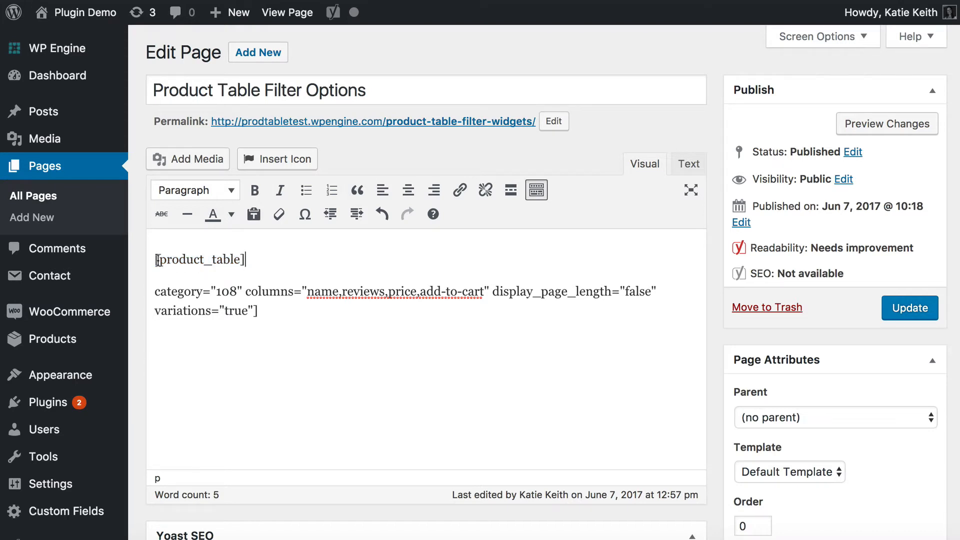
double_click(199, 259)
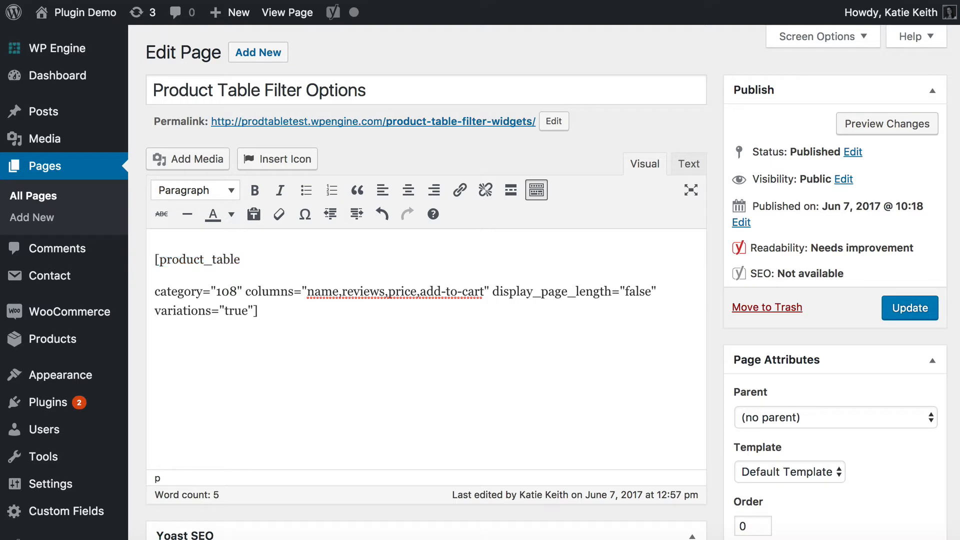
key("Backspace")
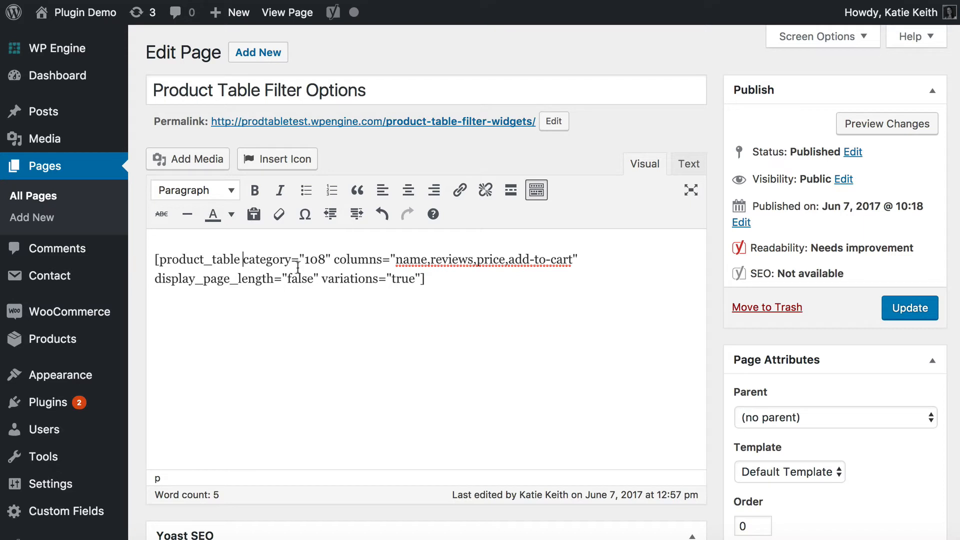
double_click(313, 259)
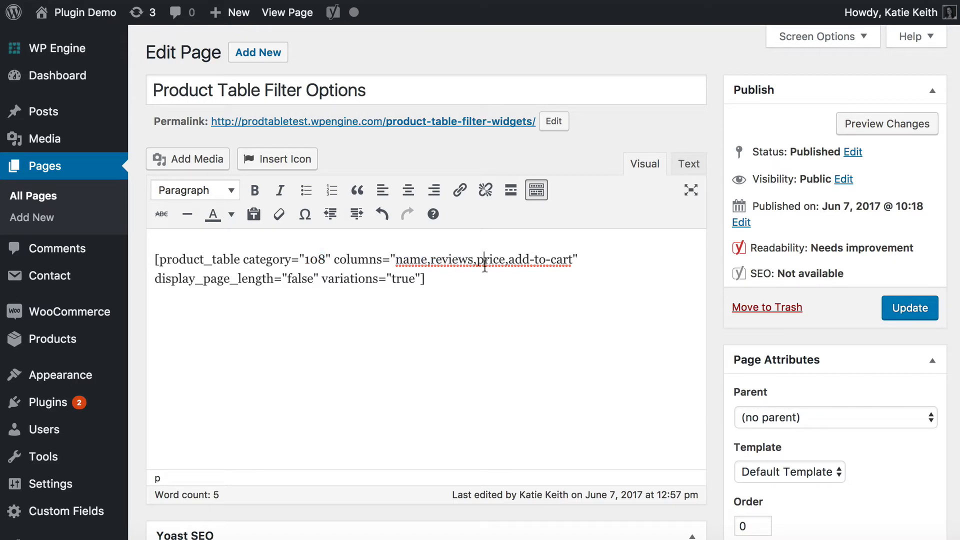
double_click(538, 259)
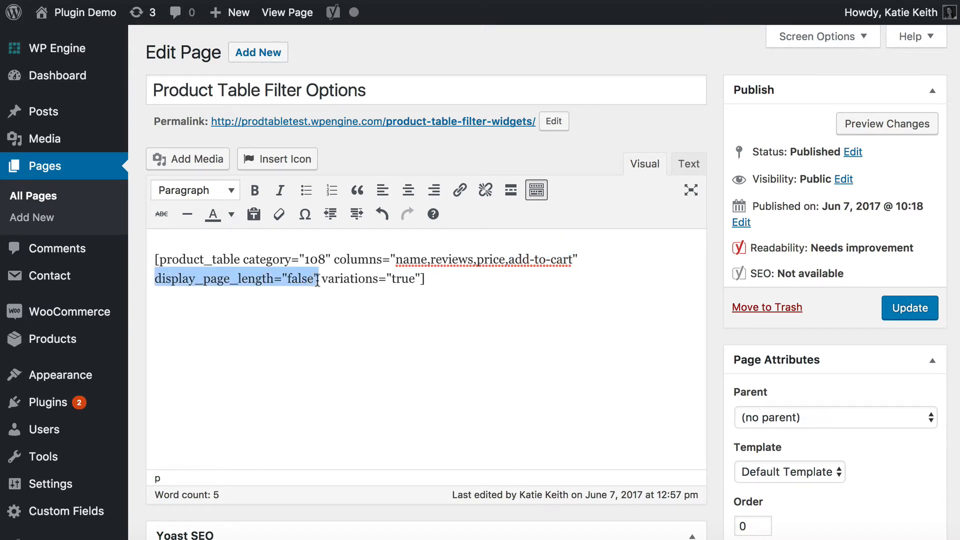
left_click(322, 278)
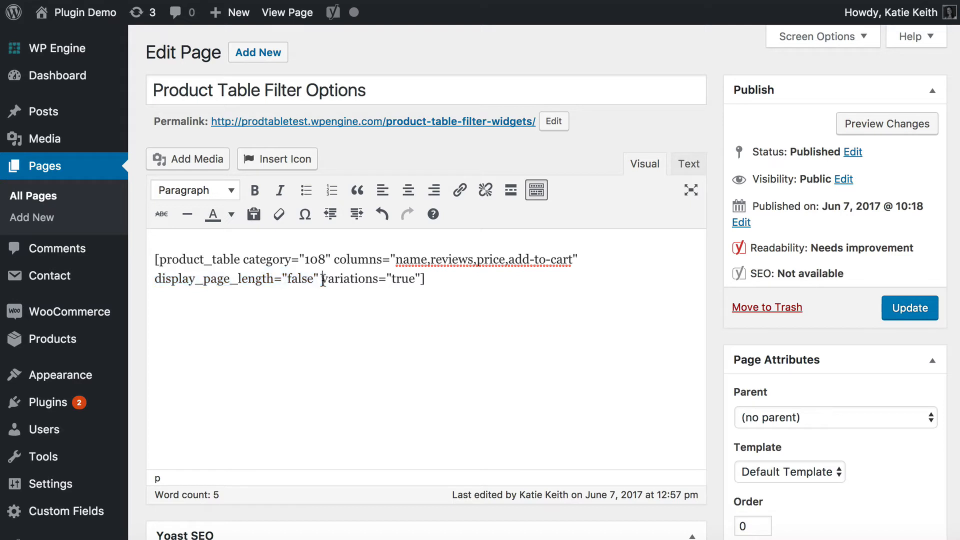
left_click_drag(322, 279, 421, 279)
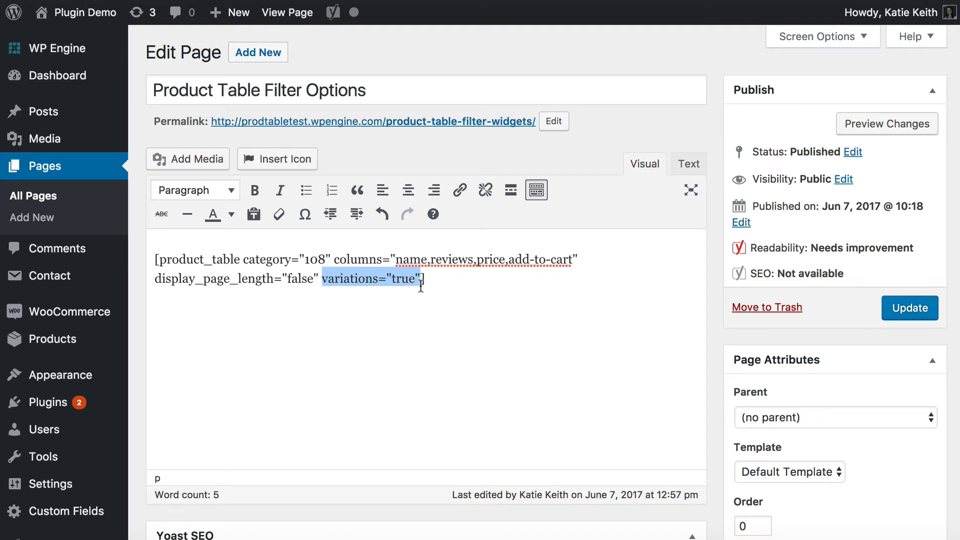
Step: Append a filters option with a pasted value to the end of the shortcode
left_click(423, 279)
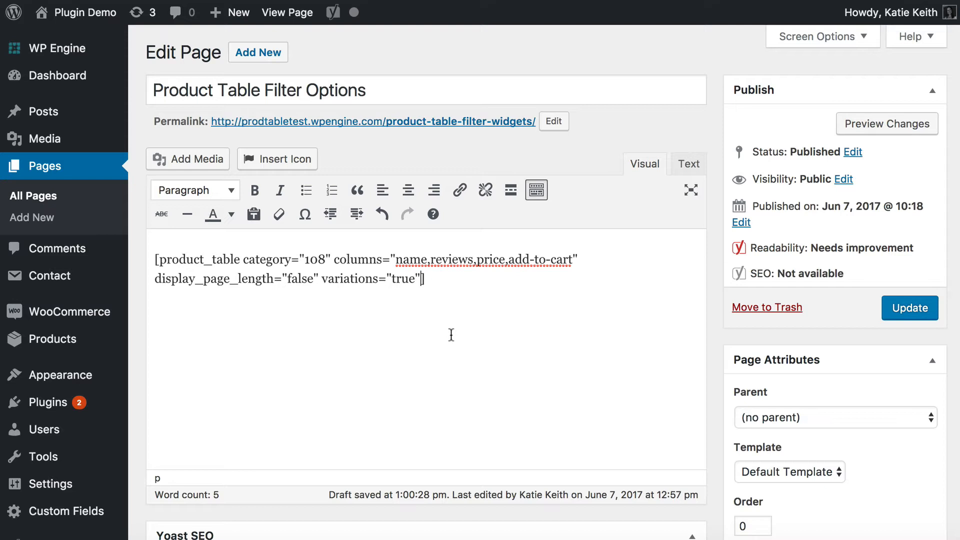
type("filters=\"true")
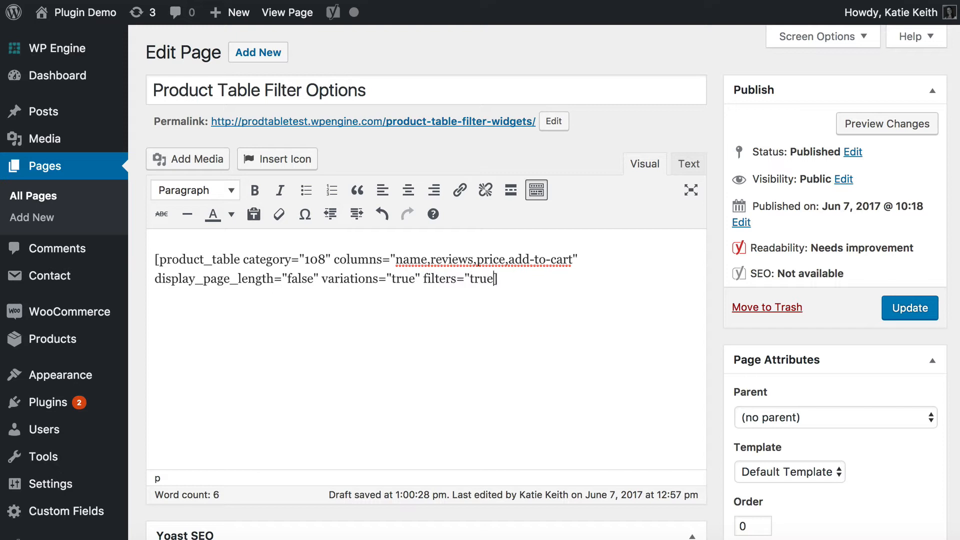
type("]")
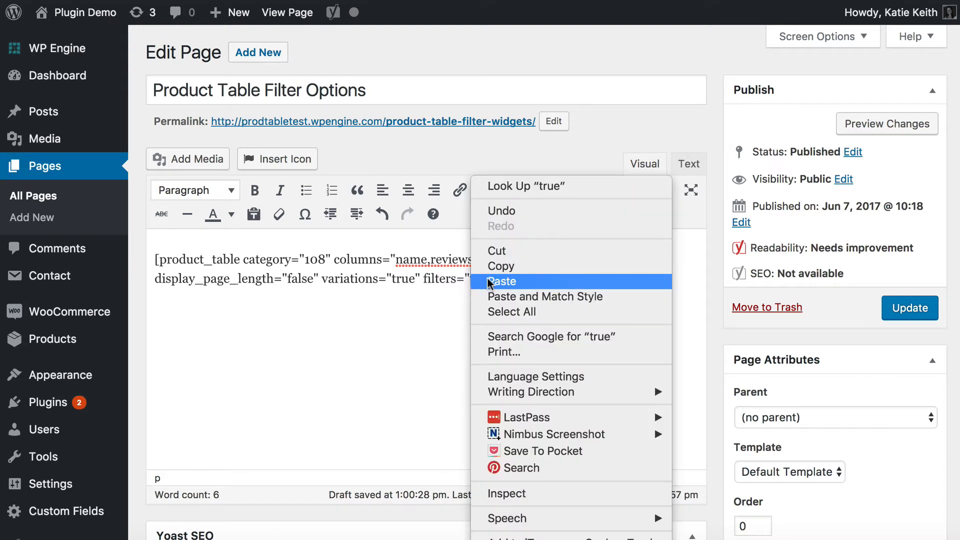
left_click(502, 282)
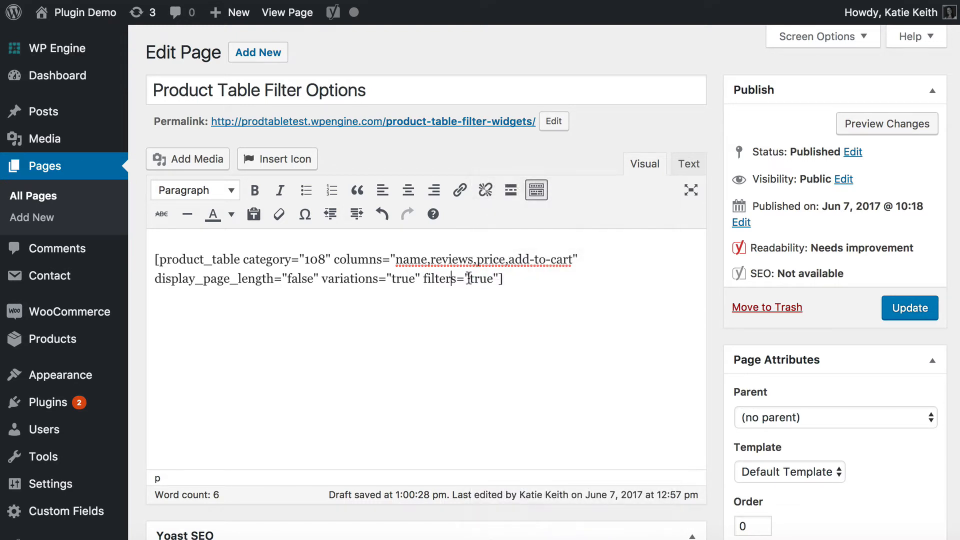
double_click(480, 278)
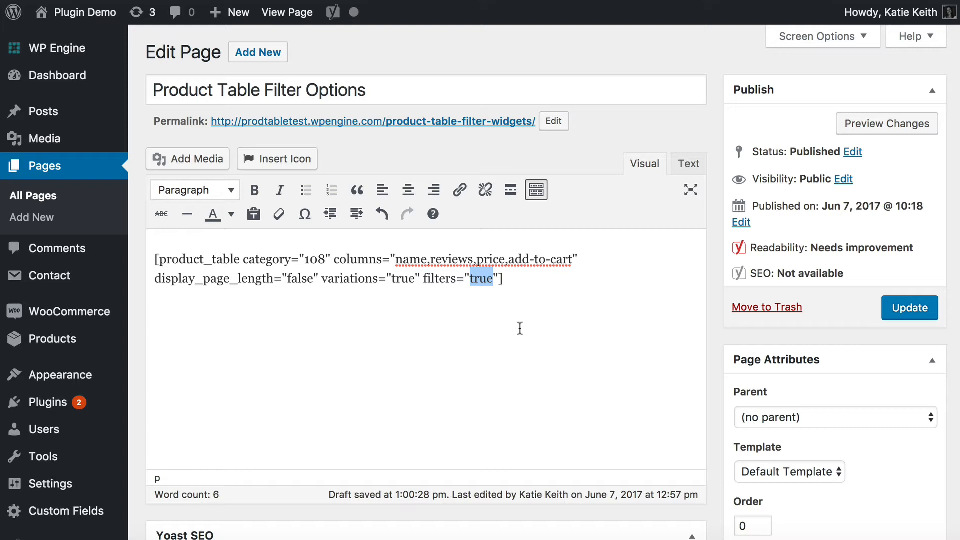
Step: Replace the filters value true with categories,tags,att:color
type("categor")
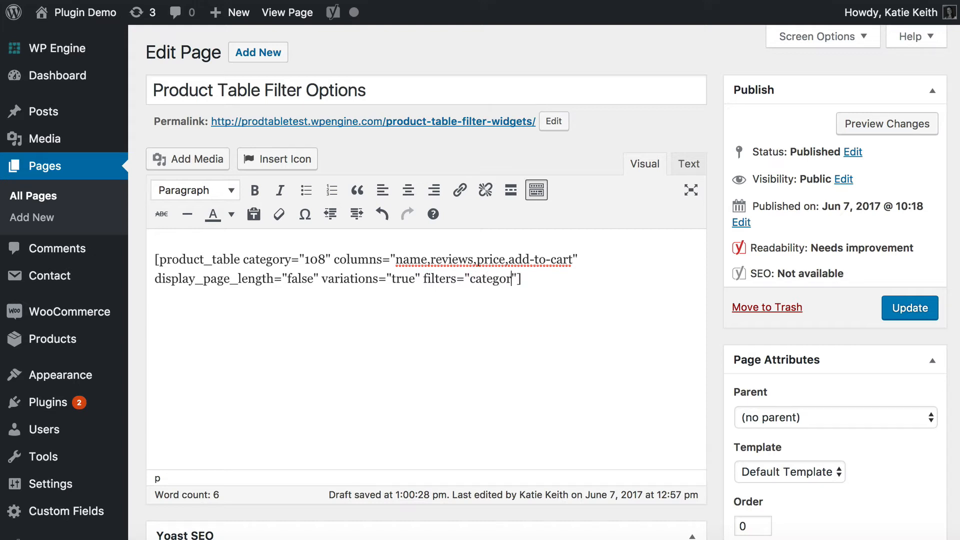
type("ies,ta")
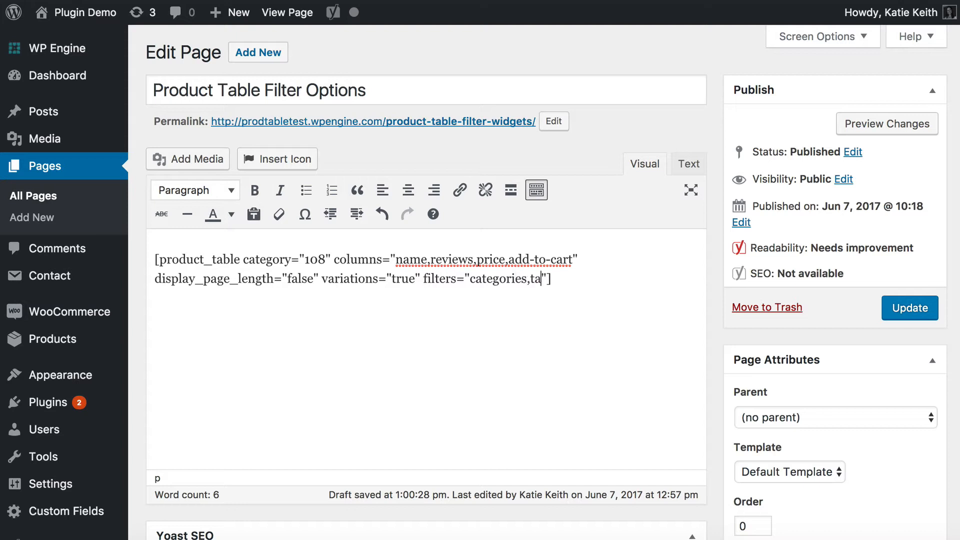
type("gs,")
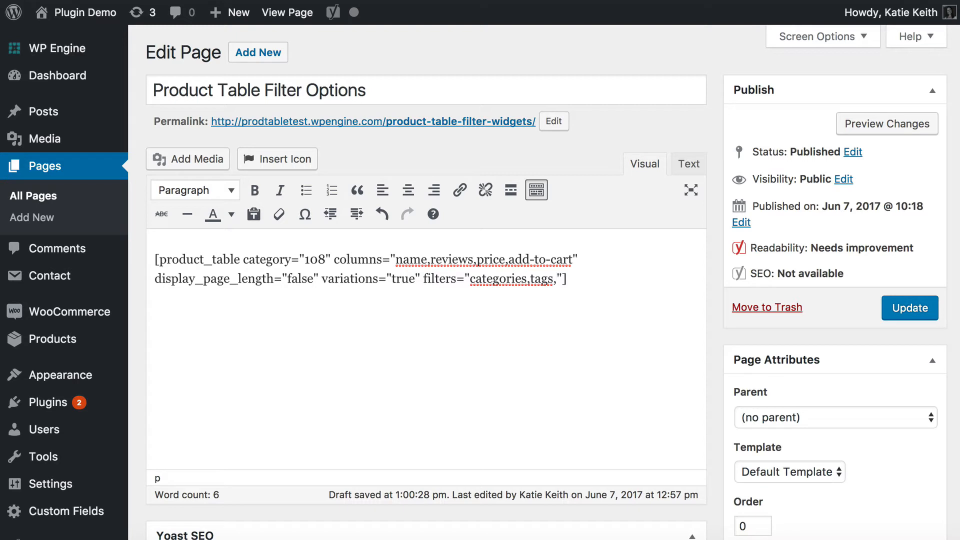
mouse_move(54, 338)
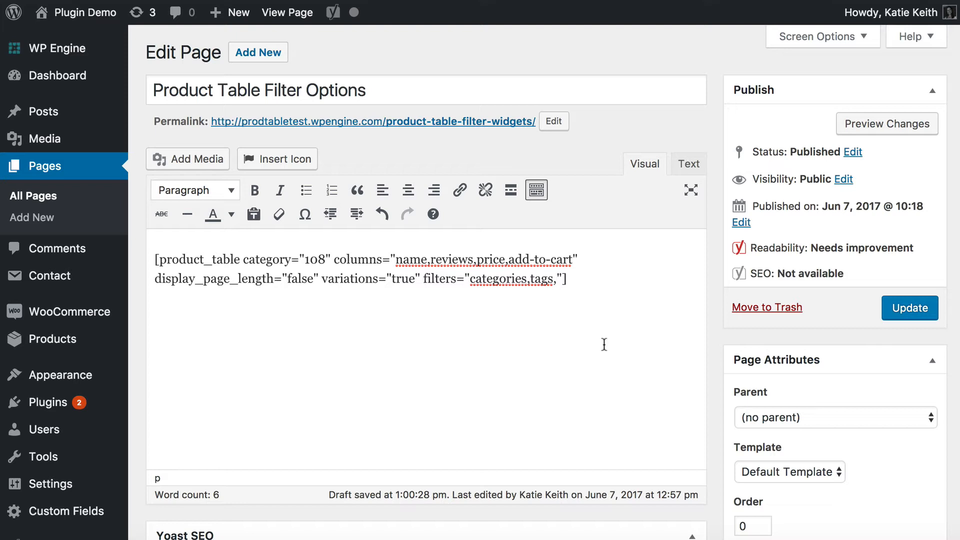
type("att:")
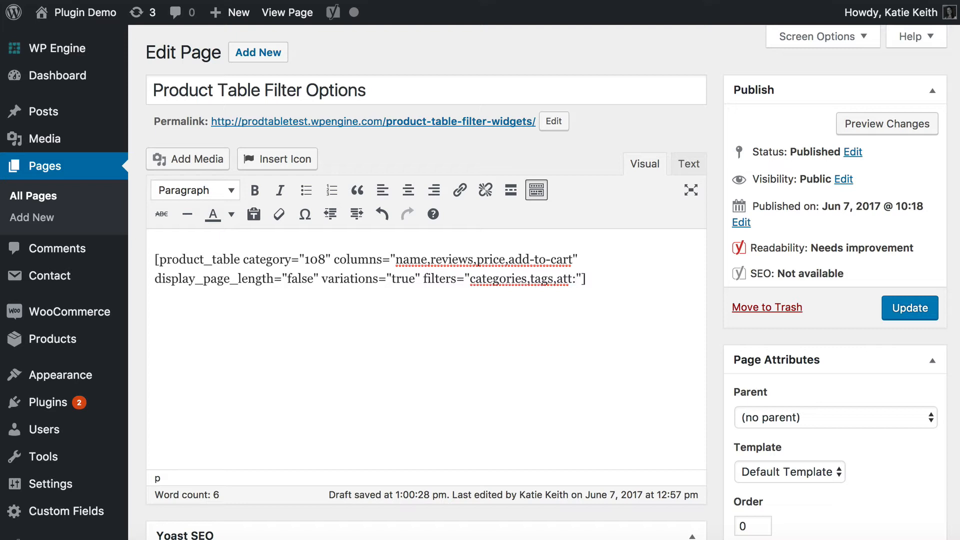
type("color")
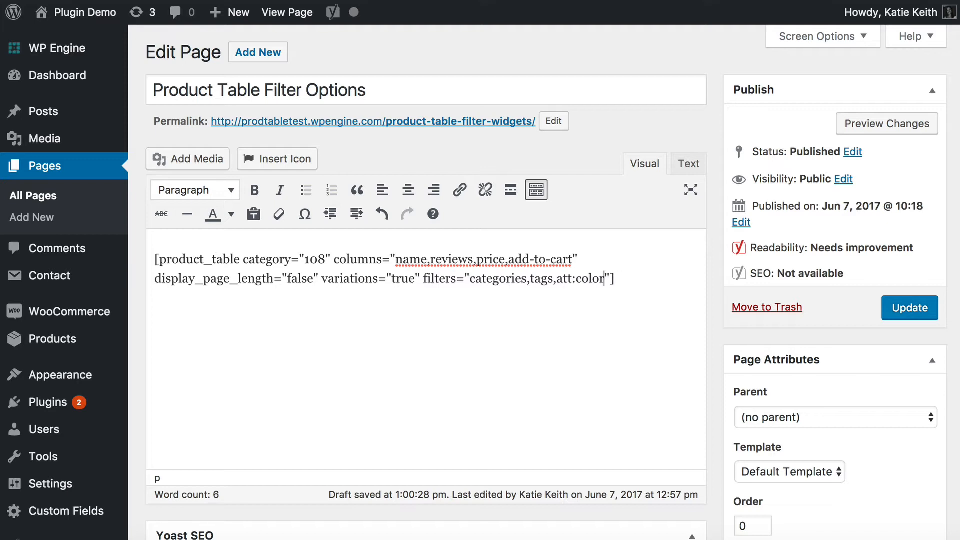
double_click(588, 279)
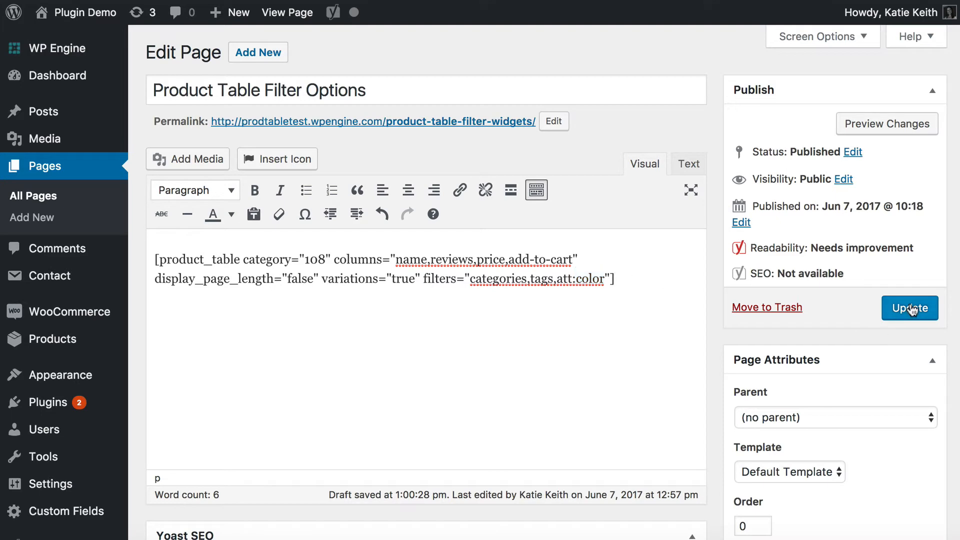
Step: Update the page, view it, and check the Categories, Tags and Color filter dropdowns
left_click(909, 308)
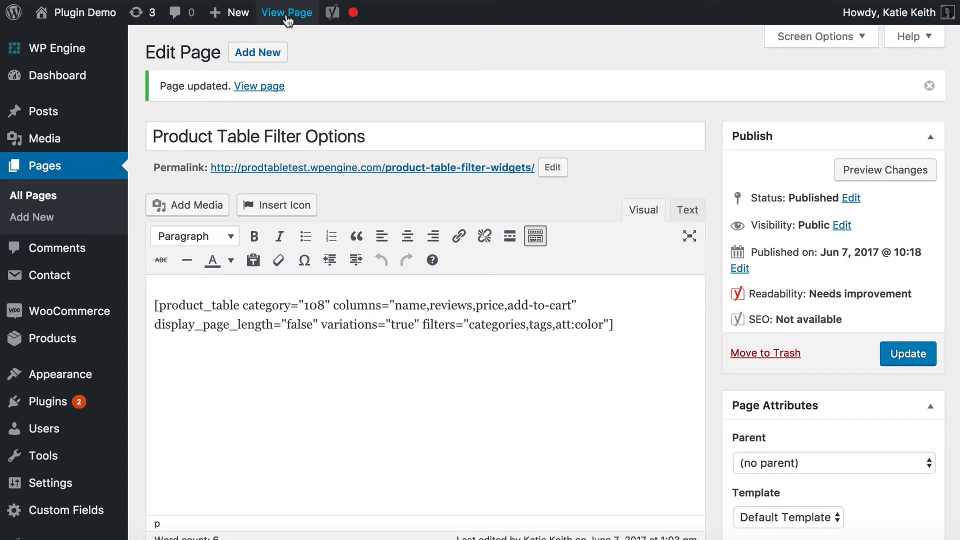
left_click(286, 12)
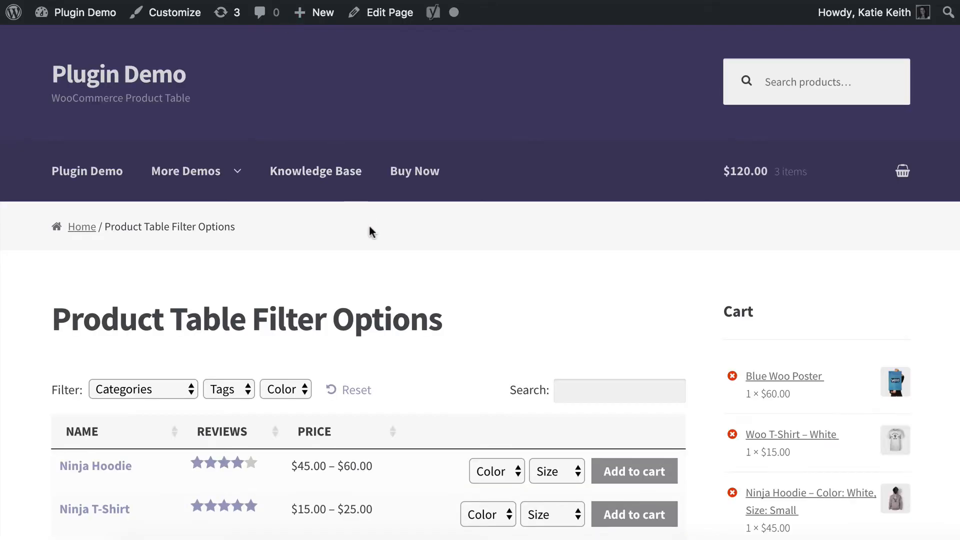
scroll("down", 3)
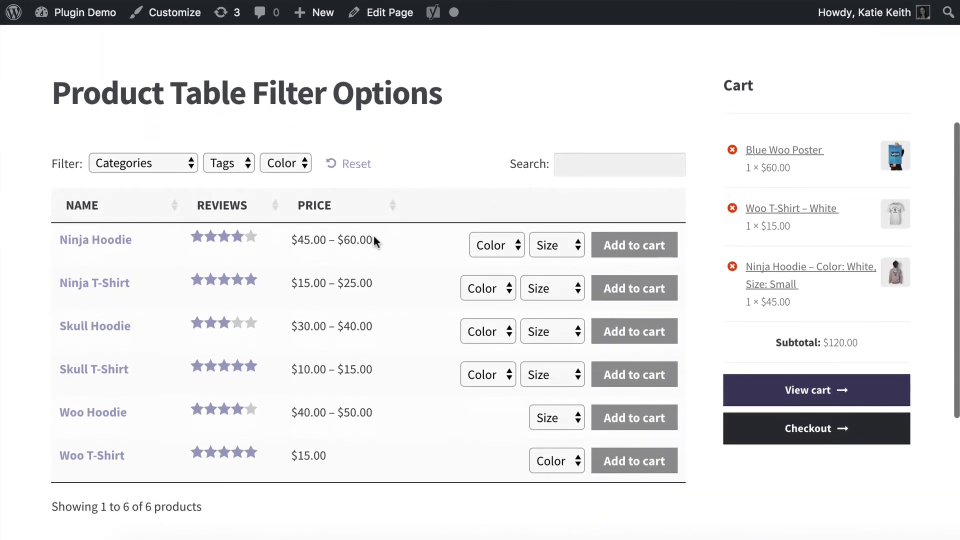
mouse_move(173, 235)
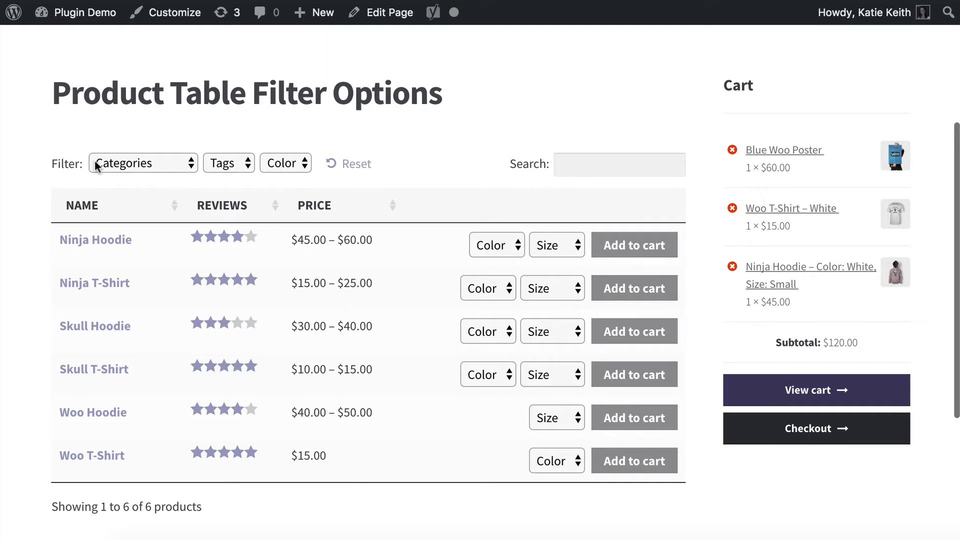
mouse_move(73, 168)
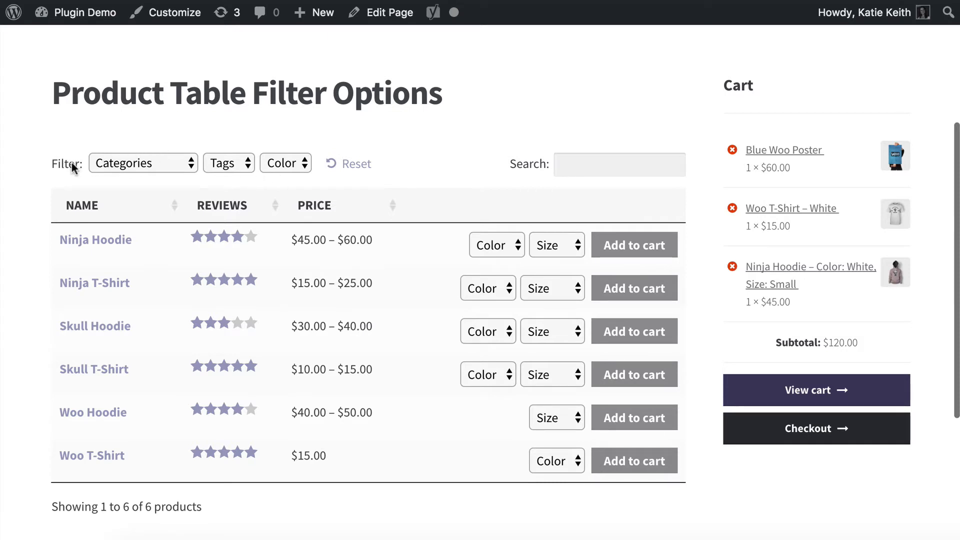
left_click(143, 163)
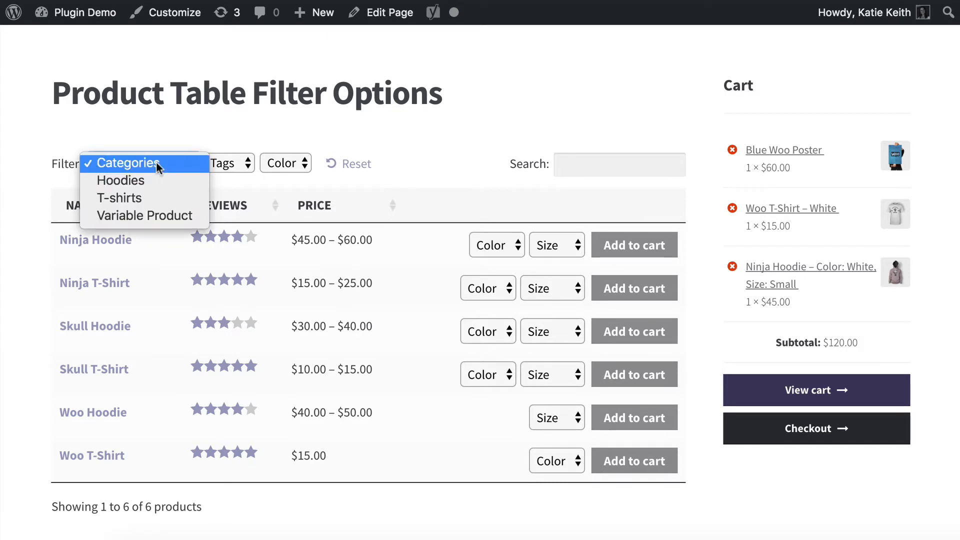
left_click(227, 163)
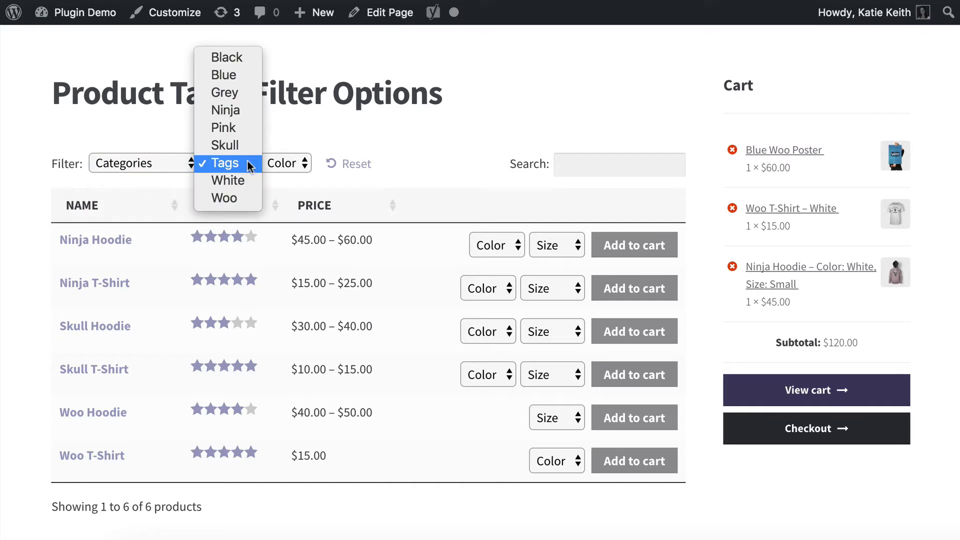
left_click(285, 163)
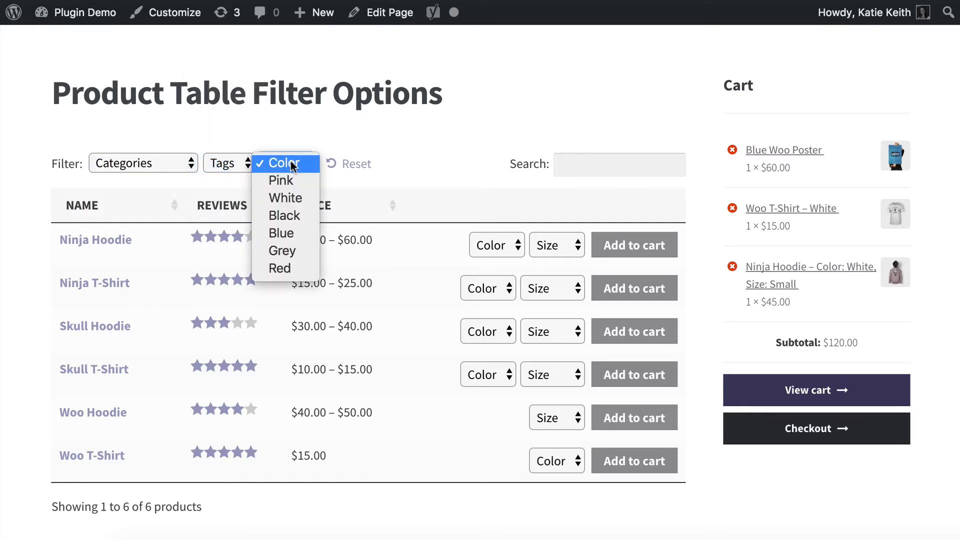
Step: Filter the table to Hoodies, the White tag and Pink, then reset all filters
left_click(142, 163)
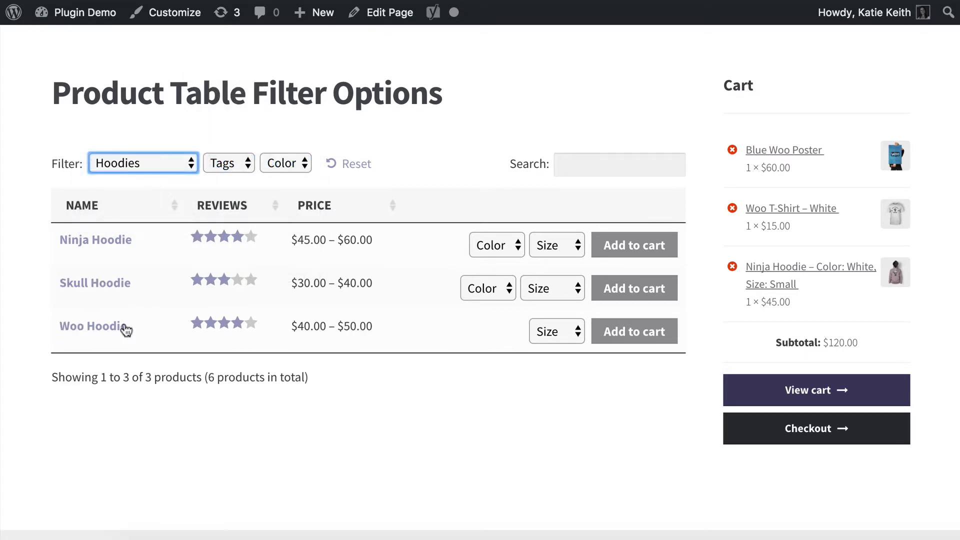
left_click(229, 163)
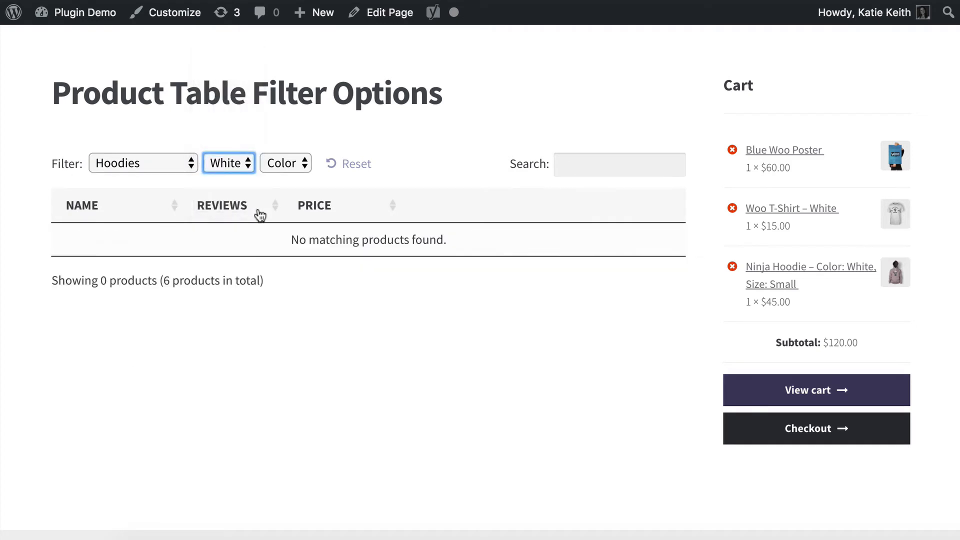
left_click(228, 163)
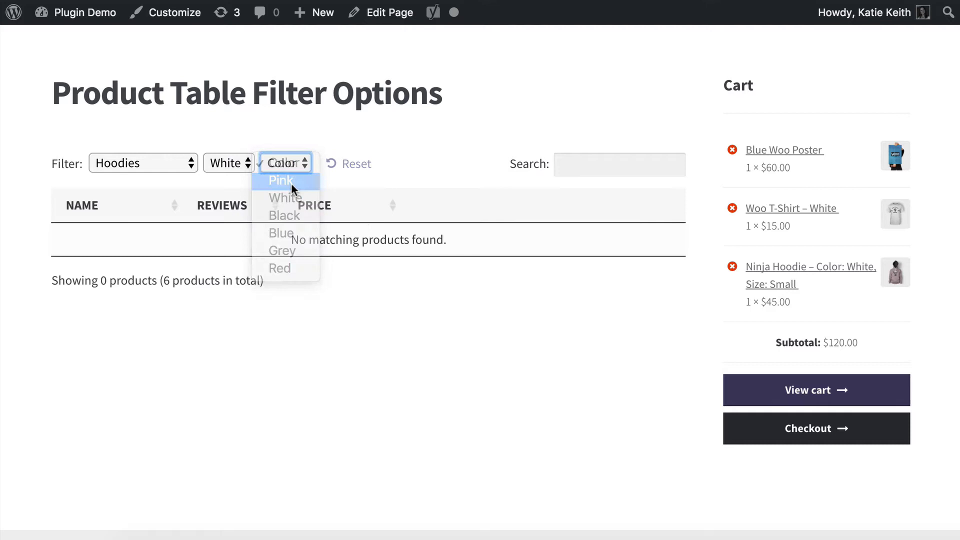
left_click(280, 180)
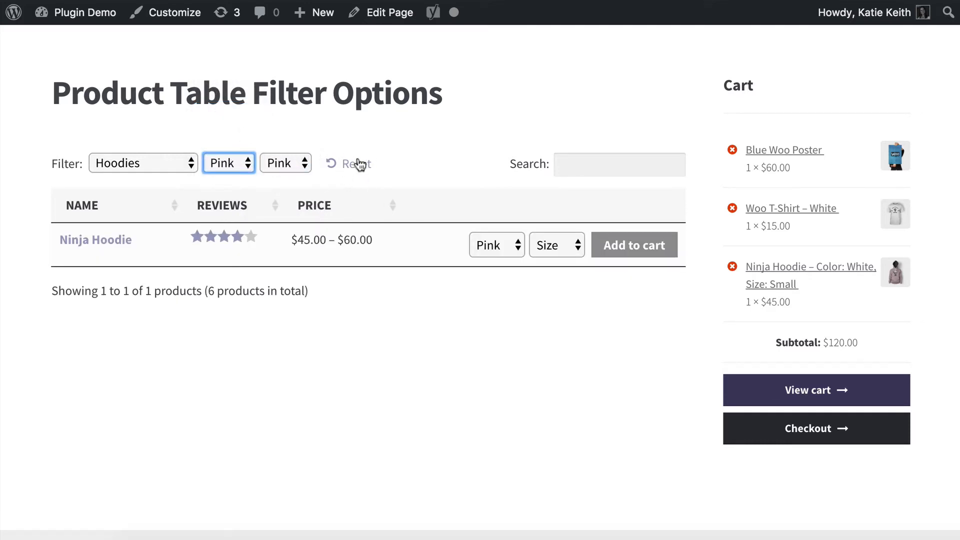
left_click(349, 164)
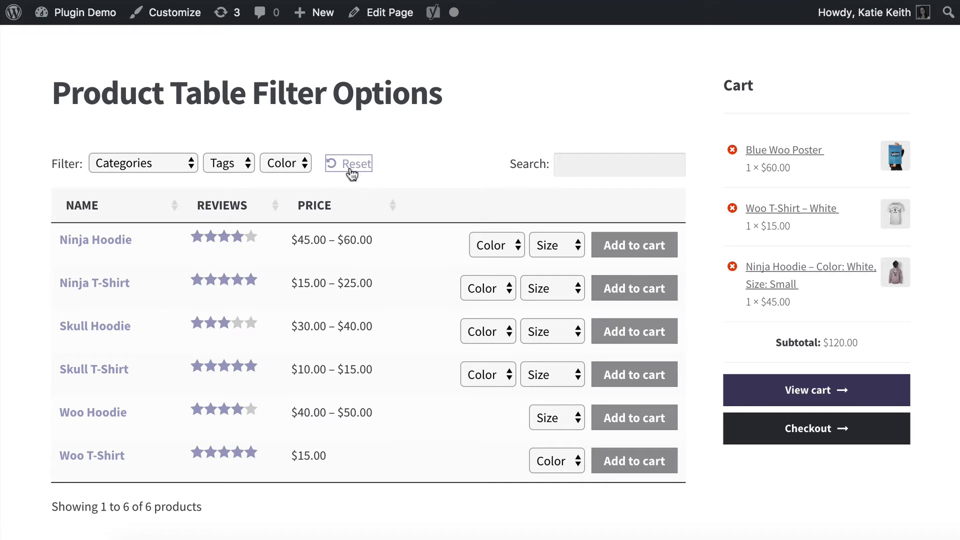
left_click(619, 164)
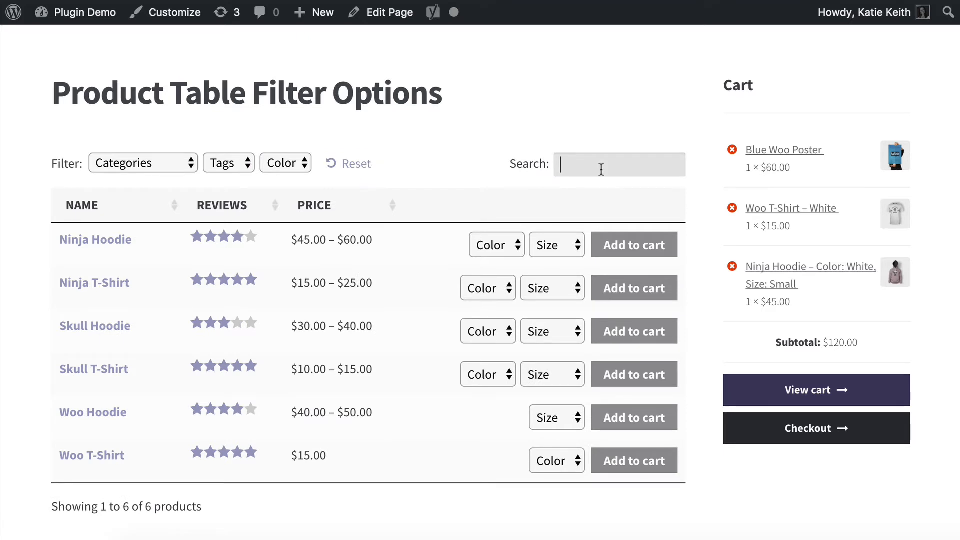
type("t-shirt")
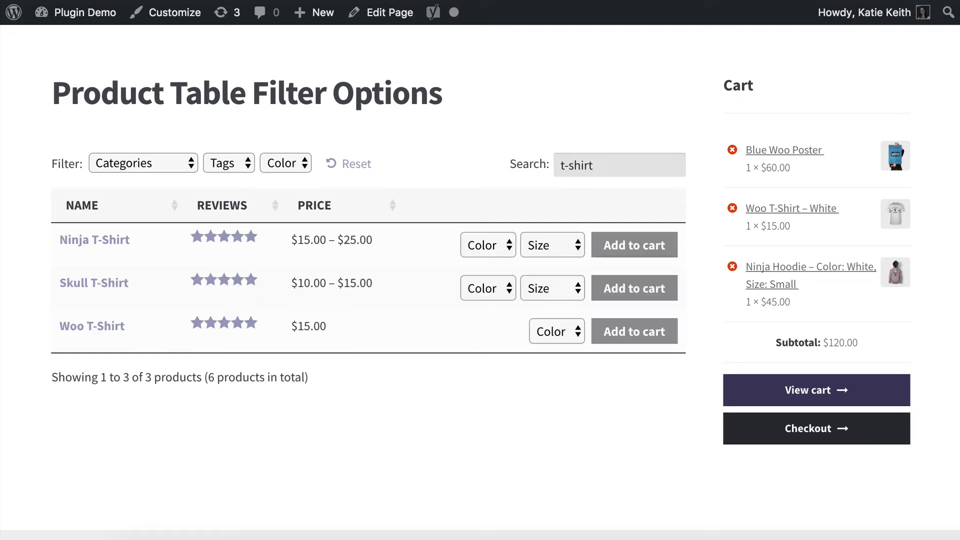
double_click(575, 164)
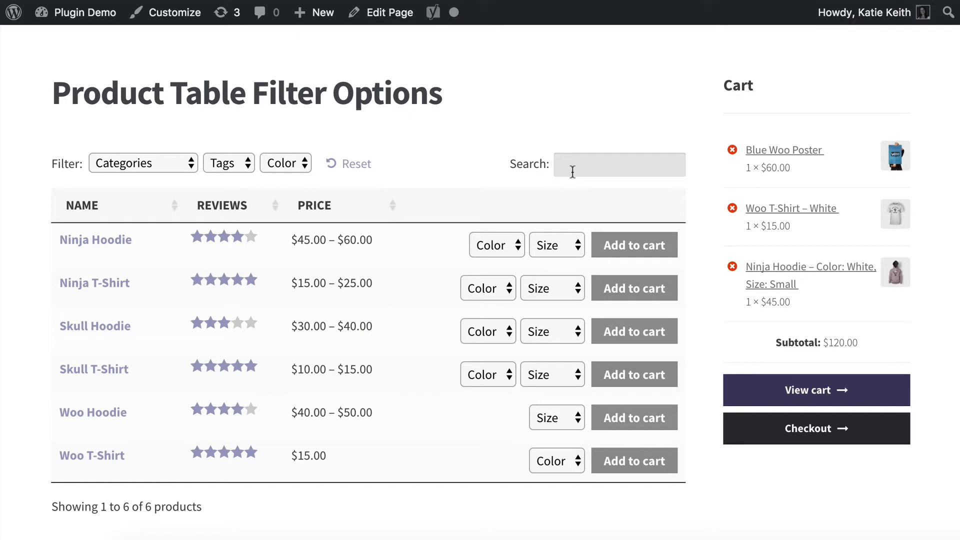
mouse_move(524, 178)
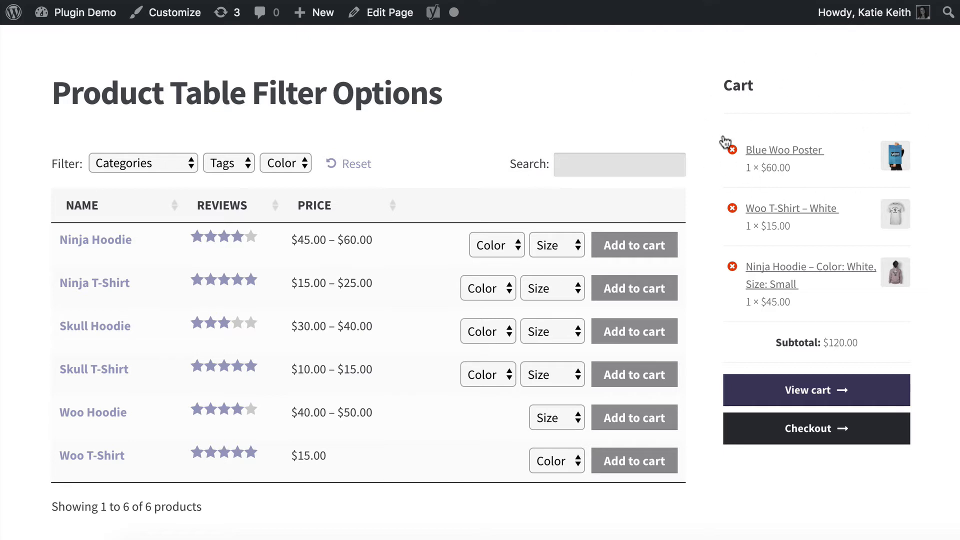
mouse_move(793, 222)
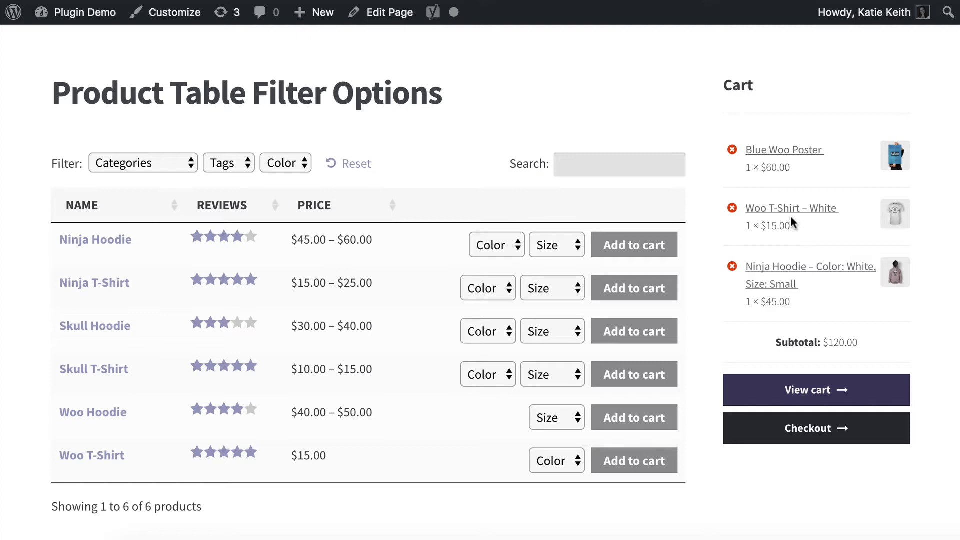
mouse_move(368, 122)
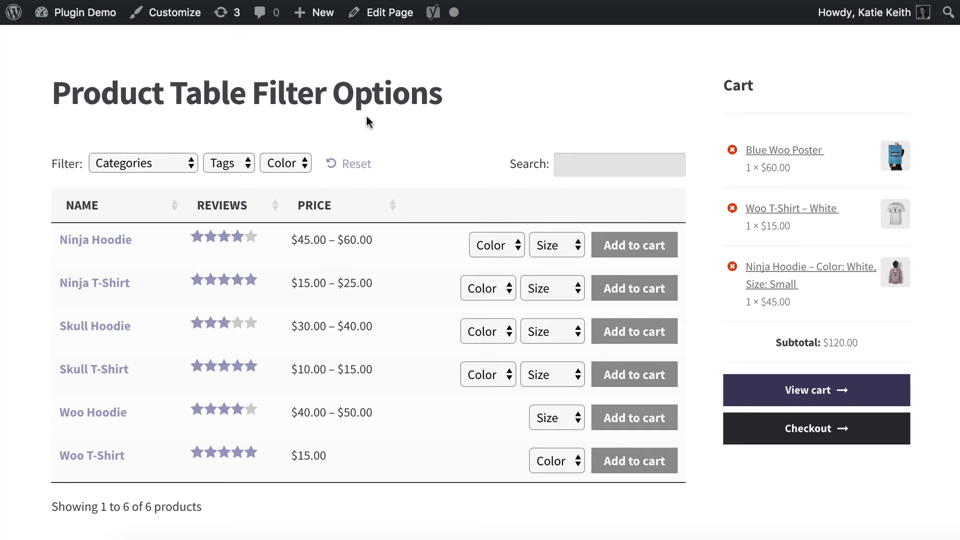
mouse_move(742, 102)
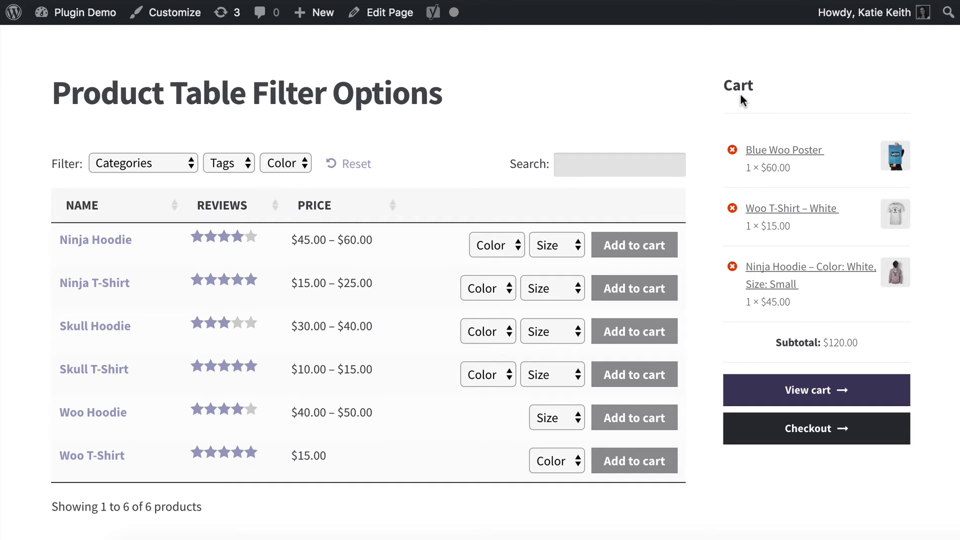
mouse_move(547, 6)
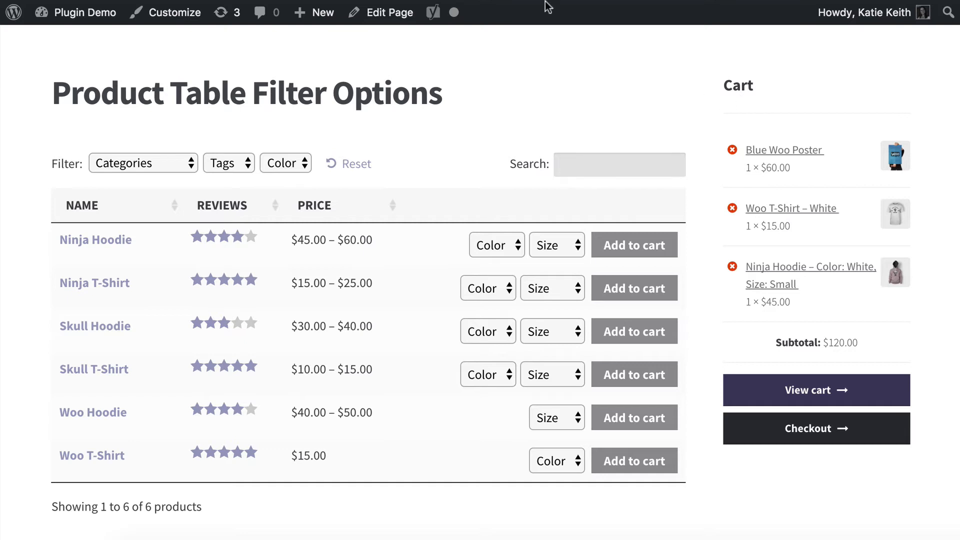
mouse_move(477, 5)
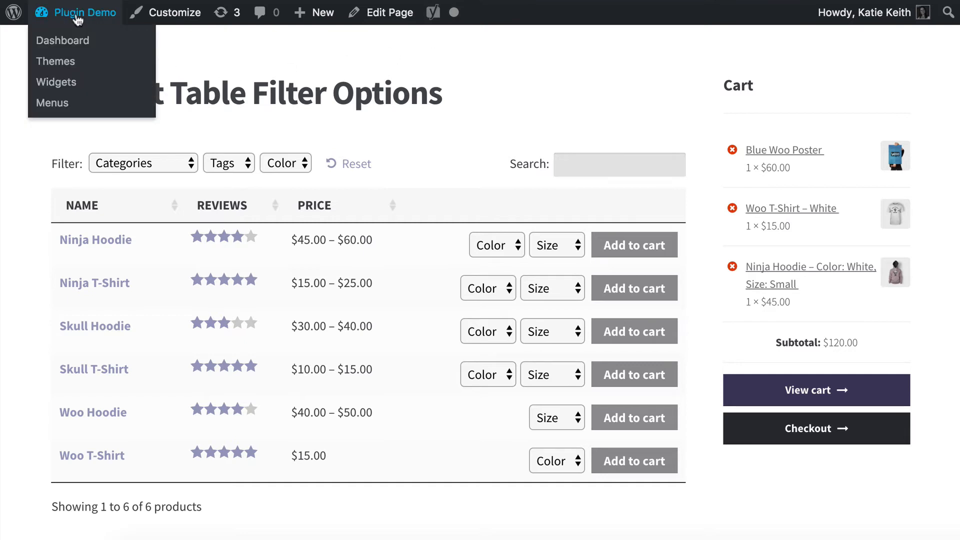
mouse_move(57, 82)
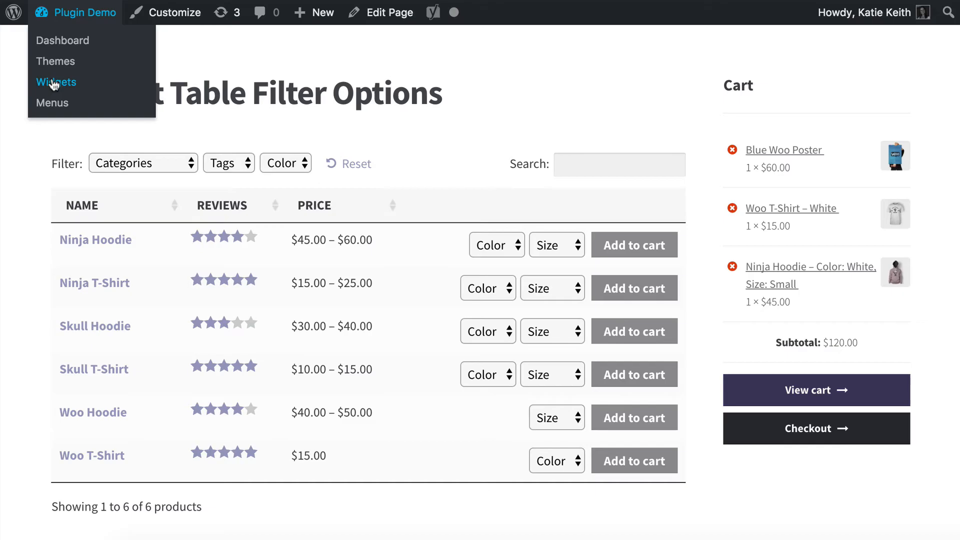
Step: Go to the Widgets screen from the site name menu in the admin bar
left_click(56, 81)
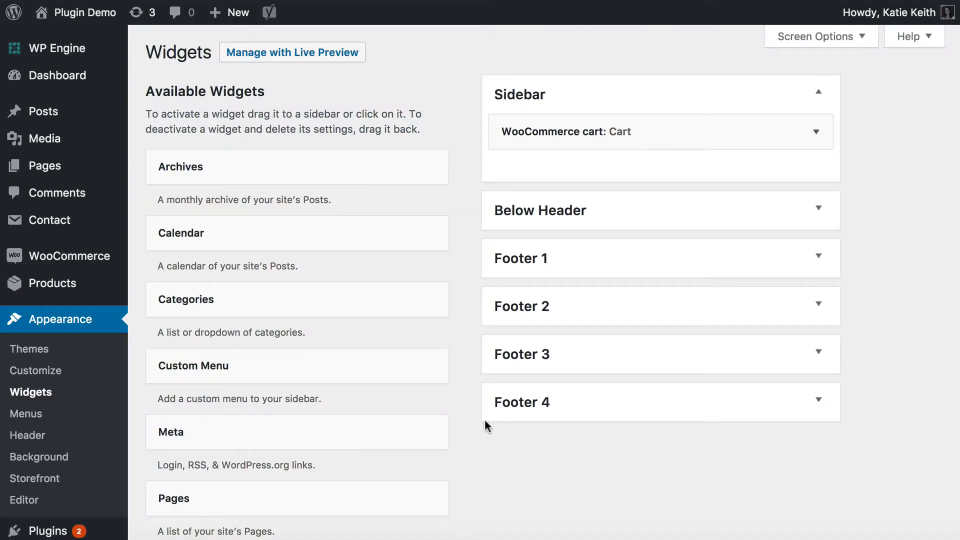
mouse_move(35, 371)
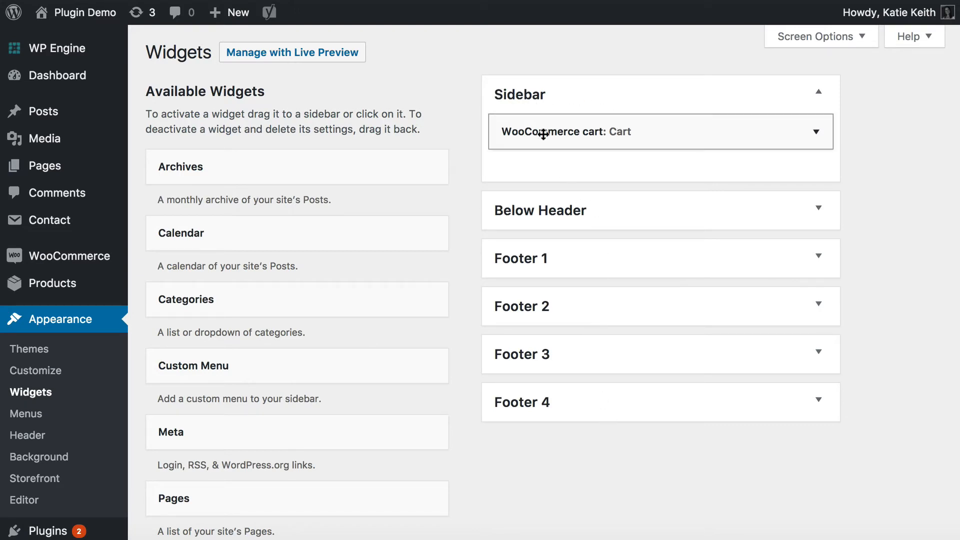
Step: Scroll the Available Widgets list to reveal the Product Table widgets
scroll("down", 3)
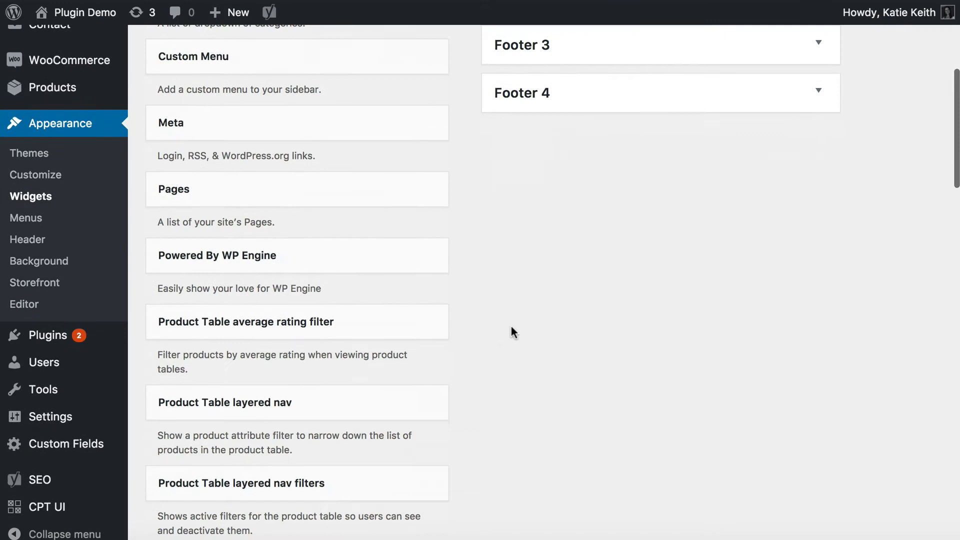
scroll("down", 3)
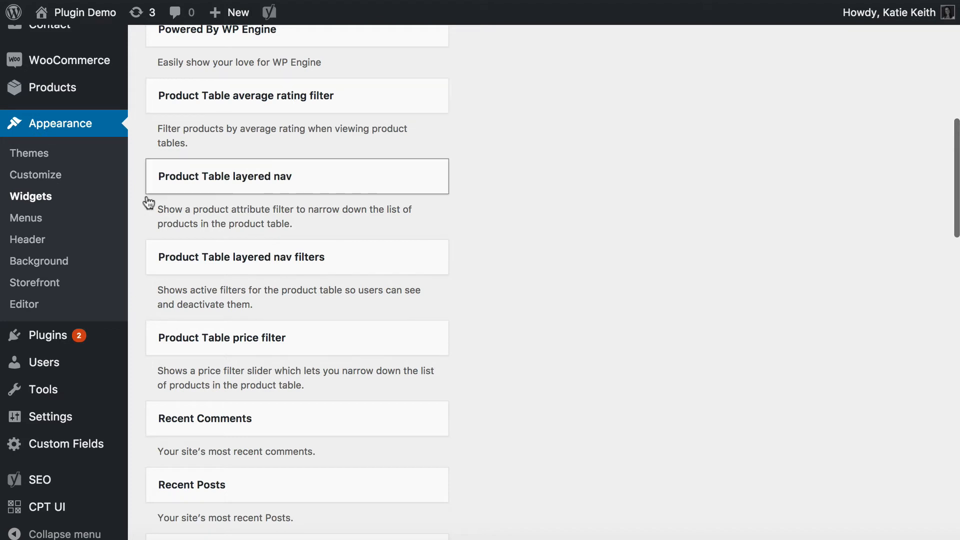
mouse_move(188, 403)
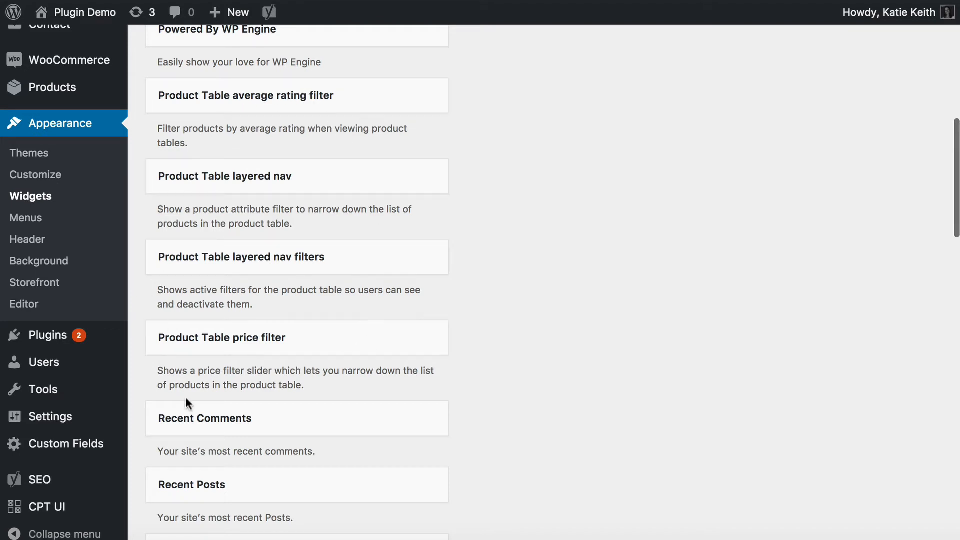
mouse_move(318, 363)
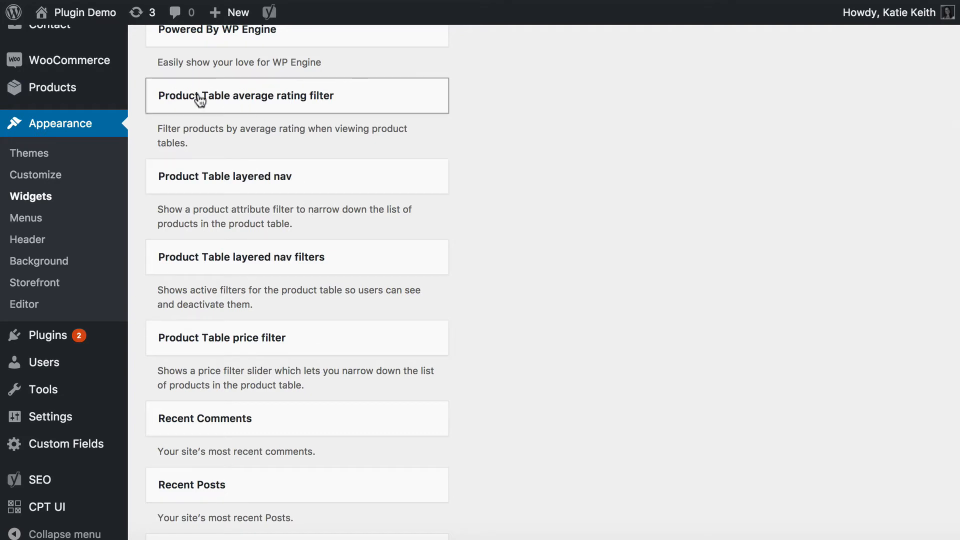
mouse_move(230, 281)
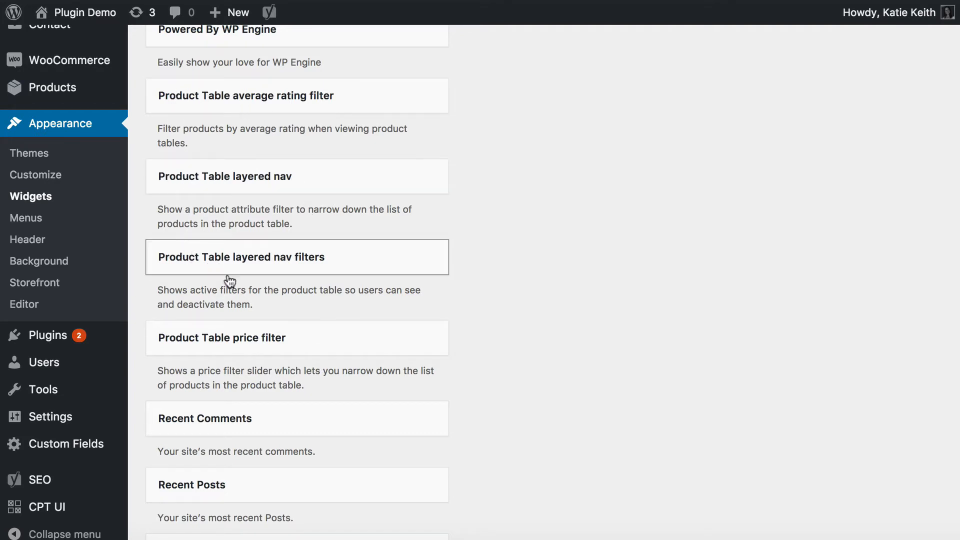
scroll("down", 3)
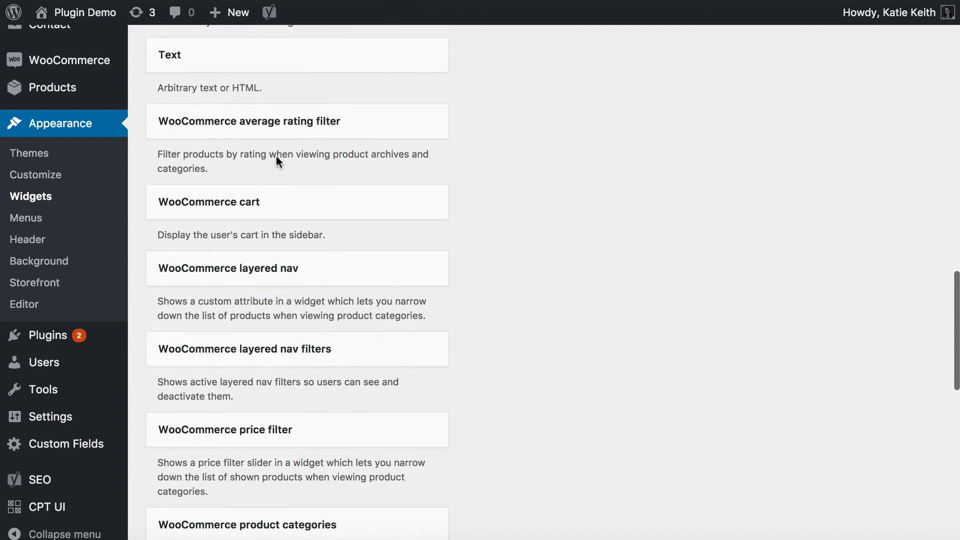
mouse_move(159, 323)
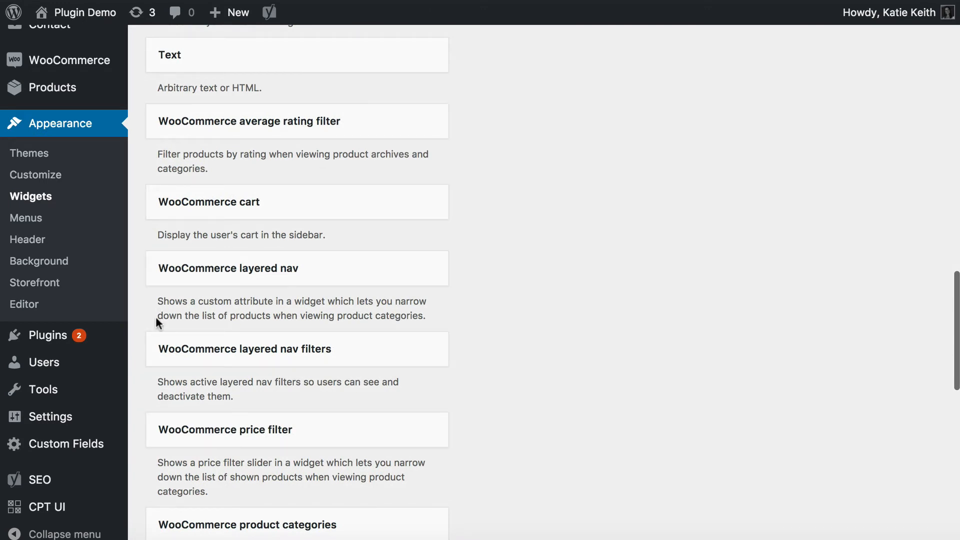
mouse_move(373, 257)
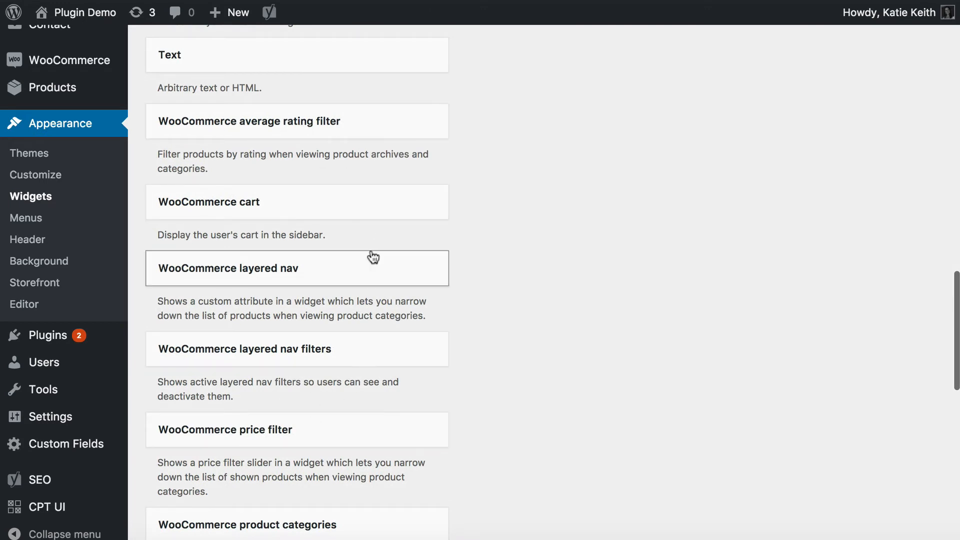
scroll("up", 3)
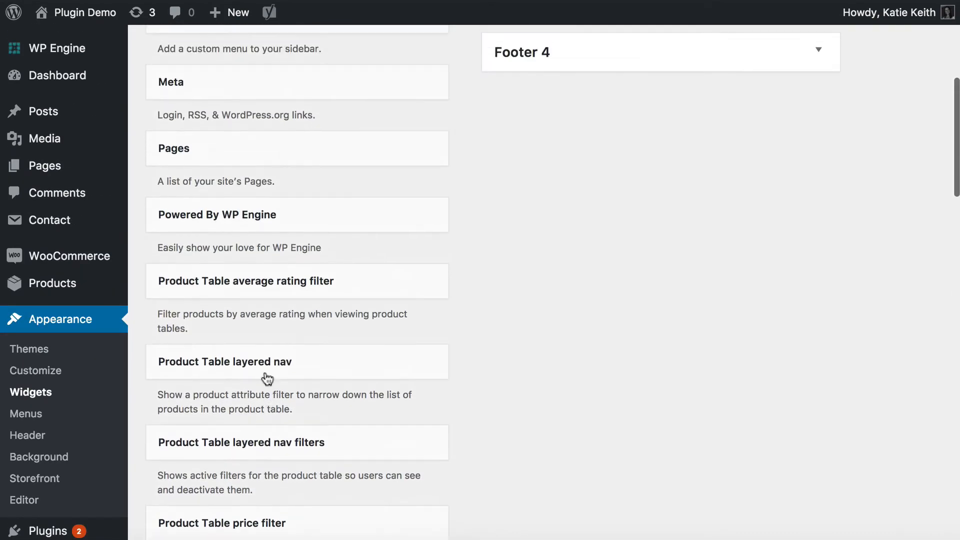
scroll("down", 3)
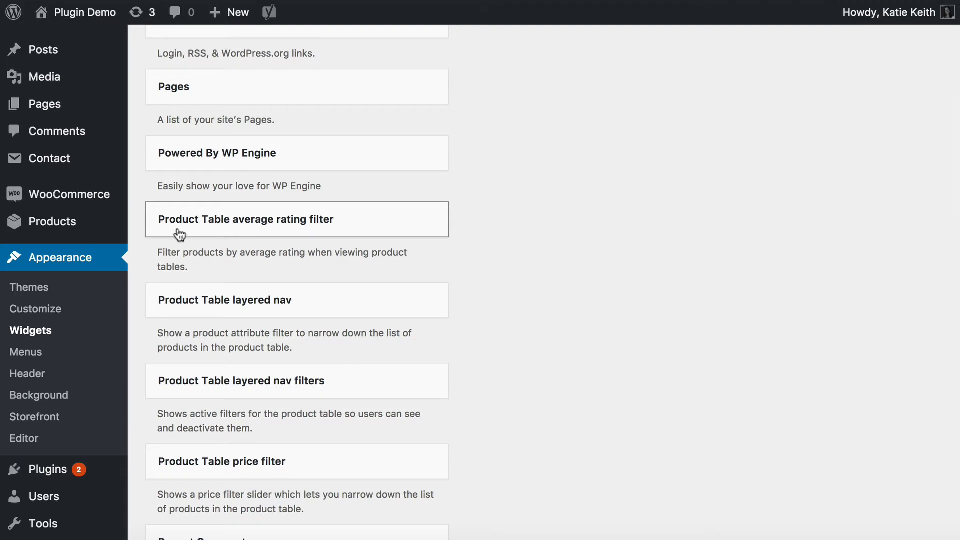
mouse_move(313, 238)
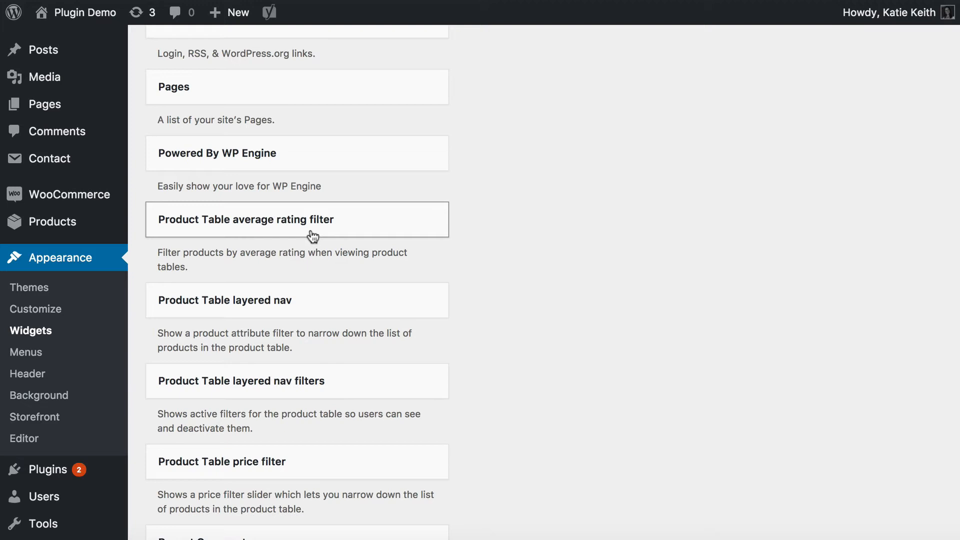
mouse_move(287, 292)
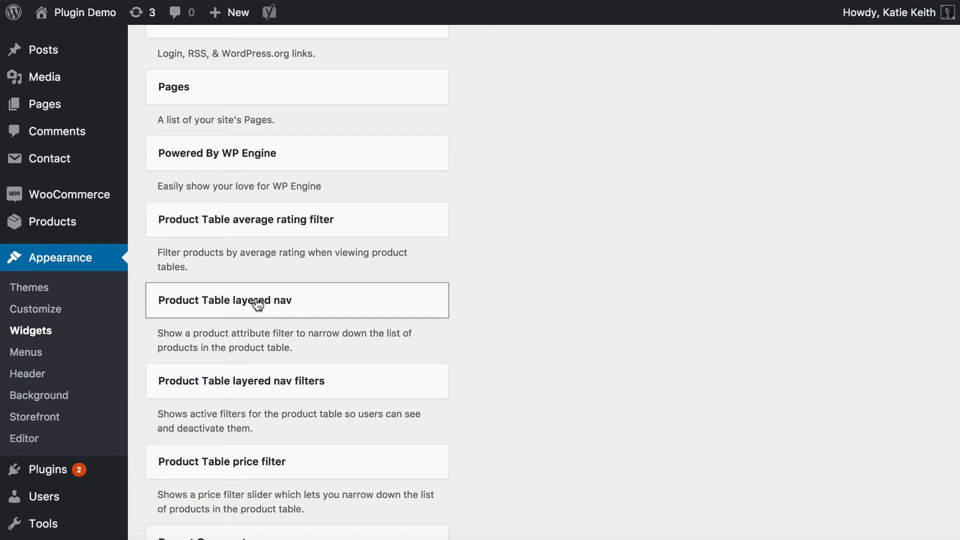
mouse_move(262, 307)
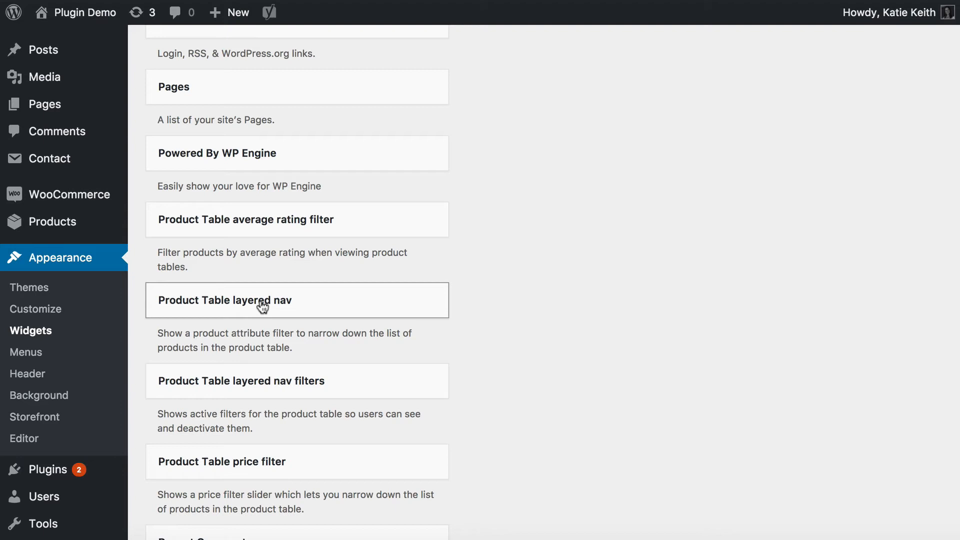
mouse_move(253, 396)
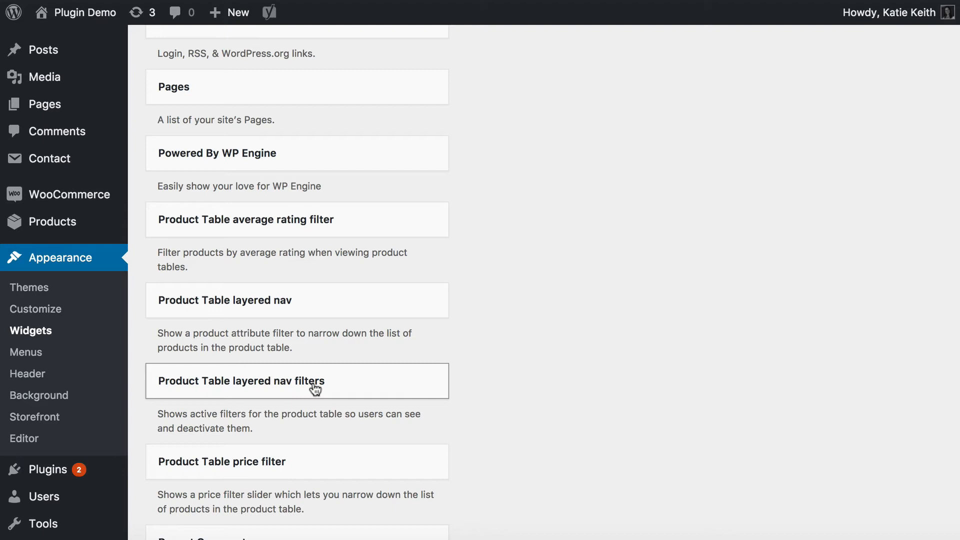
scroll("down", 3)
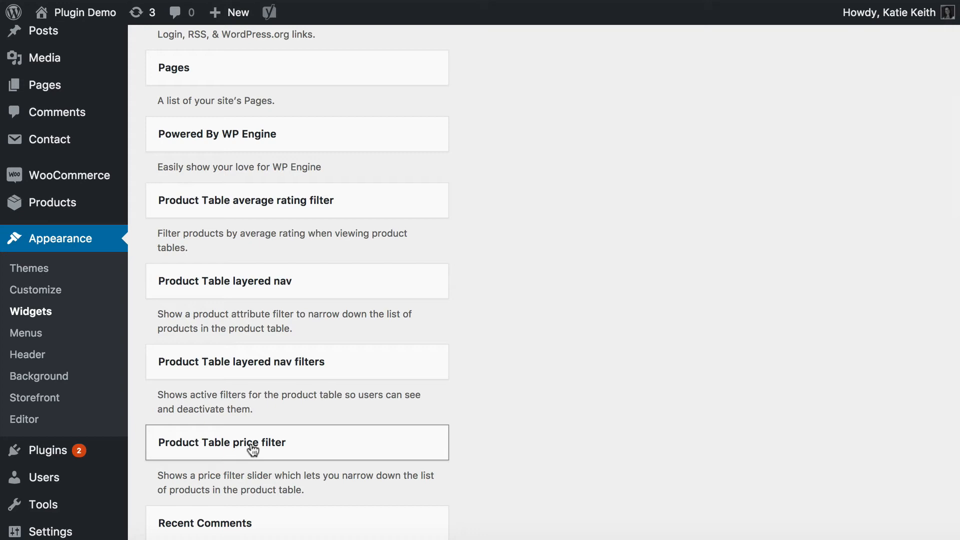
mouse_move(252, 373)
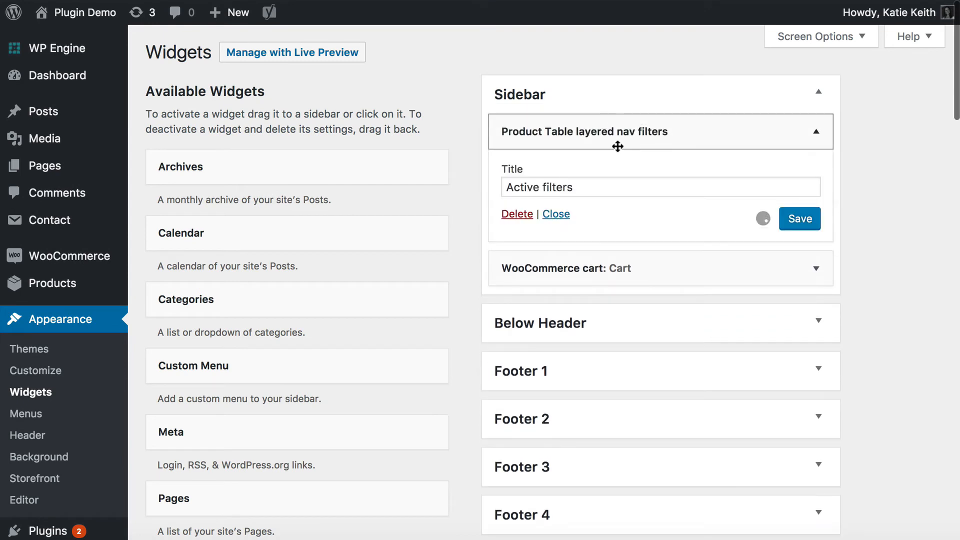
Step: Save and collapse the Active filters widget, then configure and save the color filter widget
left_click(799, 218)
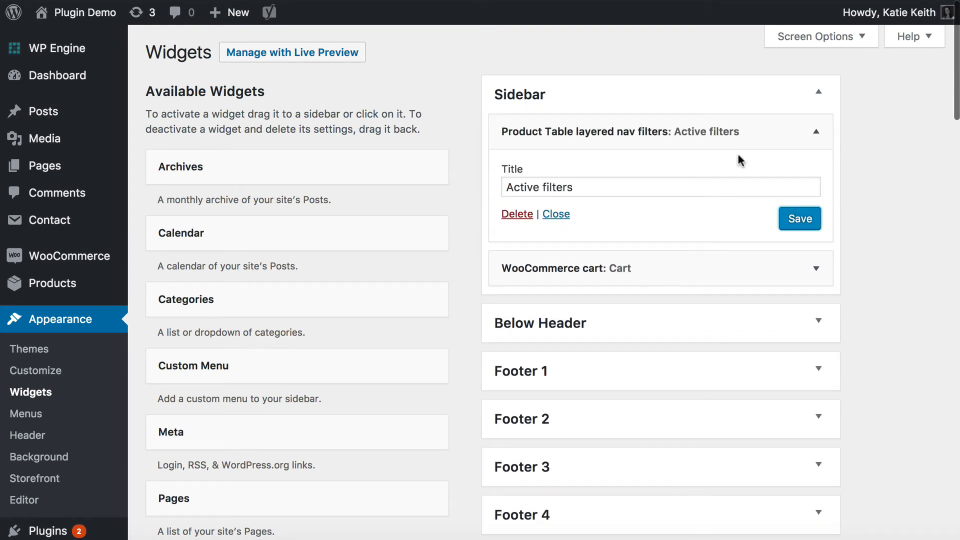
left_click(816, 131)
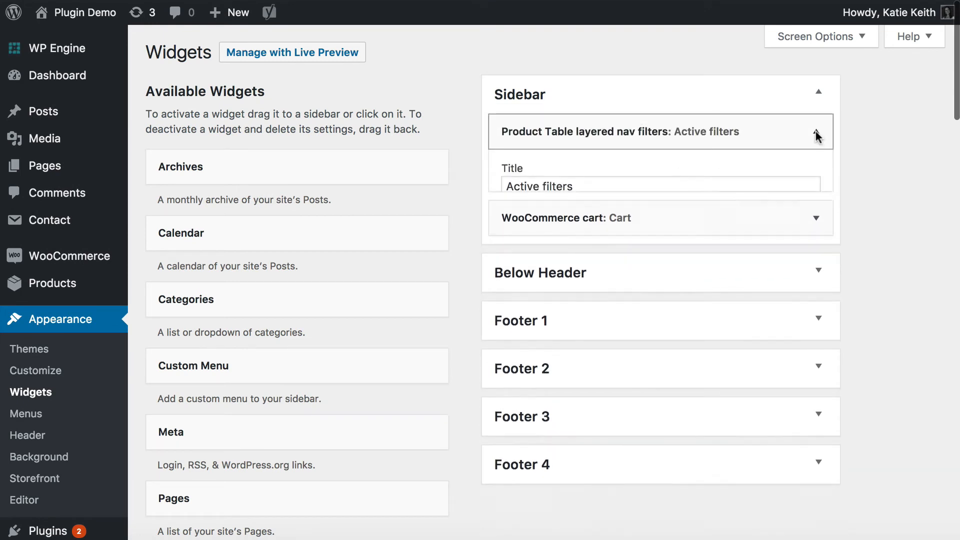
scroll("down", 3)
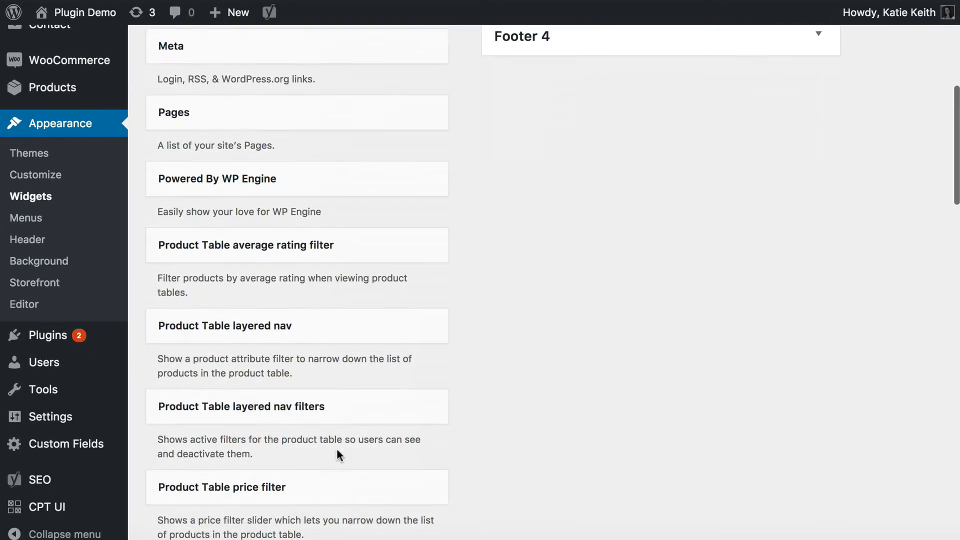
scroll("down", 3)
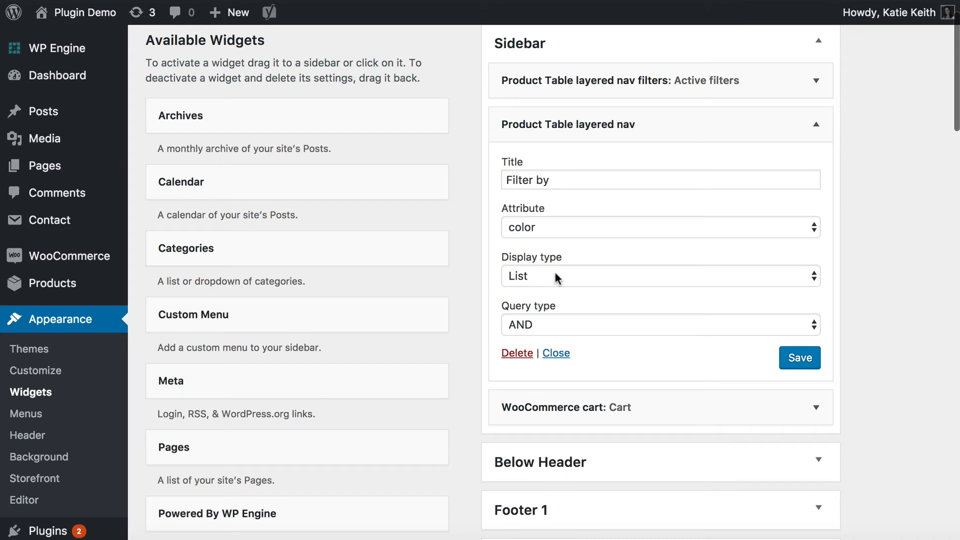
mouse_move(548, 235)
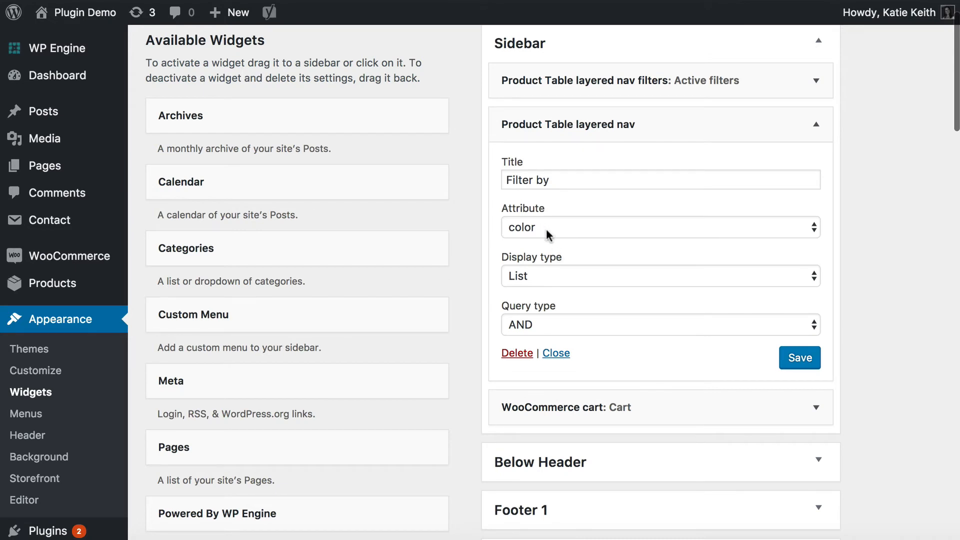
left_click(660, 227)
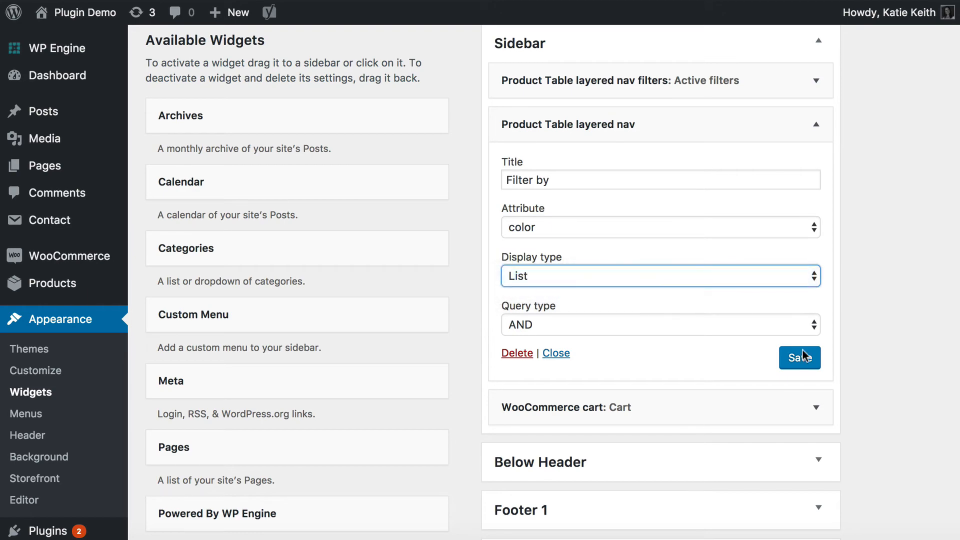
left_click(799, 358)
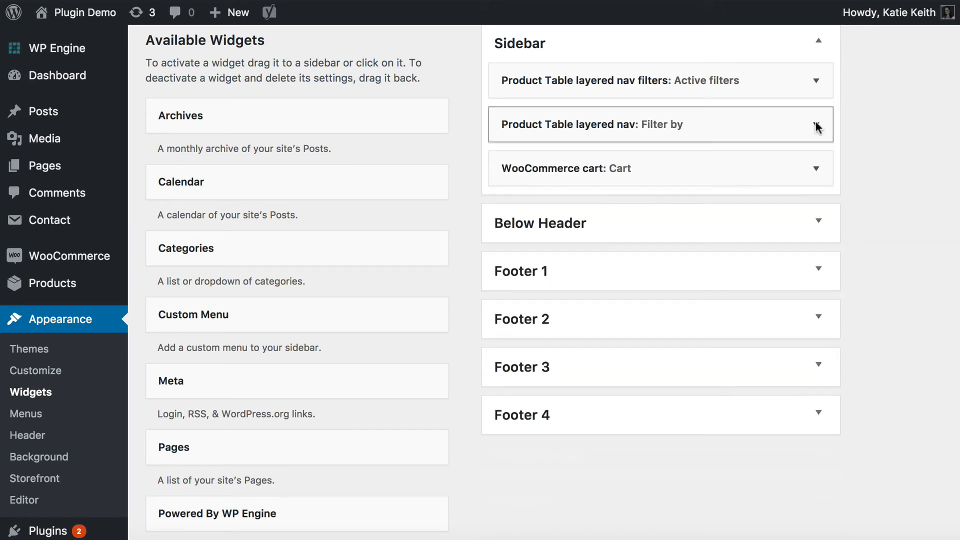
Step: Set the second layered nav widget to size, save both filters and collapse it
scroll("down", 3)
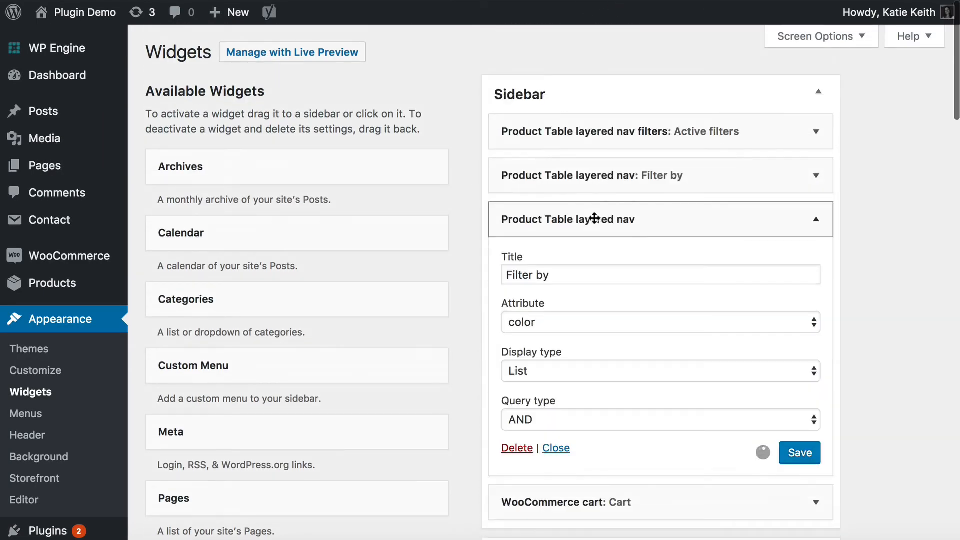
scroll("down", 3)
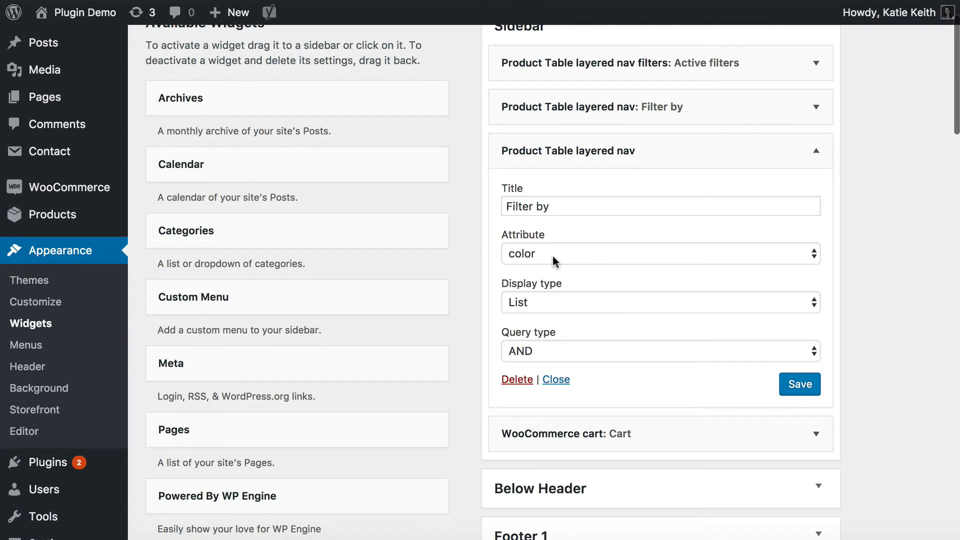
left_click(661, 254)
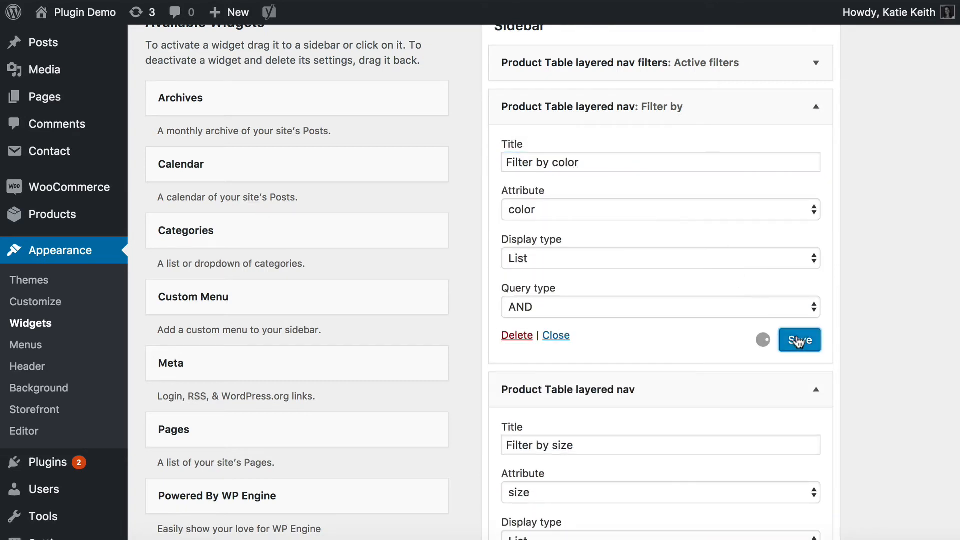
left_click(799, 340)
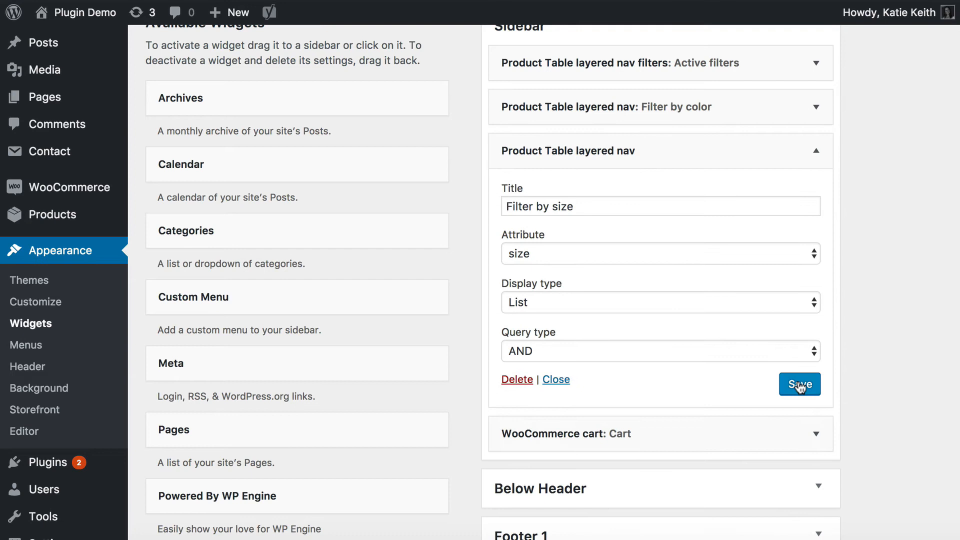
left_click(799, 384)
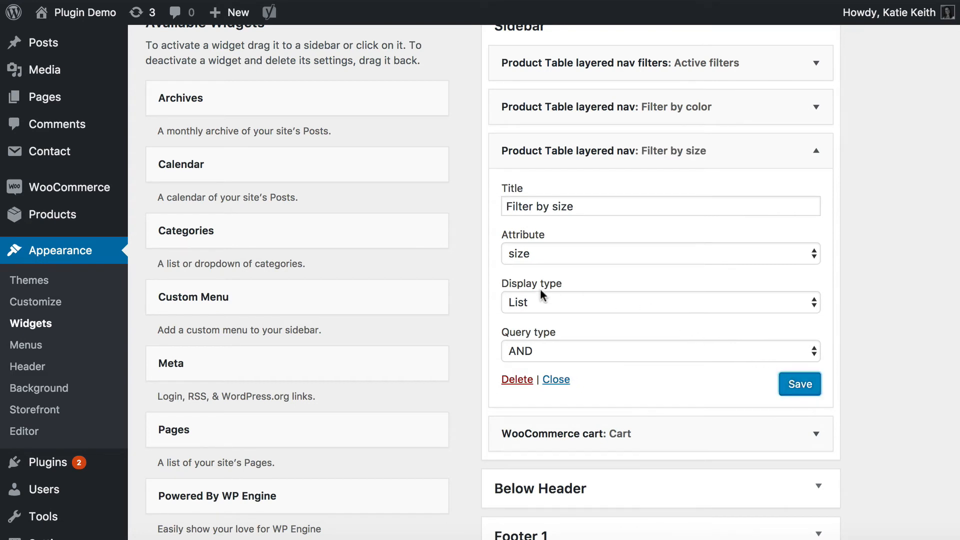
left_click(660, 302)
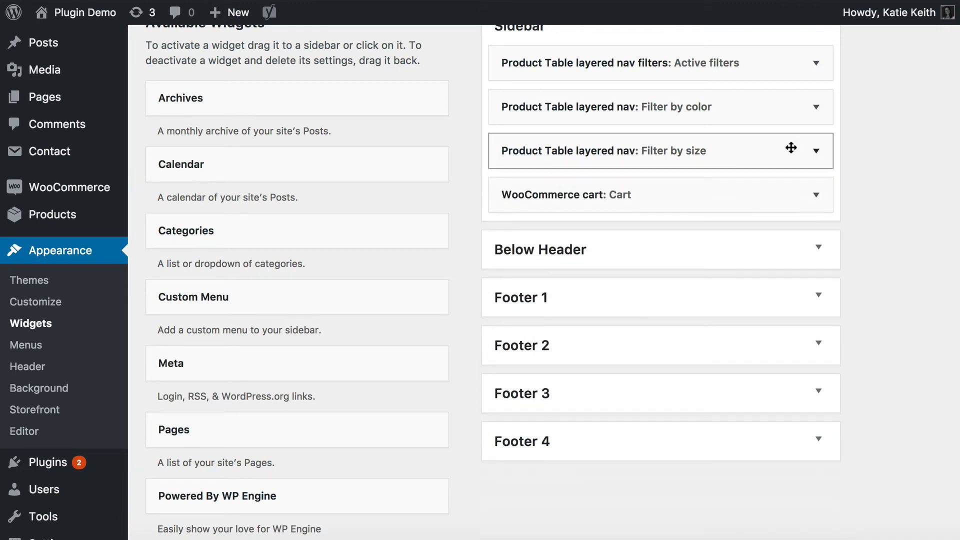
Step: Add the Filter by price and Average rating widgets to the Sidebar and save
scroll("down", 3)
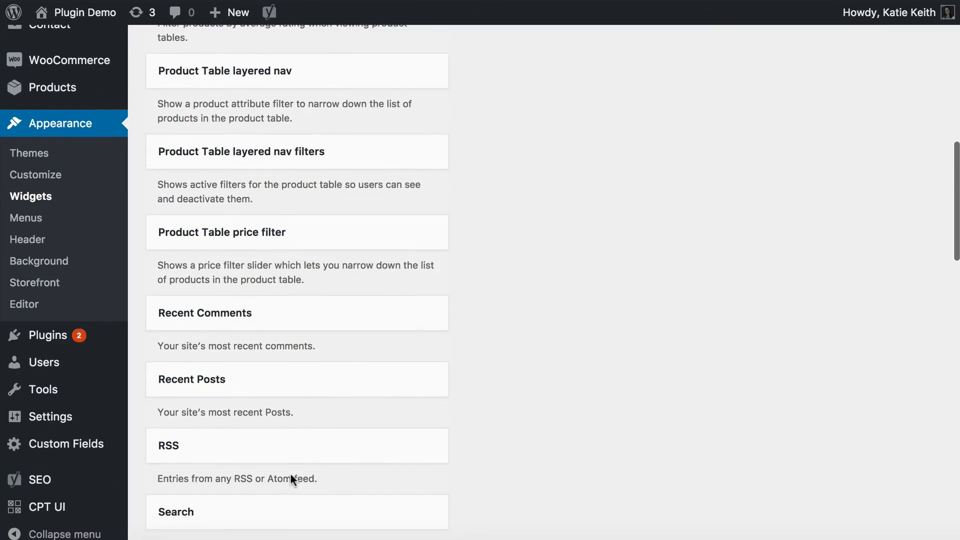
scroll("down", 3)
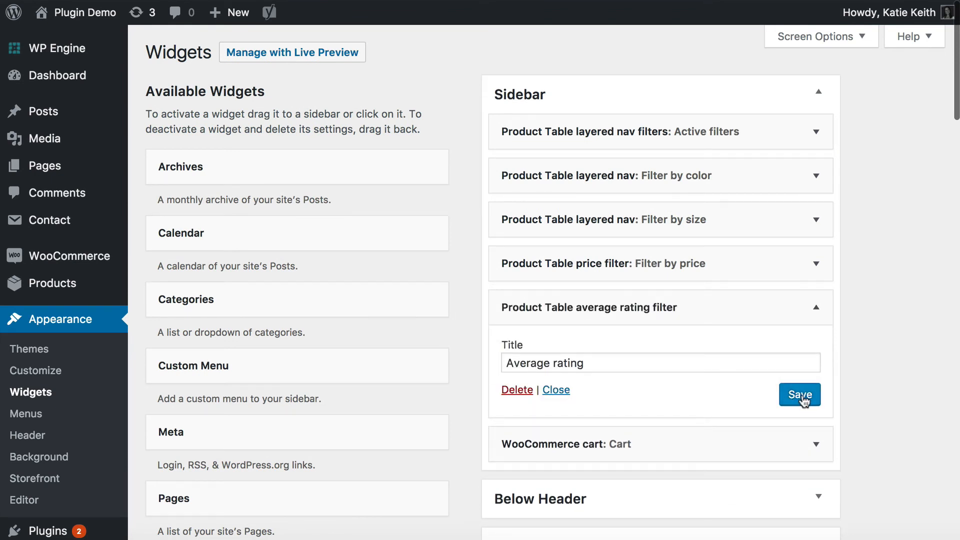
left_click(799, 394)
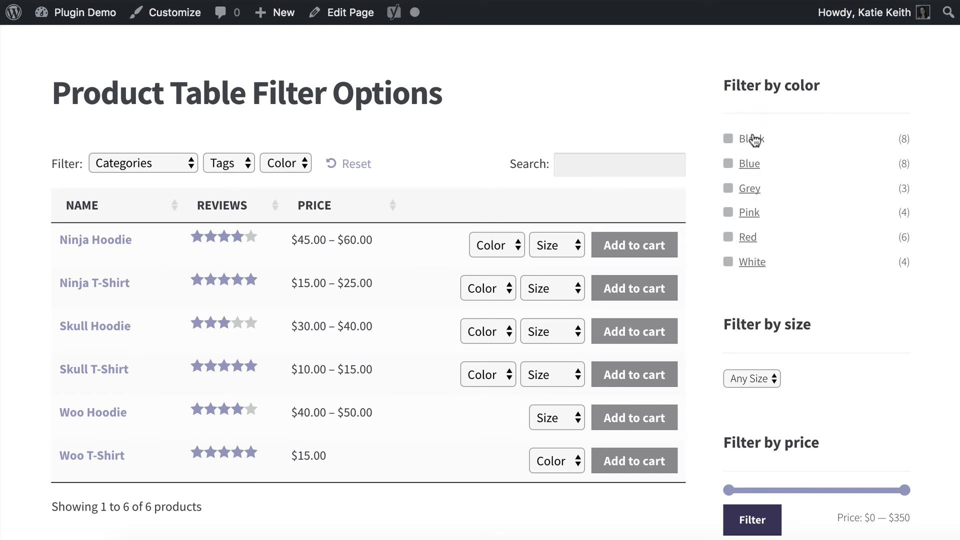
Step: On the front end, open and close the Filter by size dropdown (Small, Medium, Large)
scroll("down", 3)
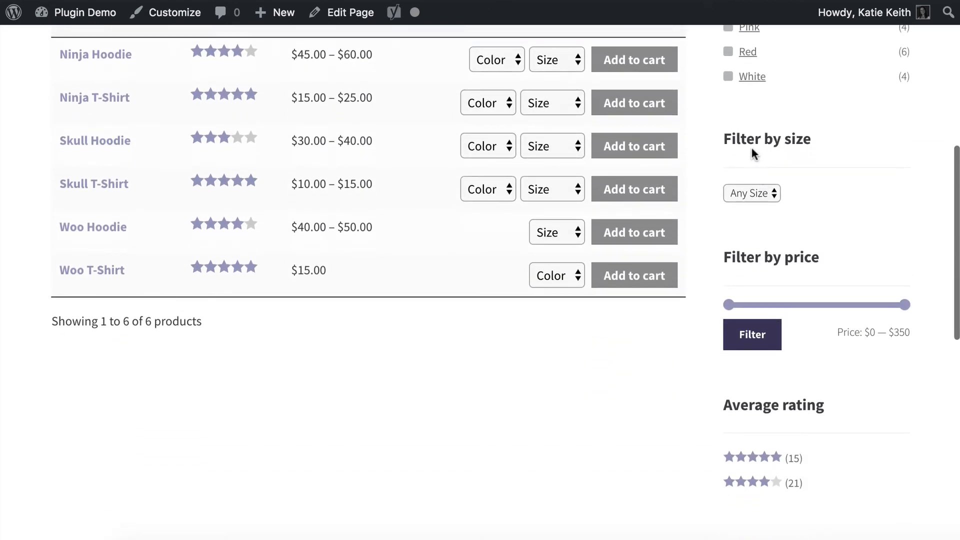
left_click(751, 193)
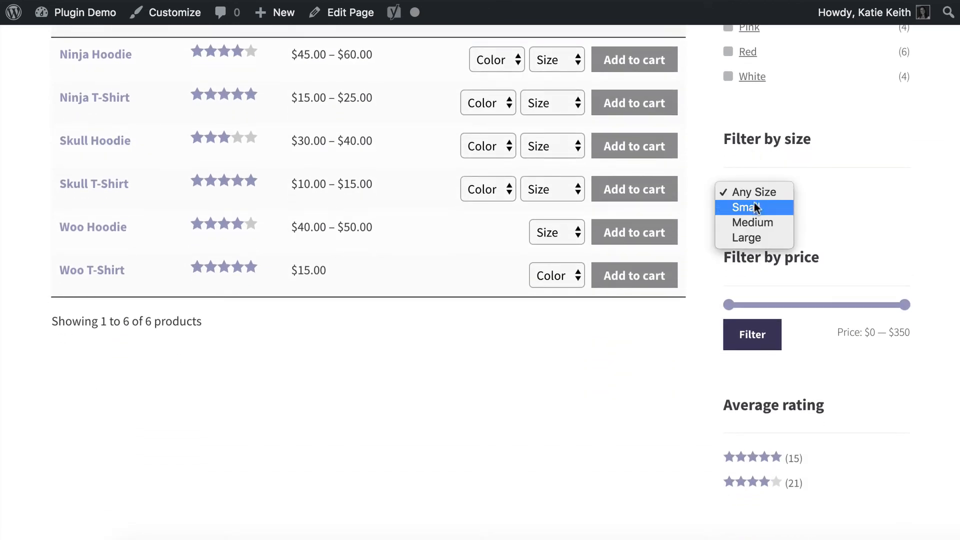
left_click(752, 193)
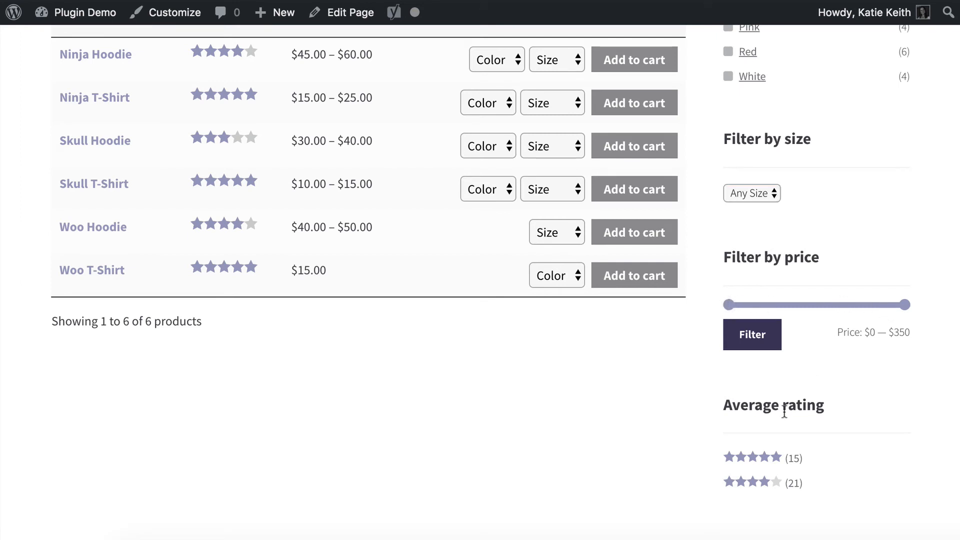
scroll("down", 3)
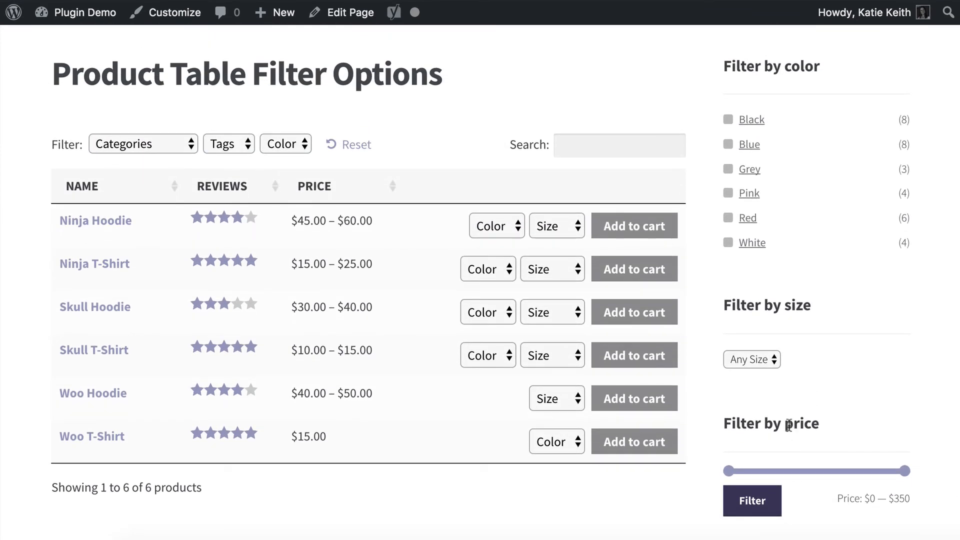
mouse_move(752, 131)
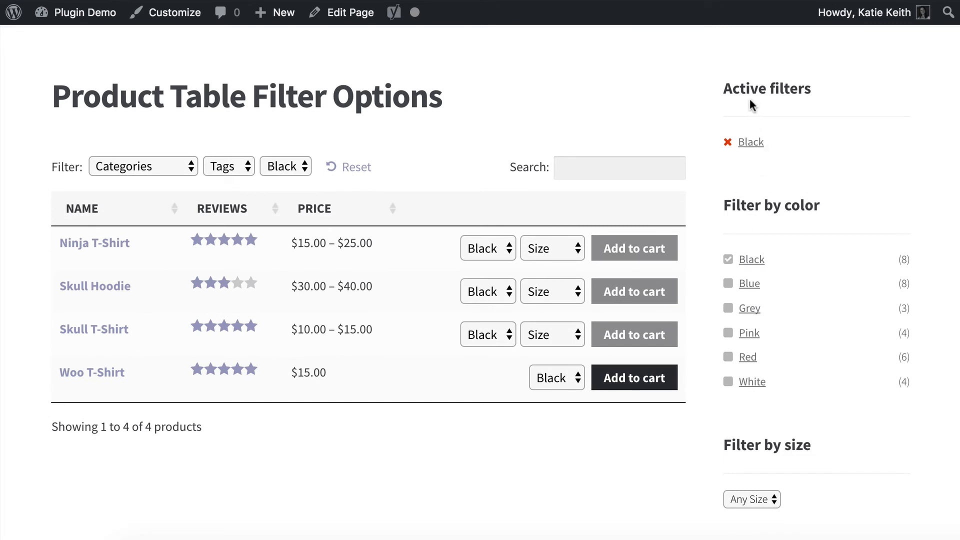
mouse_move(742, 171)
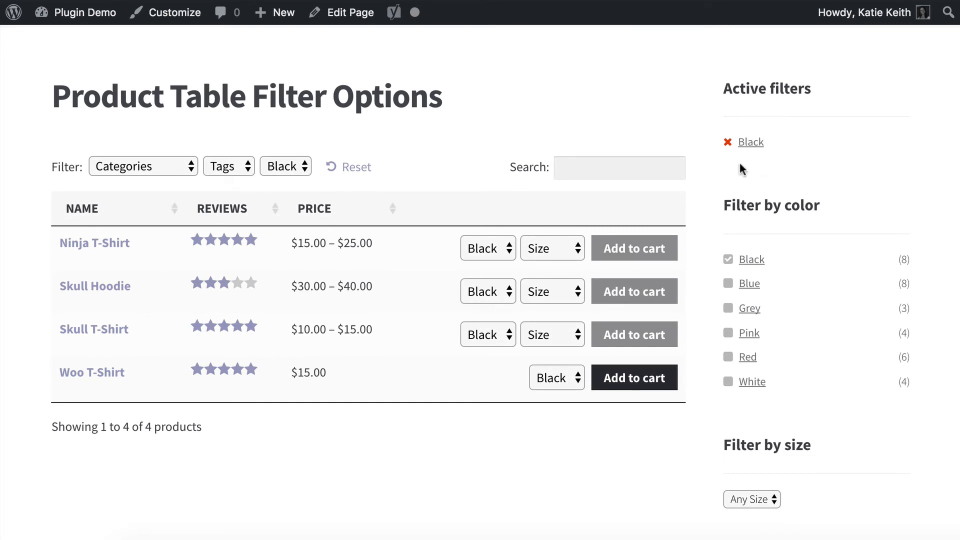
Step: Drag the price slider maximum down to $10 and apply the filter
scroll("down", 3)
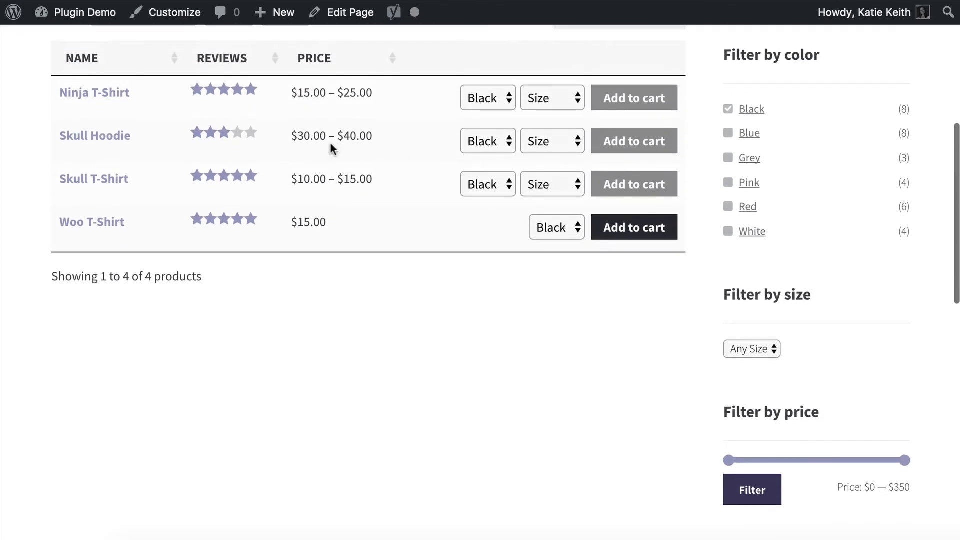
scroll("down", 3)
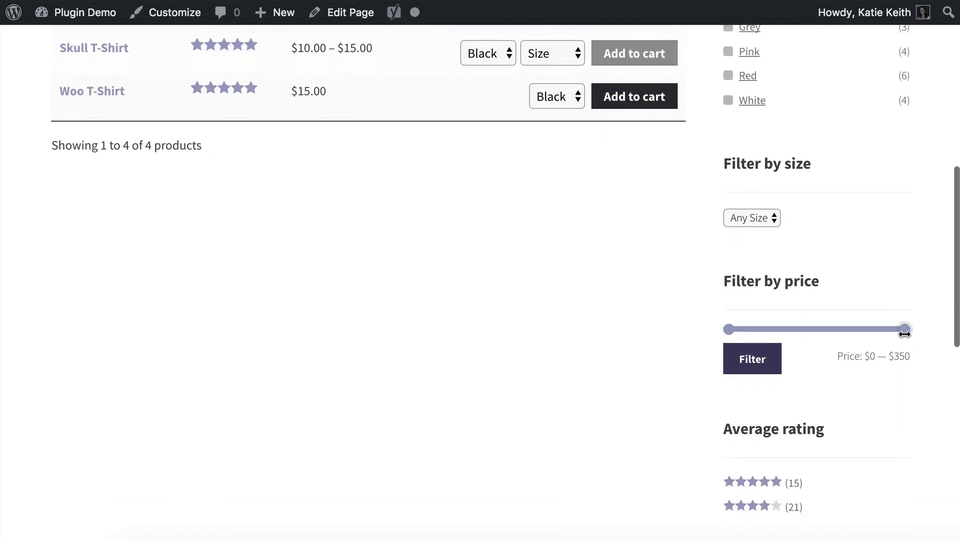
left_click_drag(905, 329, 728, 330)
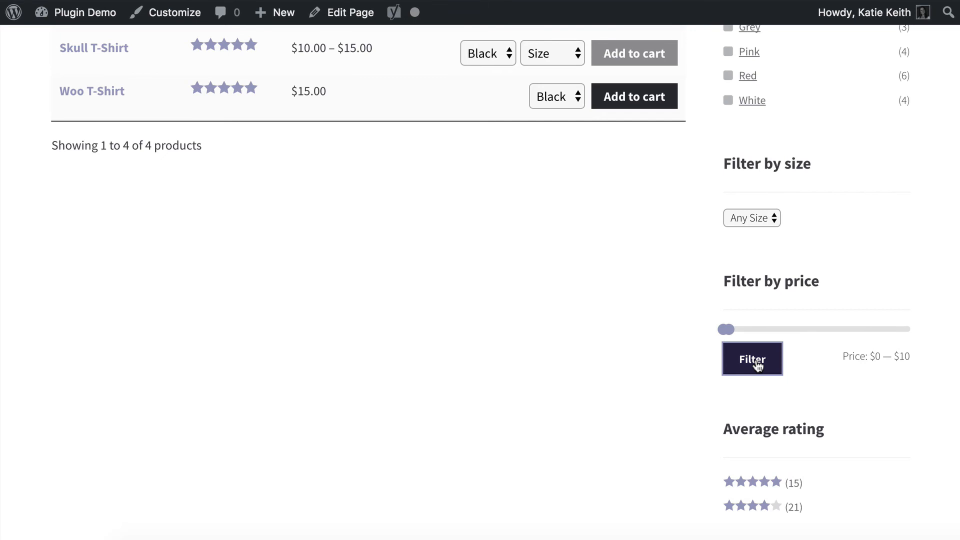
left_click(752, 359)
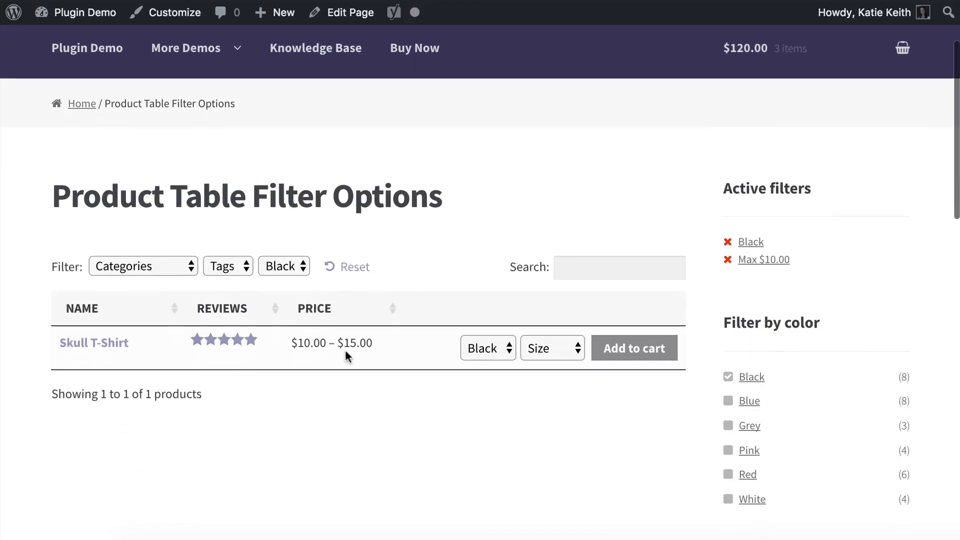
mouse_move(300, 343)
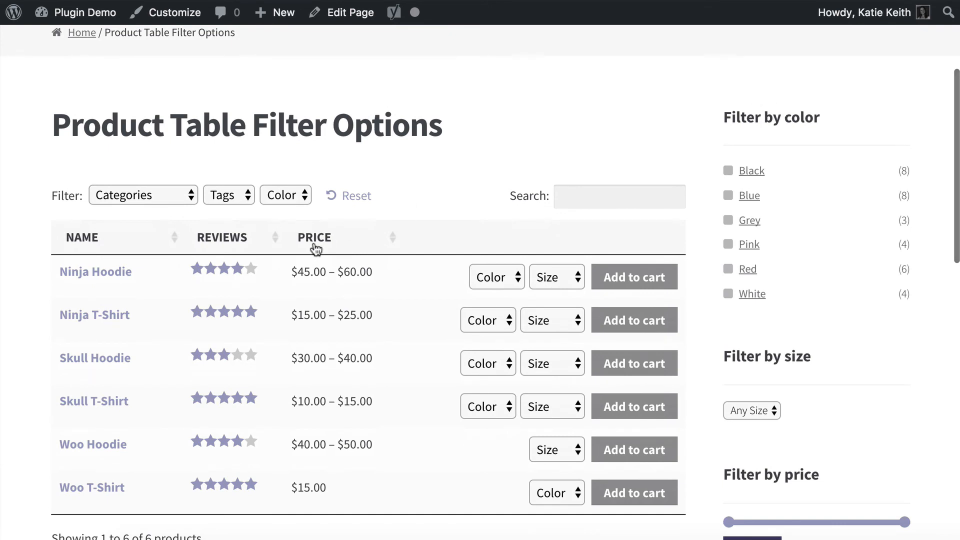
Step: Filter the product table to the Hoodies category and Black color, leaving only Skull Hoodie
left_click(143, 194)
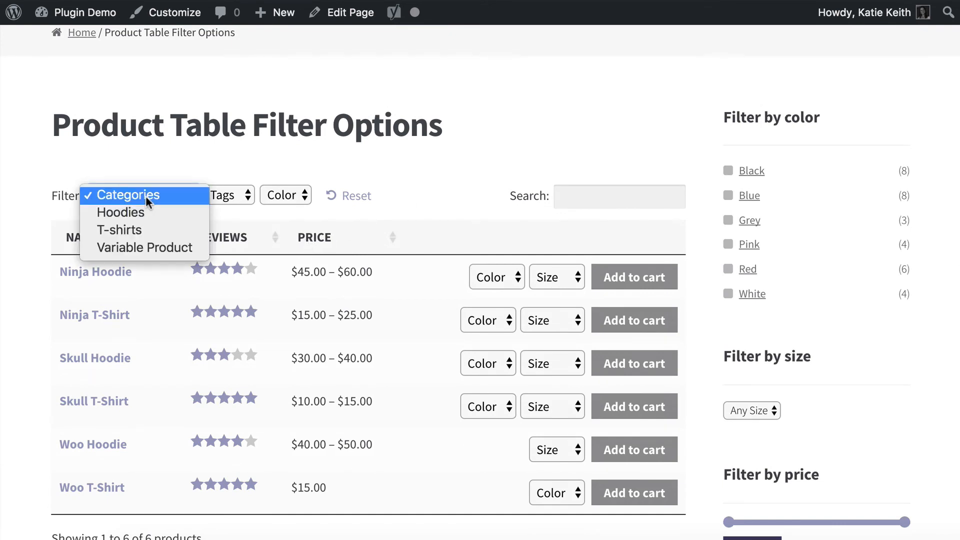
left_click(120, 212)
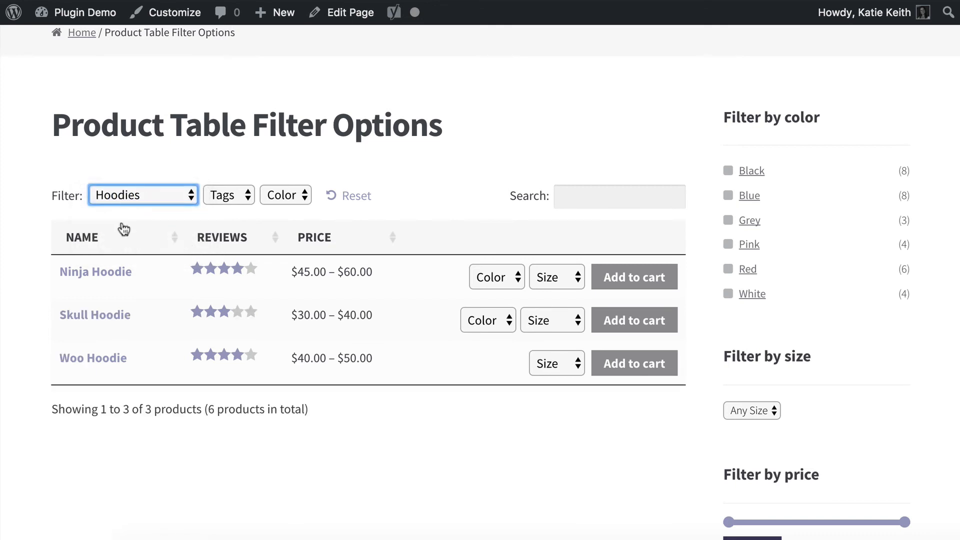
mouse_move(753, 177)
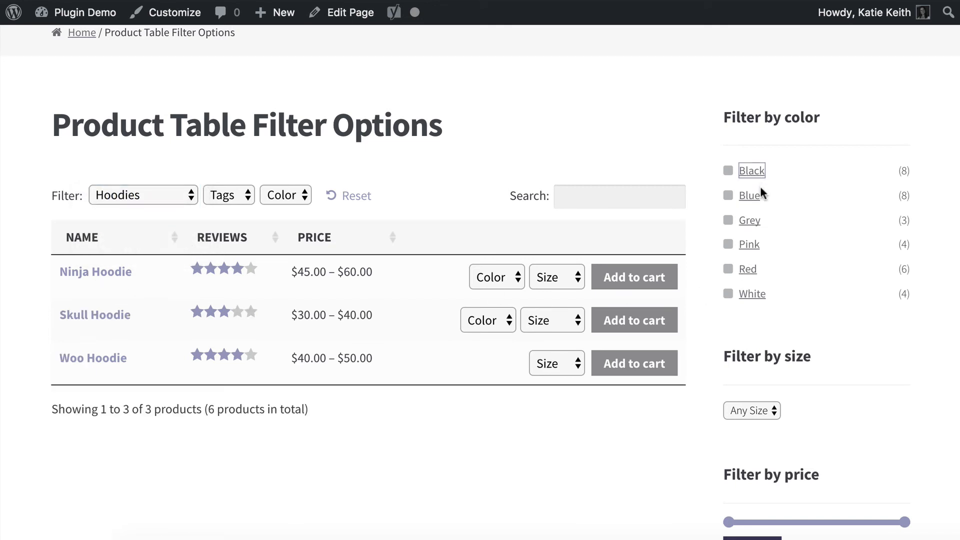
left_click(728, 170)
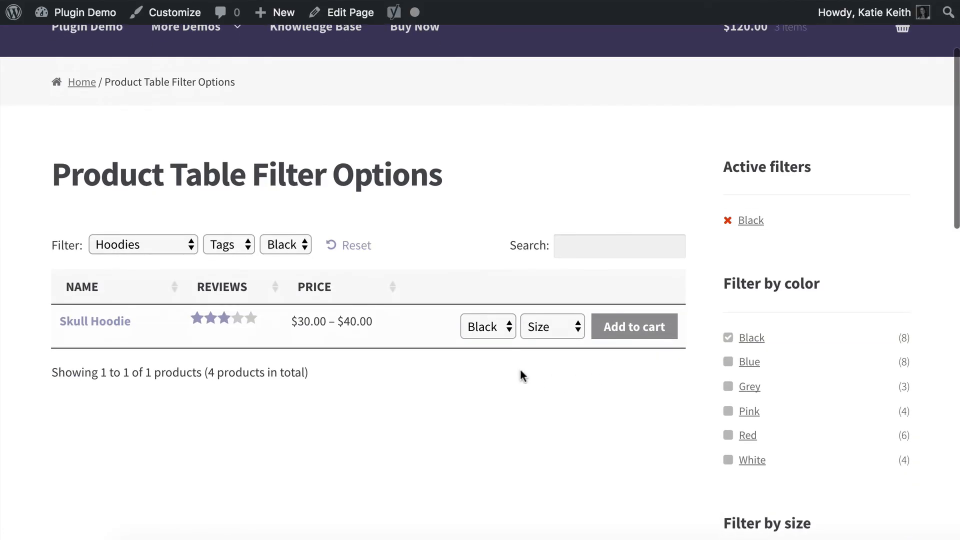
left_click(487, 325)
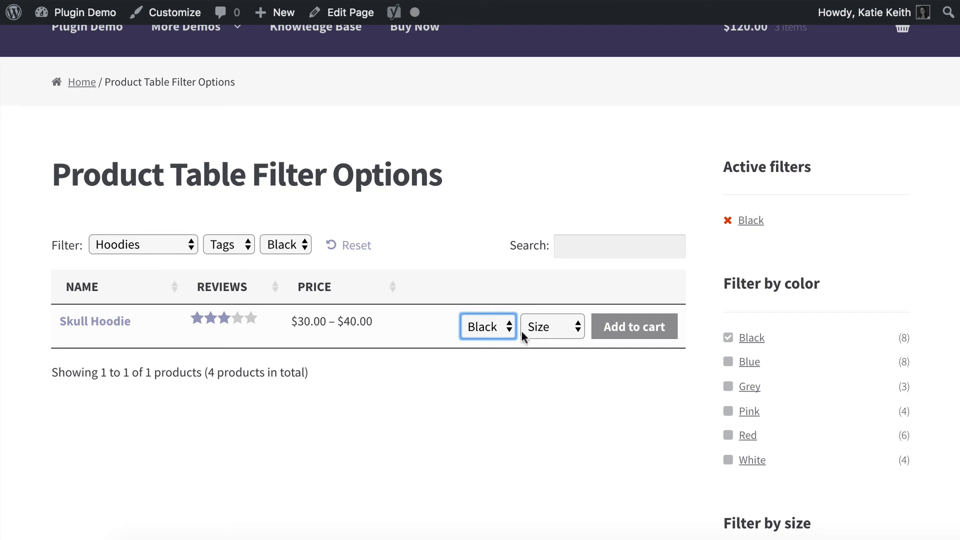
mouse_move(521, 335)
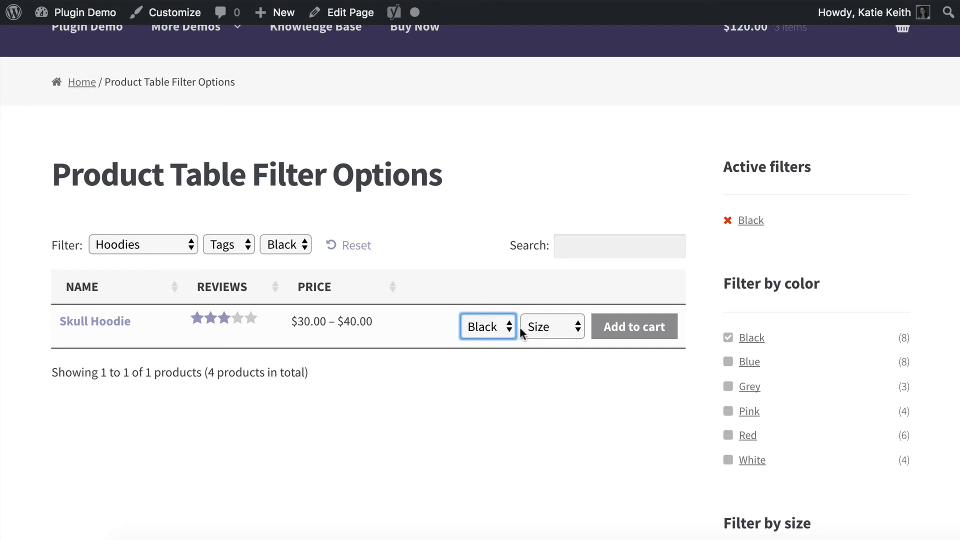
mouse_move(508, 318)
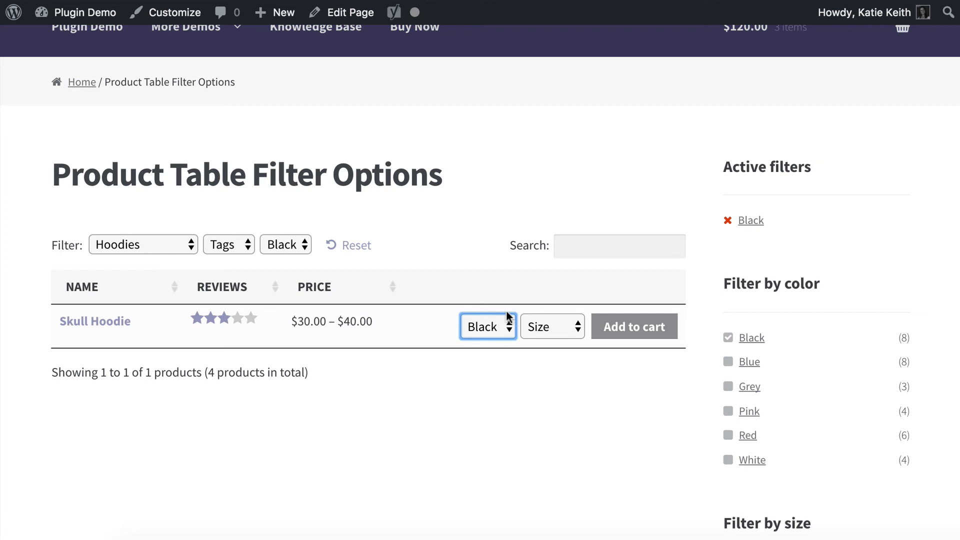
mouse_move(516, 336)
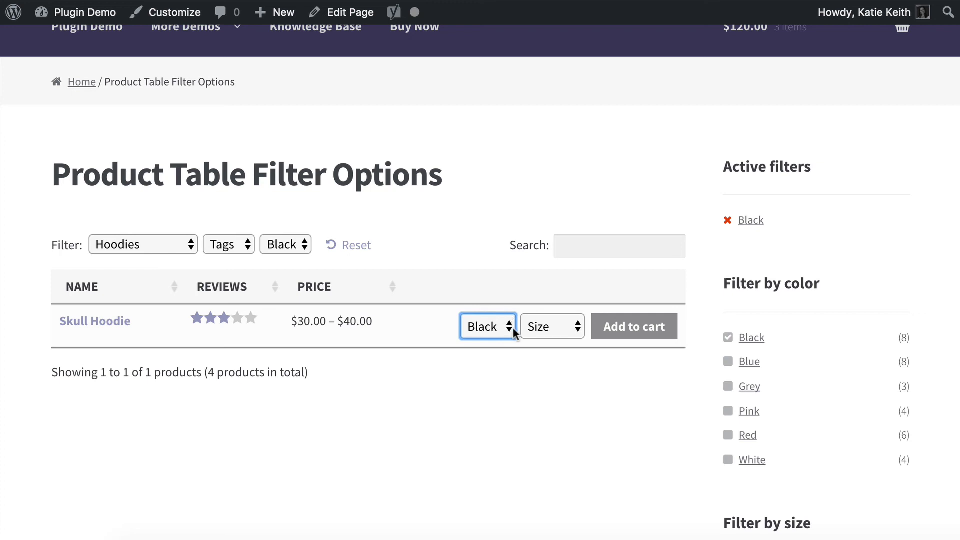
mouse_move(507, 336)
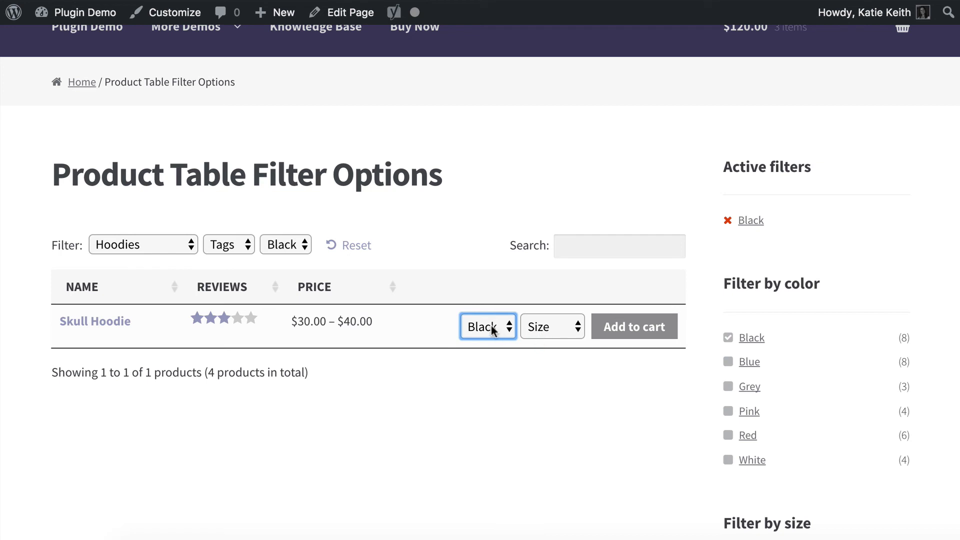
Step: Open and close the Skull Hoodie's Size options without choosing a size
left_click(551, 325)
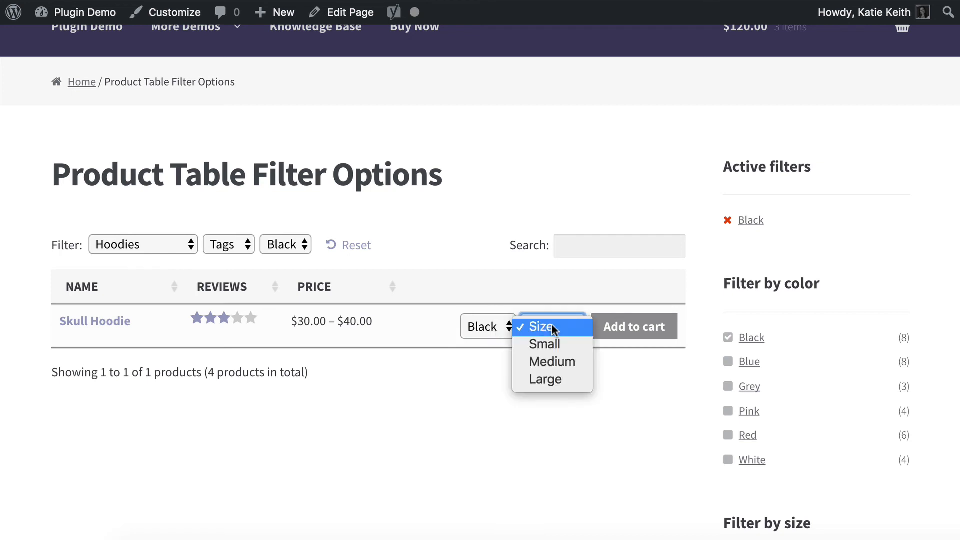
left_click(540, 326)
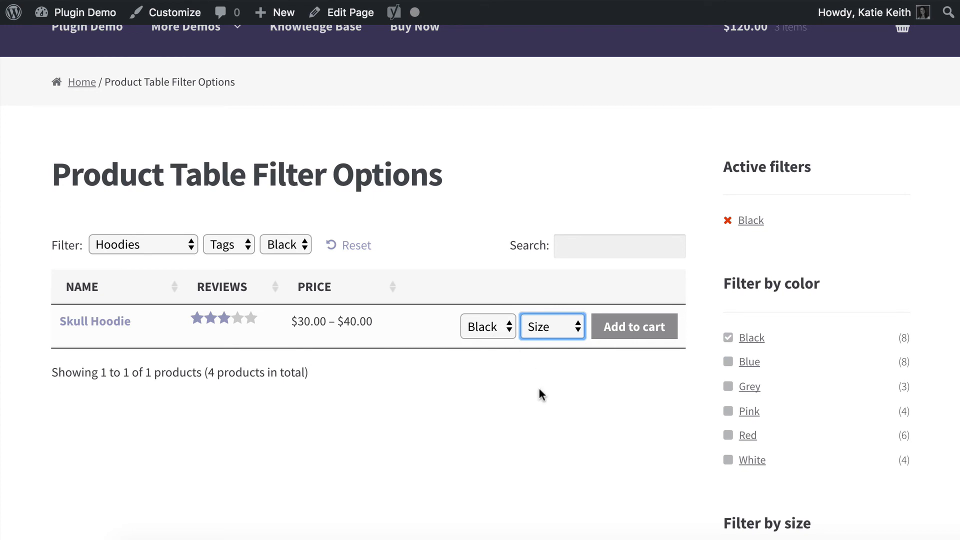
left_click(551, 326)
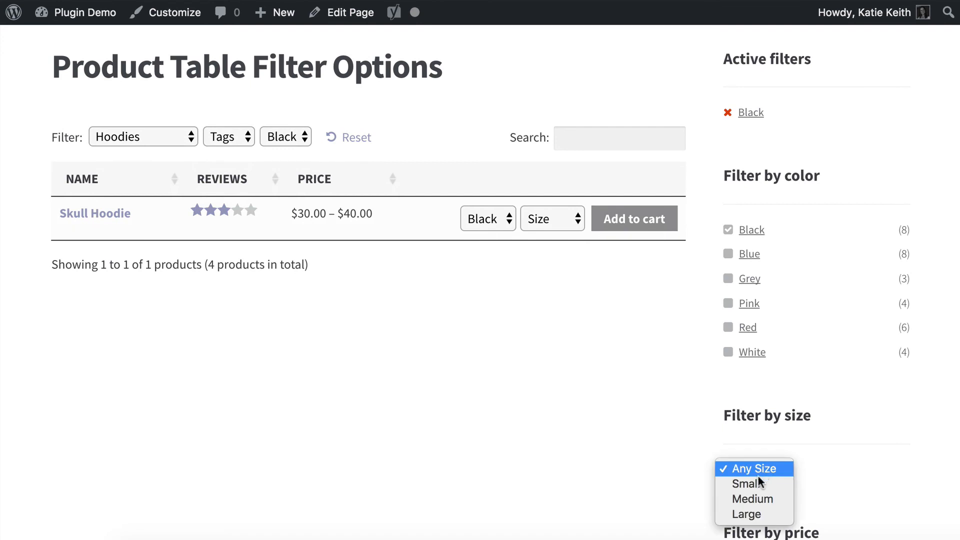
Step: Add Medium from the Filter by size dropdown as an active filter
left_click(752, 499)
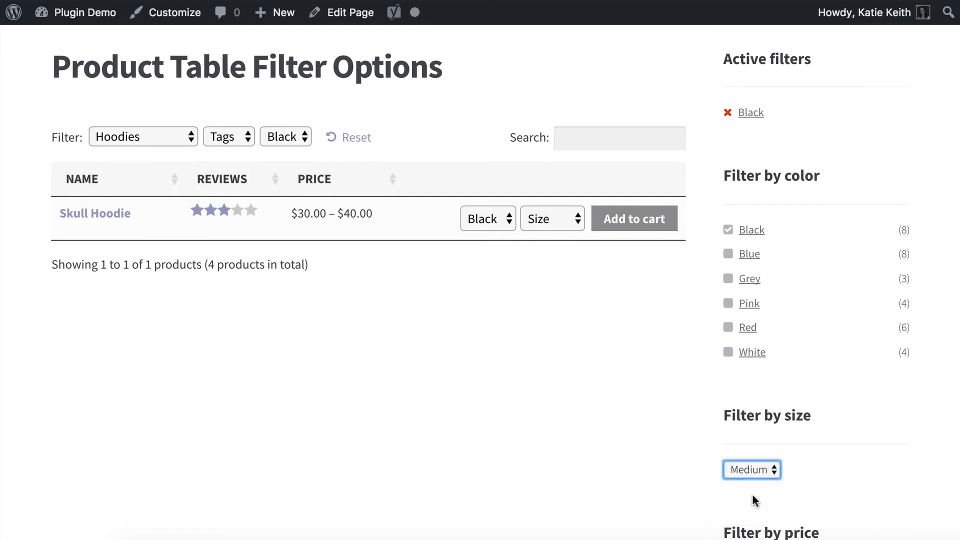
left_click(751, 469)
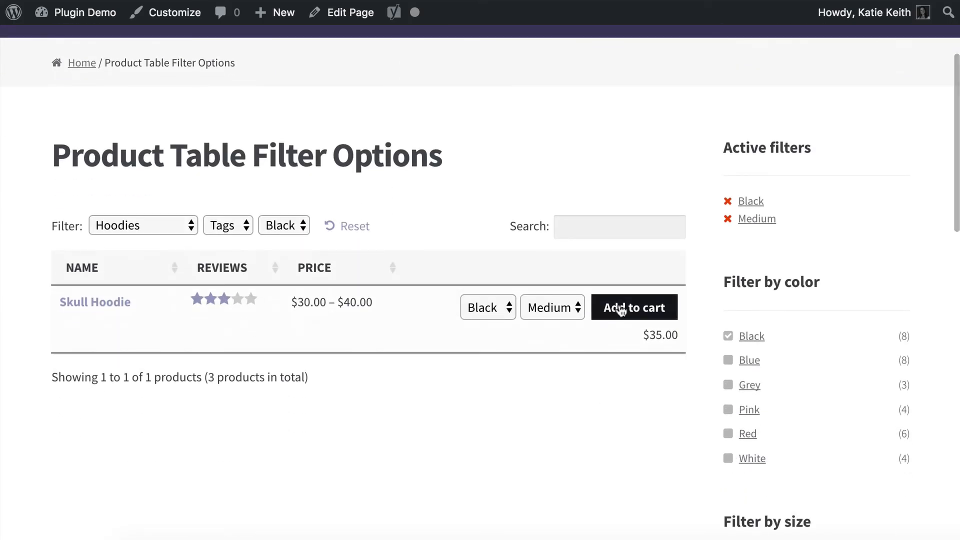
mouse_move(579, 368)
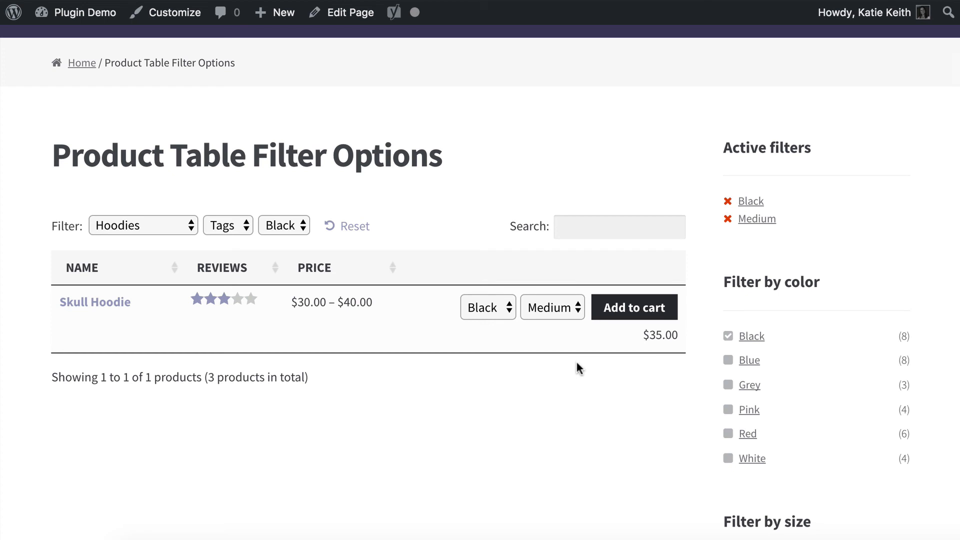
mouse_move(745, 182)
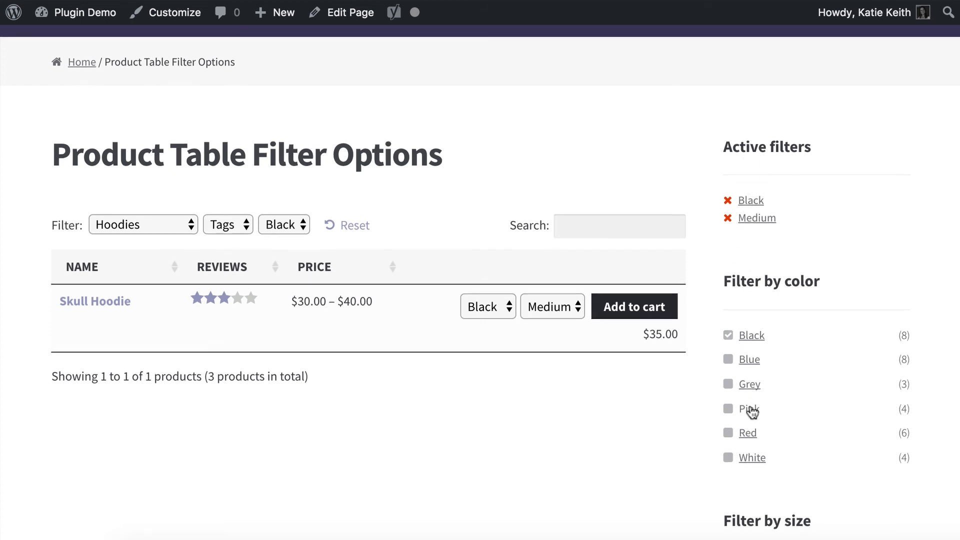
scroll("down", 3)
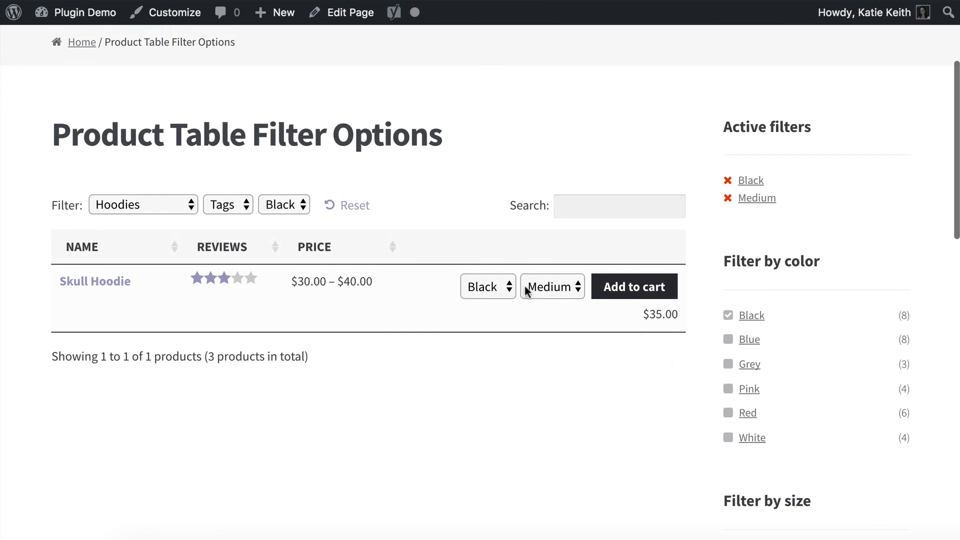
mouse_move(494, 291)
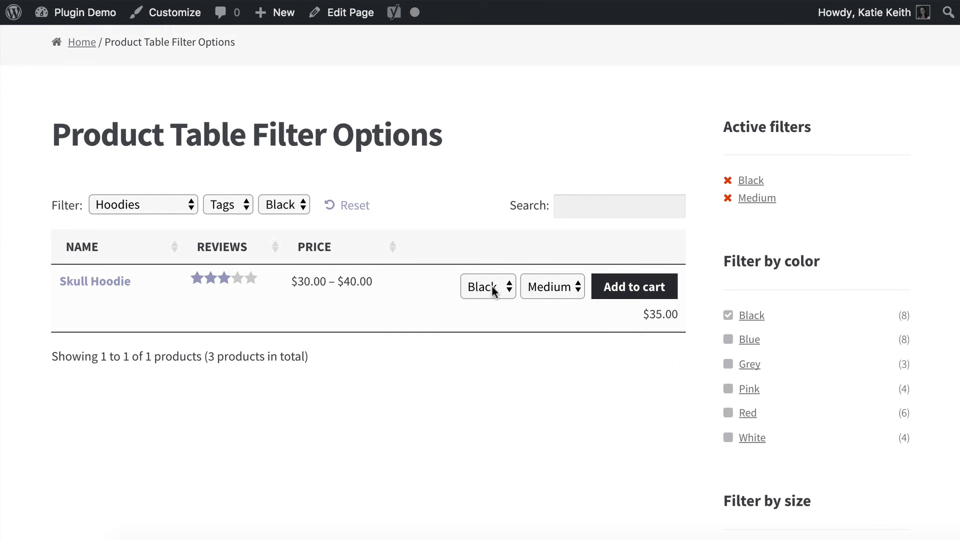
Step: Add the black medium Skull Hoodie to the cart and view the cart
left_click(634, 286)
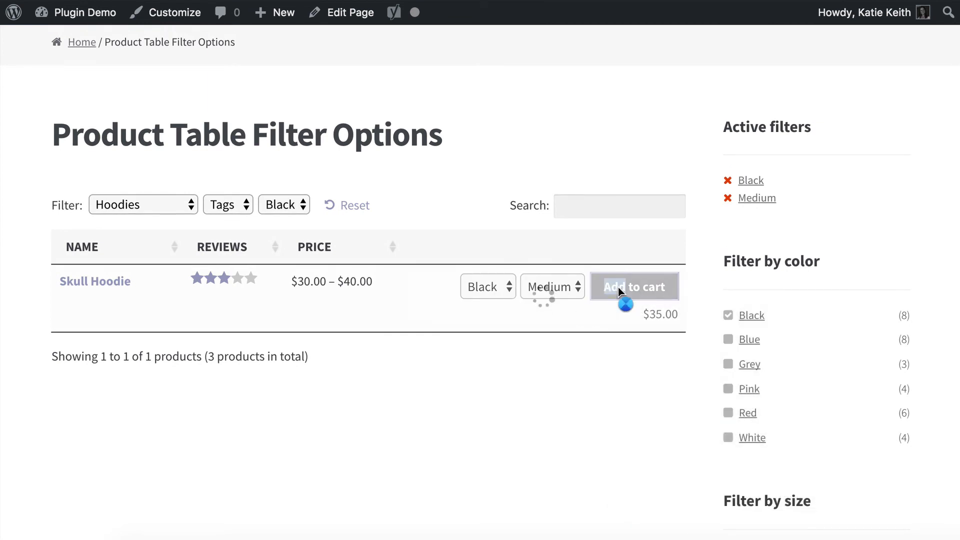
left_click(634, 286)
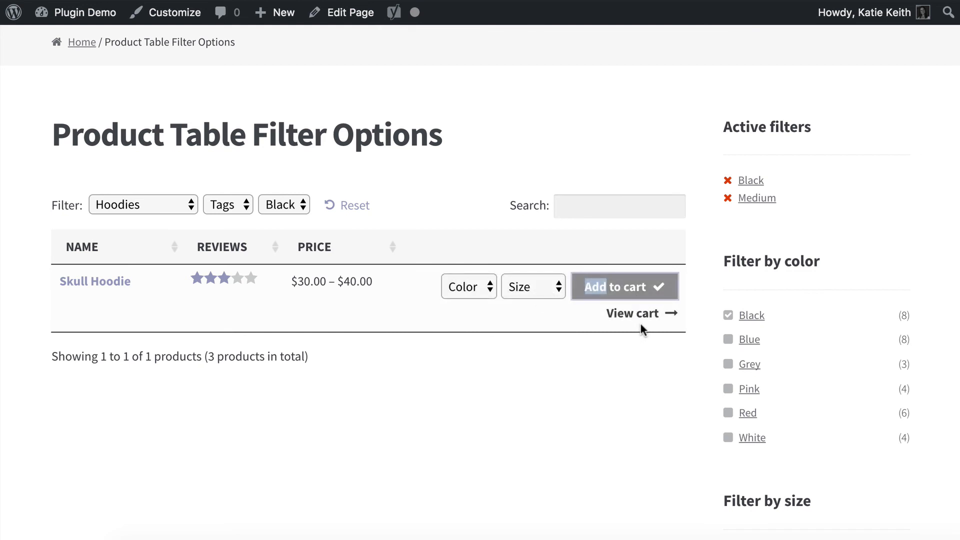
left_click(633, 313)
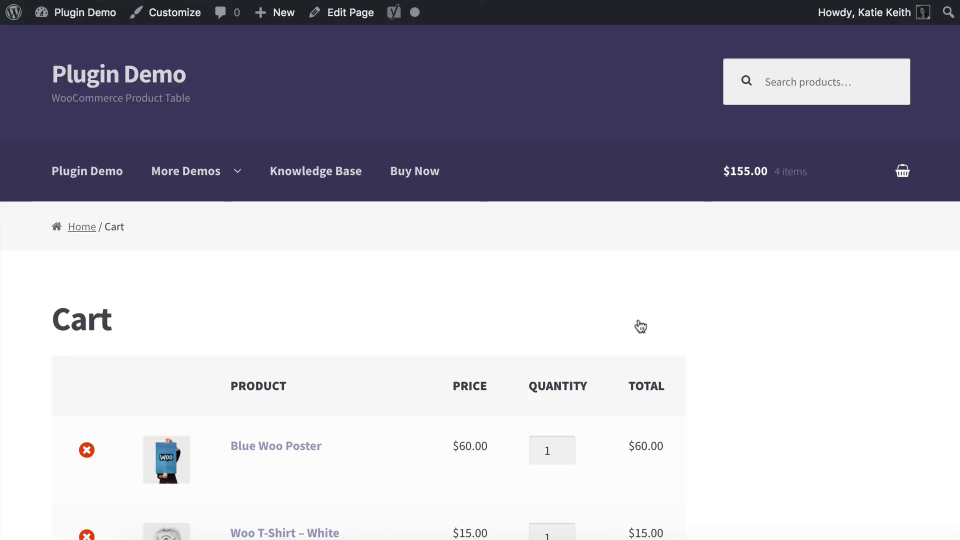
scroll("down", 3)
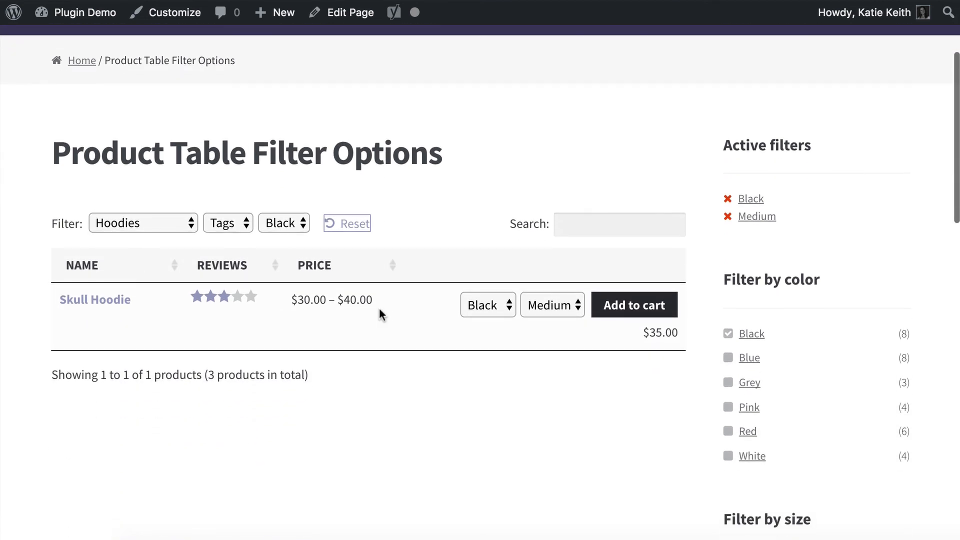
Step: Reset the table filters, bringing back all six products with no active filters
left_click(347, 222)
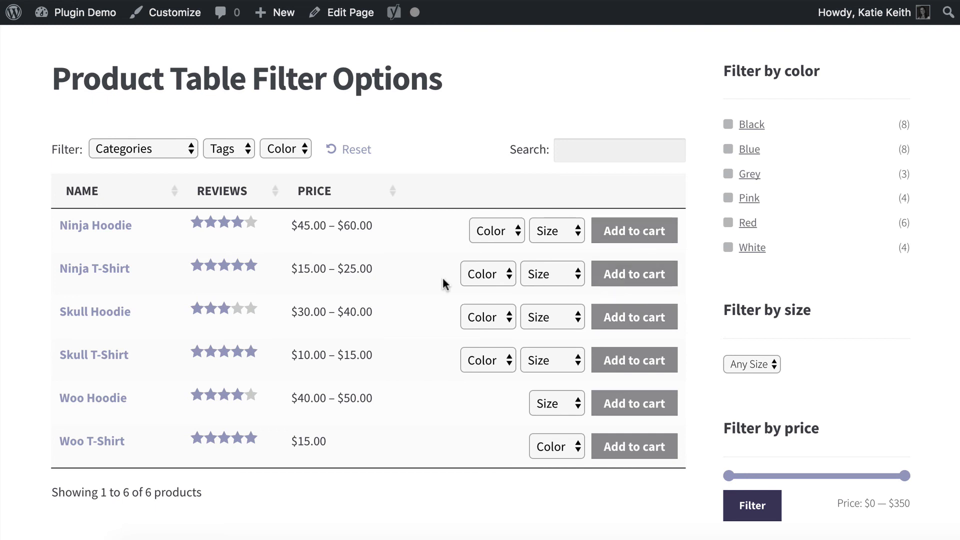
mouse_move(147, 525)
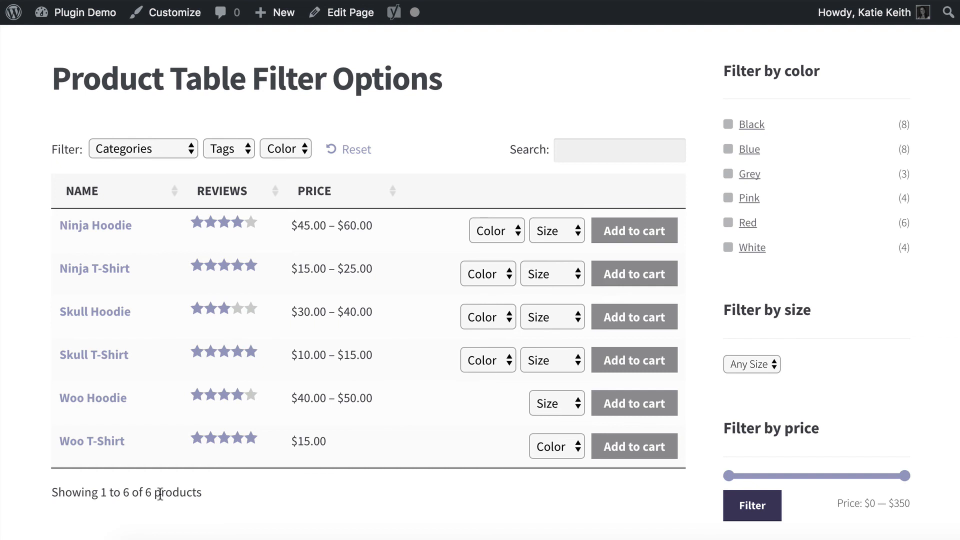
mouse_move(181, 240)
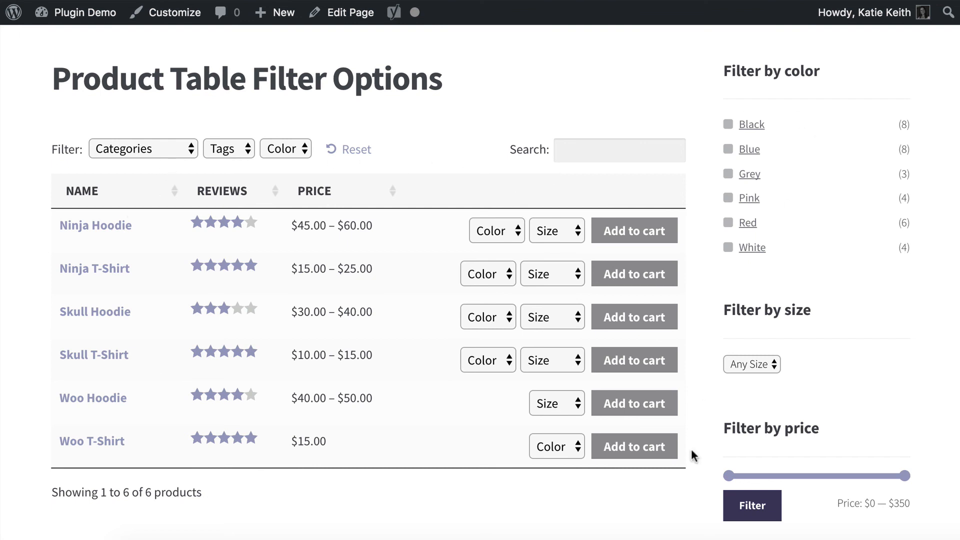
scroll("down", 3)
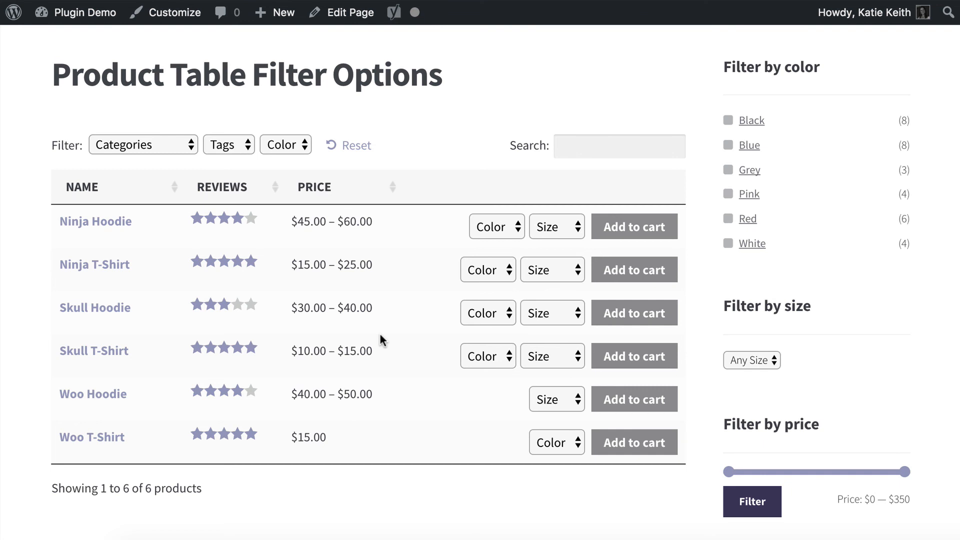
mouse_move(777, 62)
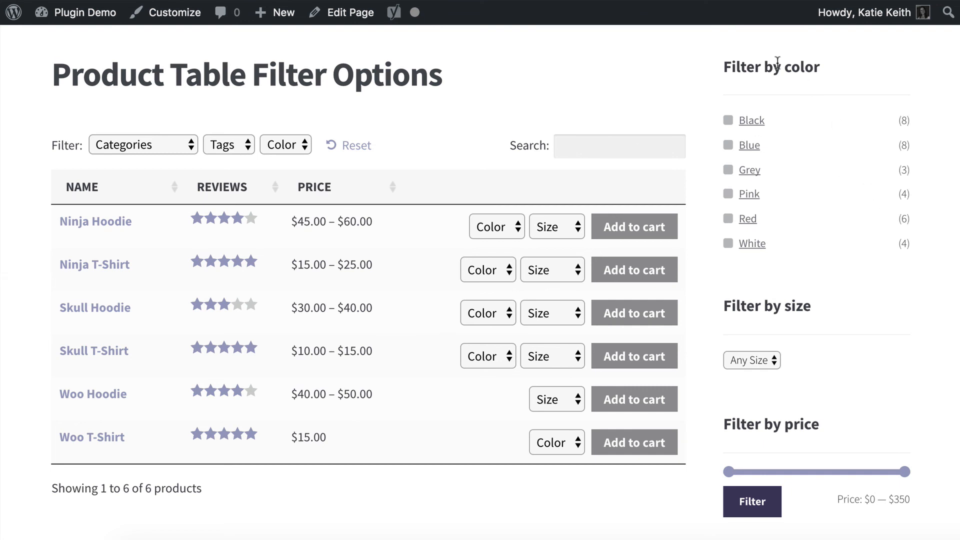